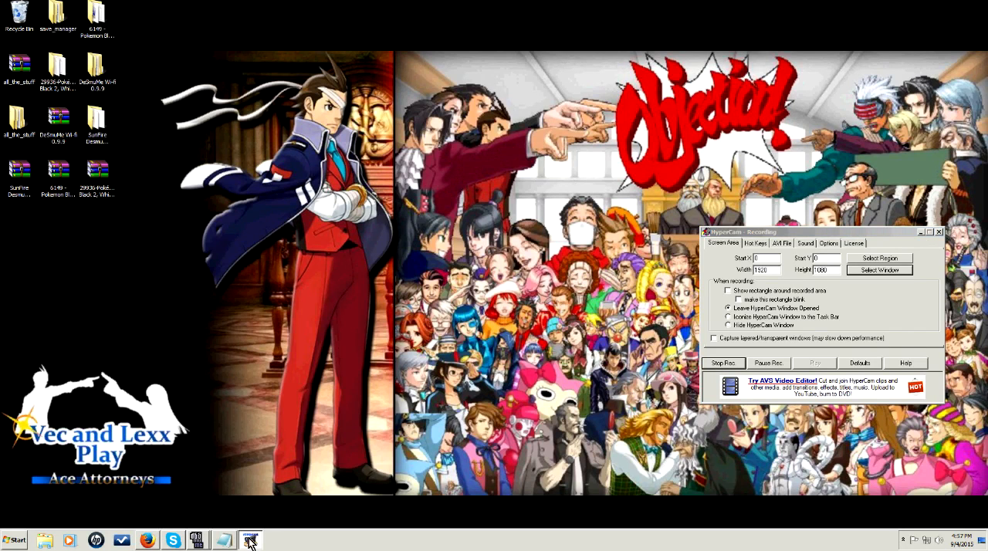
Hide the HyperCam screen recorder window from the desktop.
{"action": "left_click", "coordinate": [249, 539]}
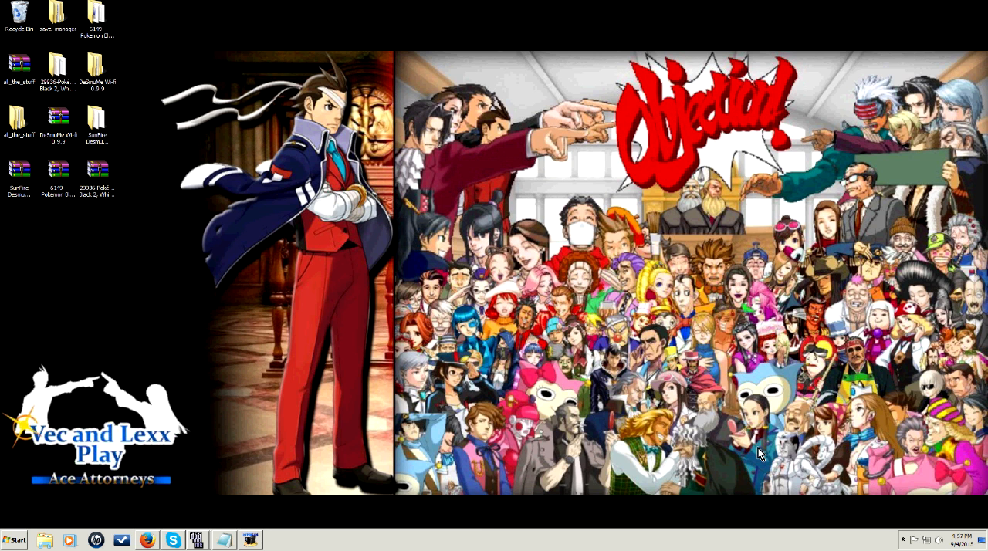
{"action": "mouse_move", "coordinate": [138, 312]}
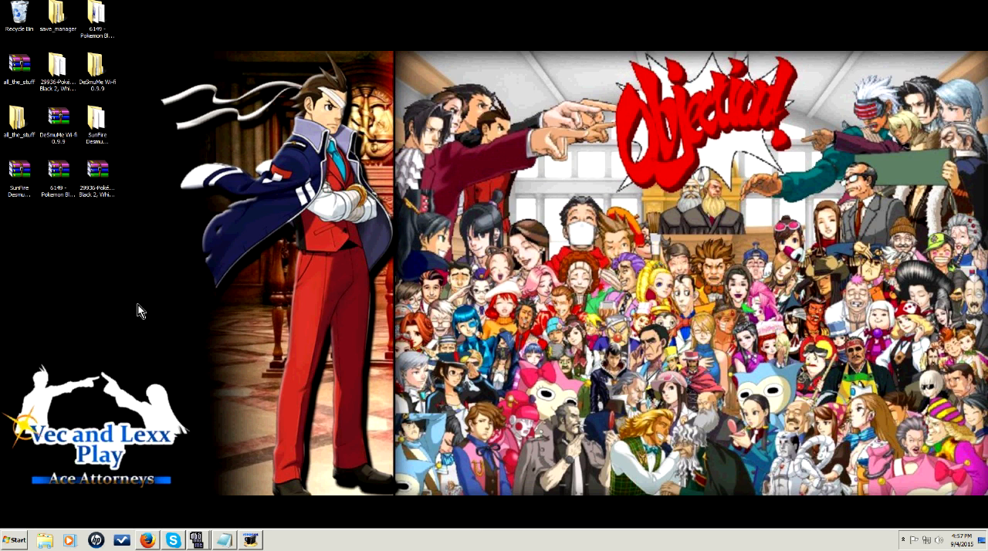
{"action": "mouse_move", "coordinate": [145, 310]}
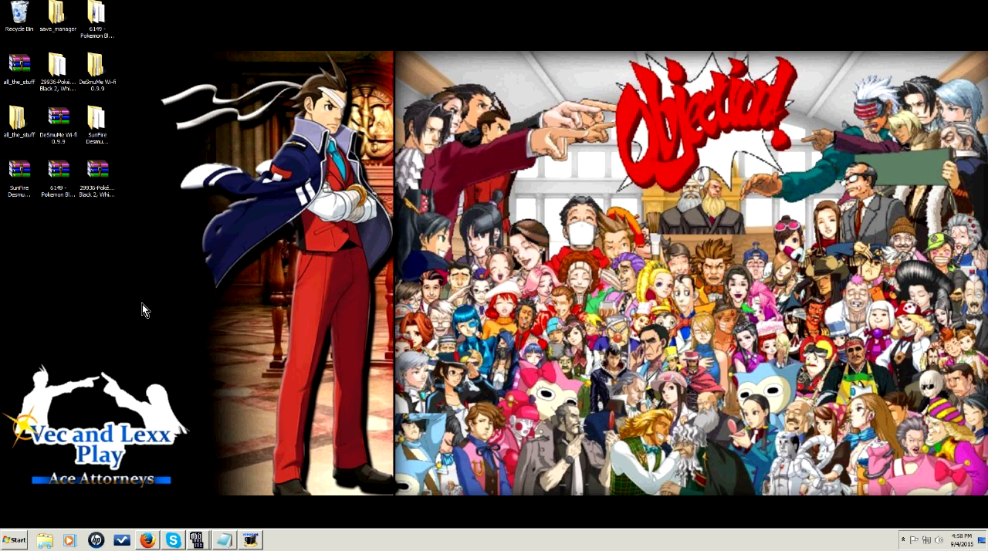
{"action": "mouse_move", "coordinate": [241, 283]}
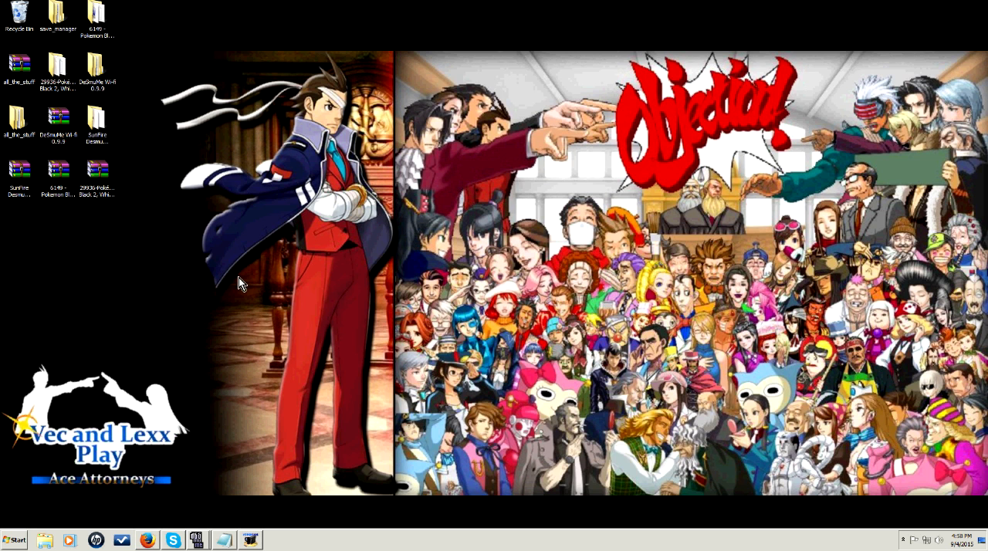
{"action": "mouse_move", "coordinate": [608, 214]}
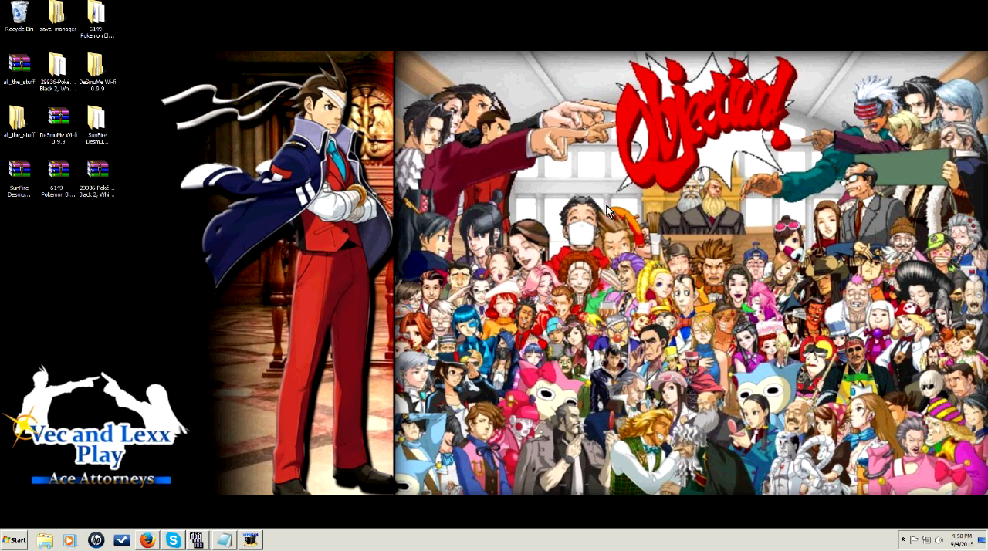
{"action": "mouse_move", "coordinate": [782, 216]}
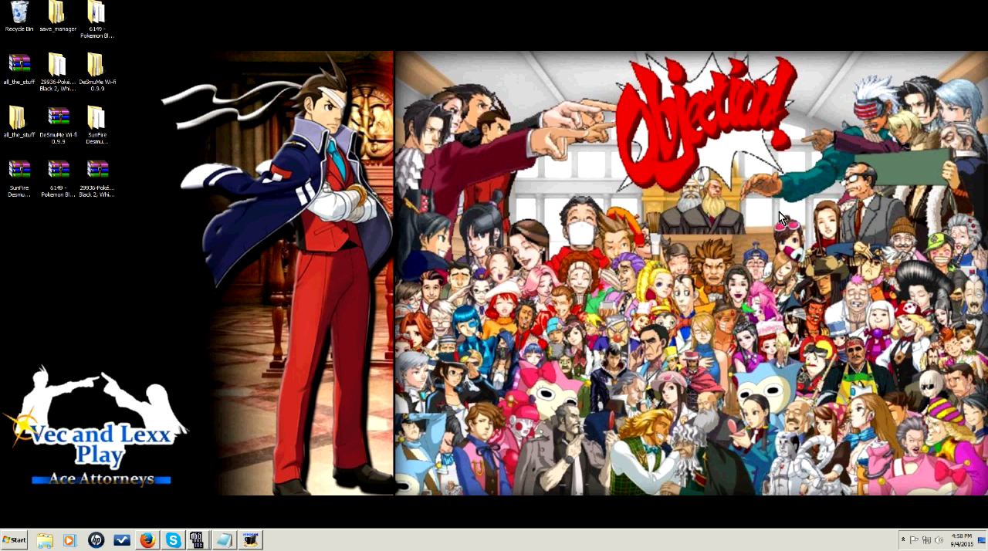
{"action": "mouse_move", "coordinate": [241, 526]}
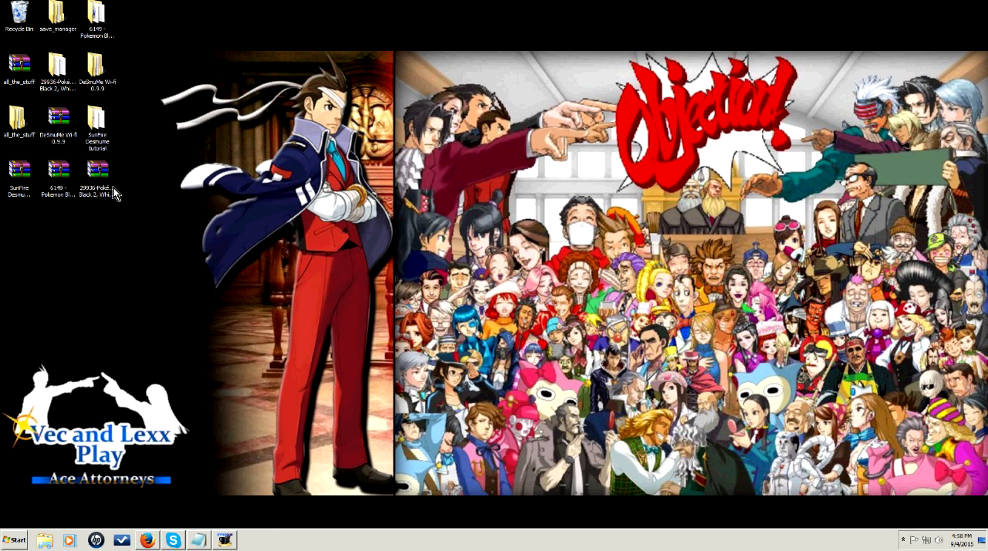
{"action": "mouse_move", "coordinate": [147, 343]}
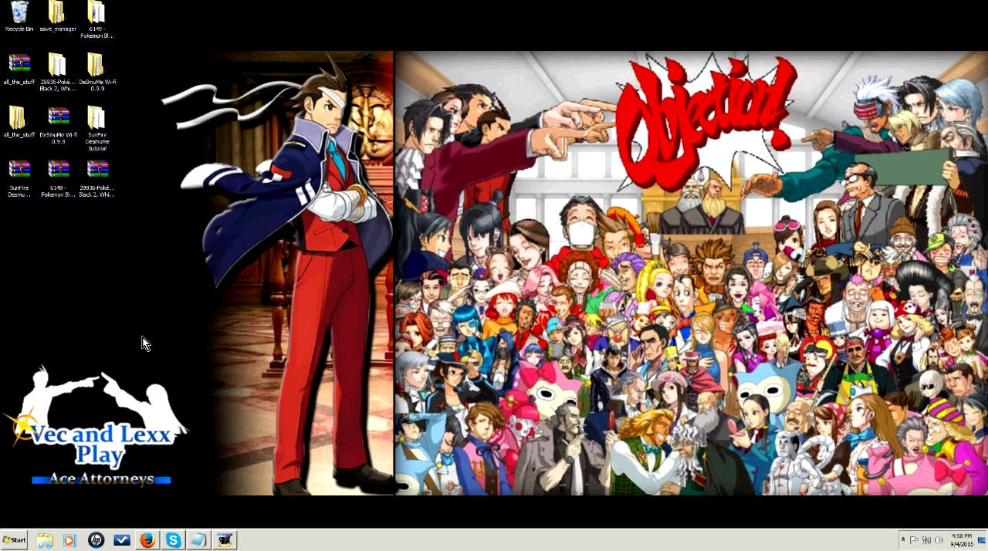
{"action": "mouse_move", "coordinate": [152, 357]}
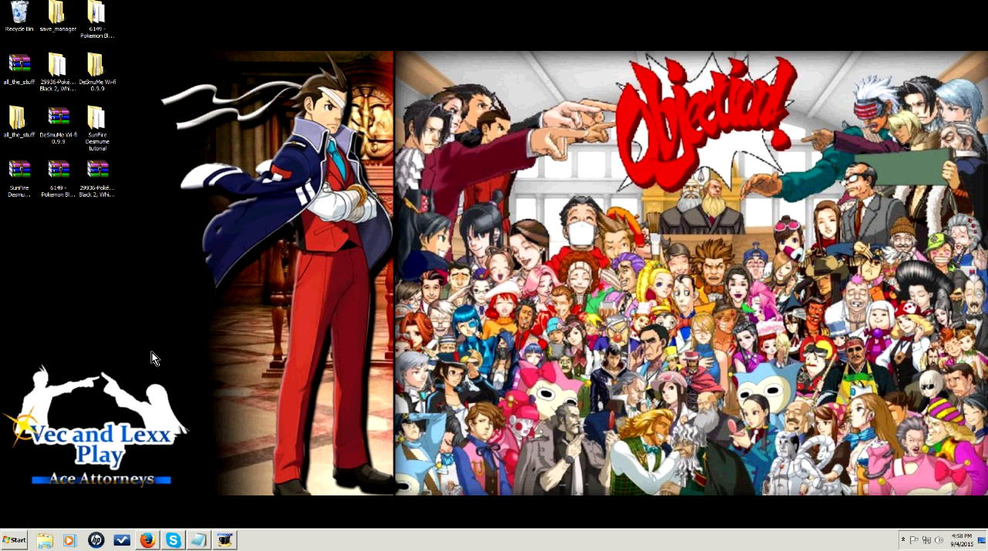
{"action": "mouse_move", "coordinate": [83, 242]}
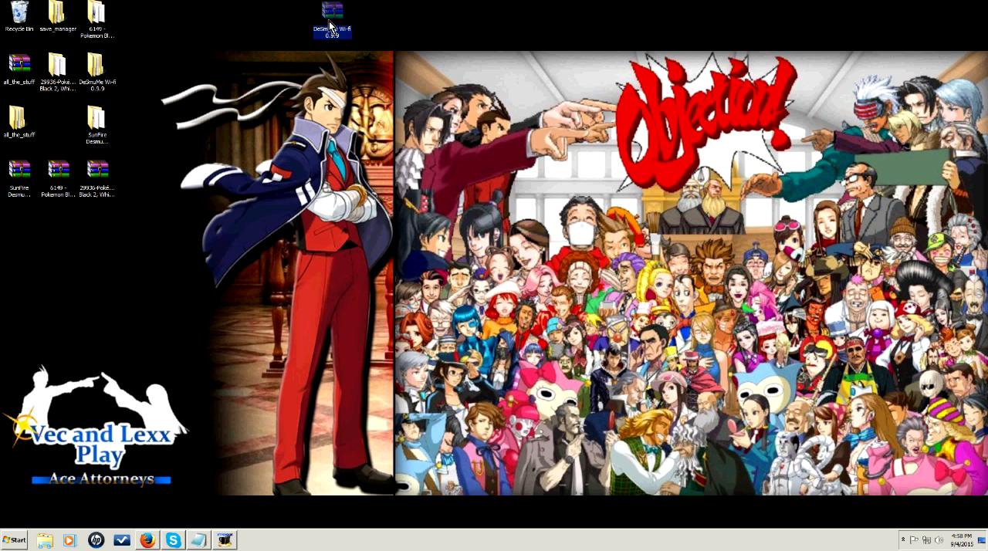
Move the .rar archive icons into a top row, separate from the folders.
{"action": "left_click", "coordinate": [96, 168]}
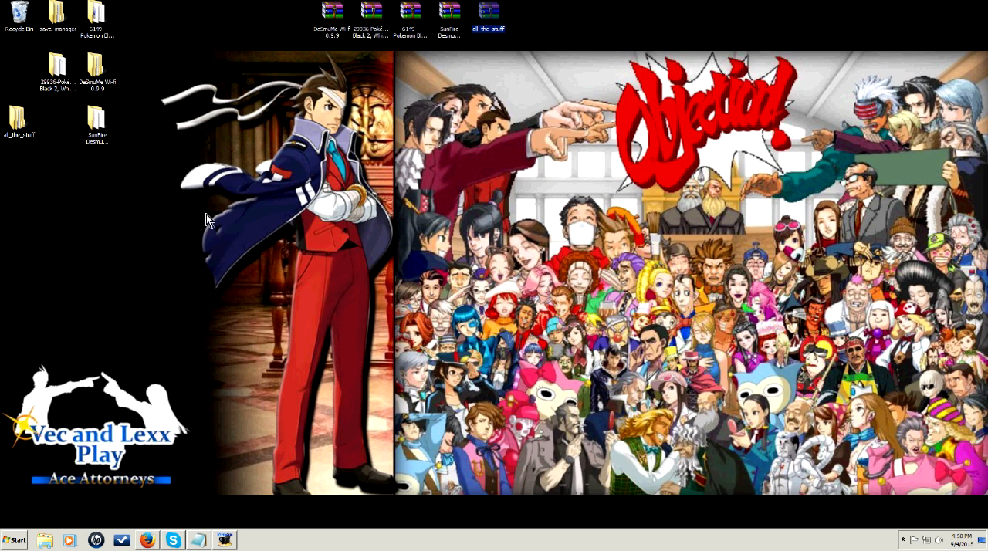
{"action": "mouse_move", "coordinate": [105, 39]}
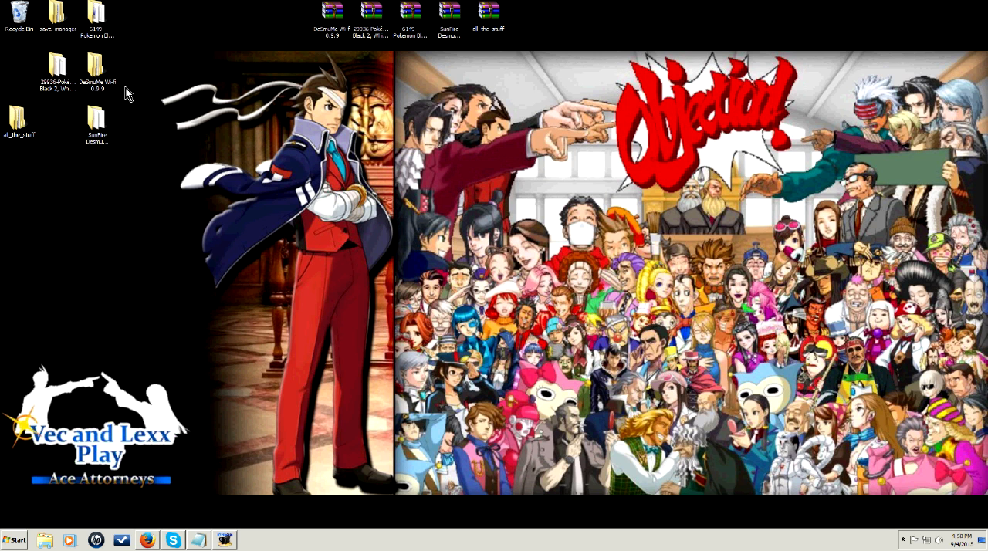
{"action": "left_click", "coordinate": [58, 14]}
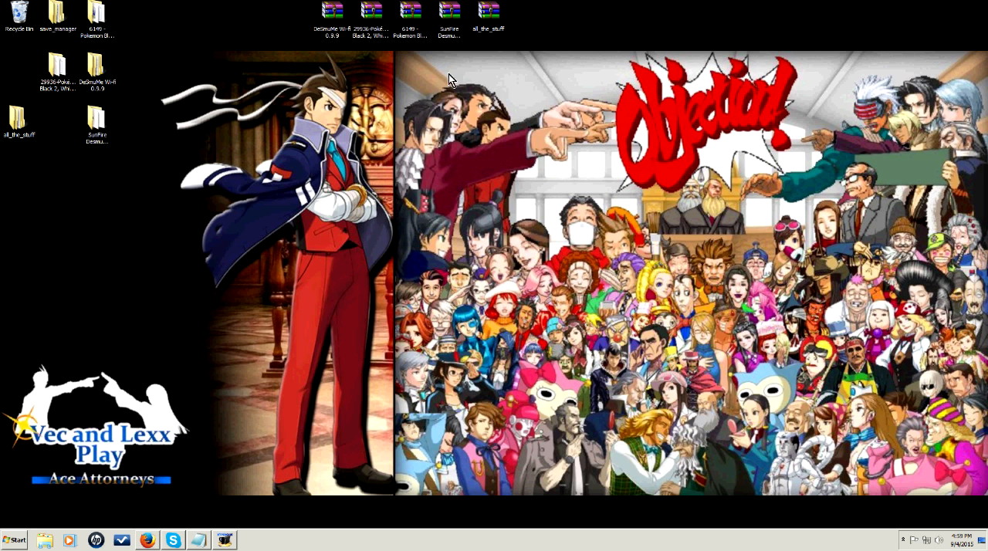
{"action": "mouse_move", "coordinate": [127, 435]}
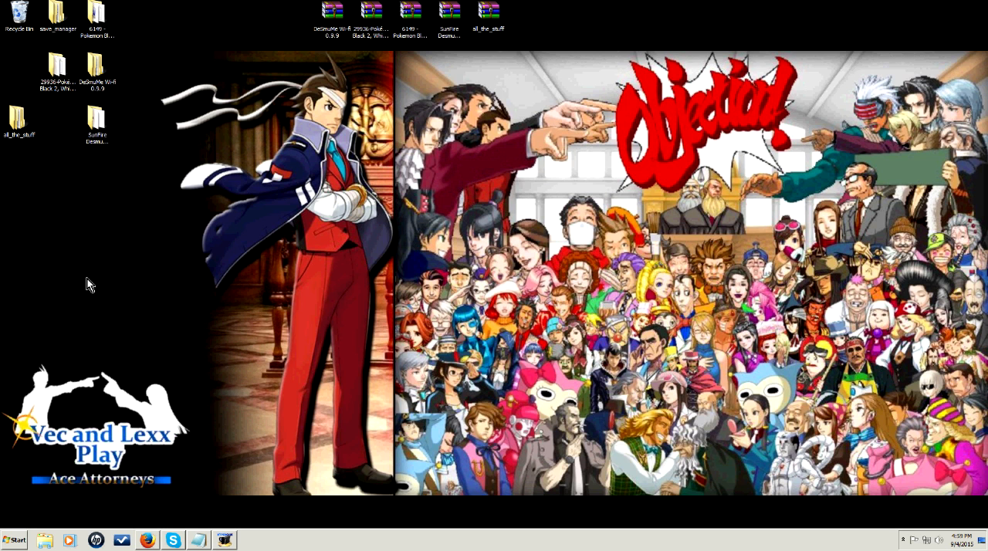
{"action": "mouse_move", "coordinate": [434, 514]}
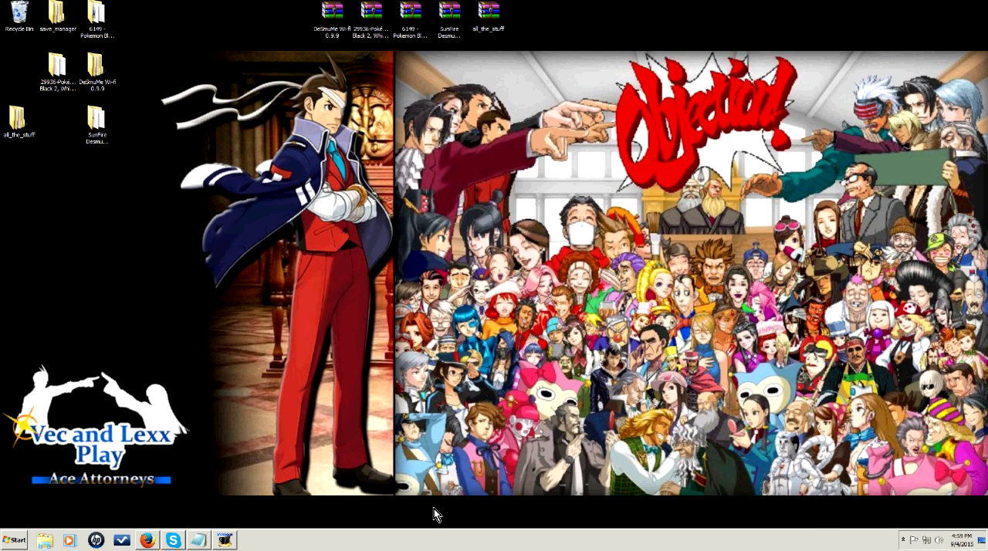
{"action": "mouse_move", "coordinate": [812, 532]}
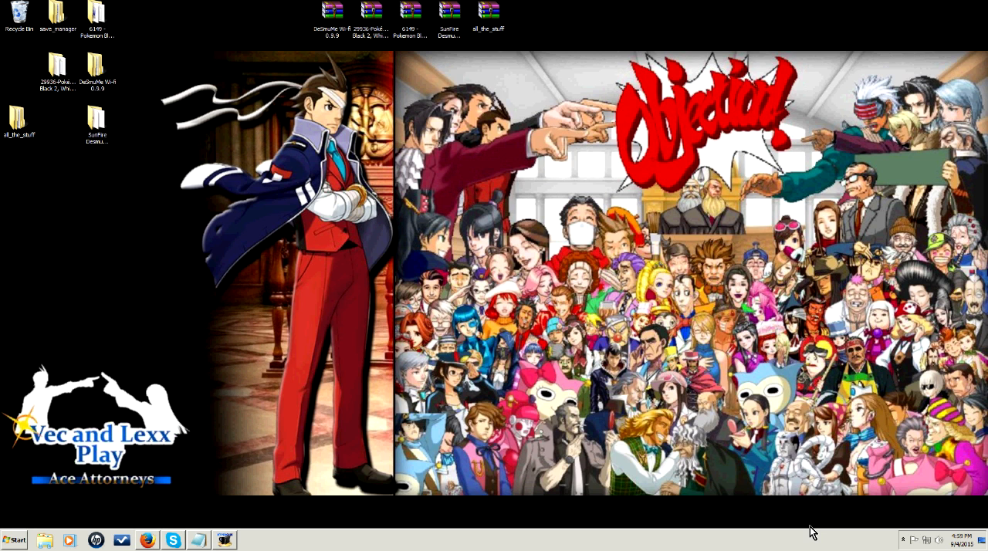
{"action": "mouse_move", "coordinate": [930, 540]}
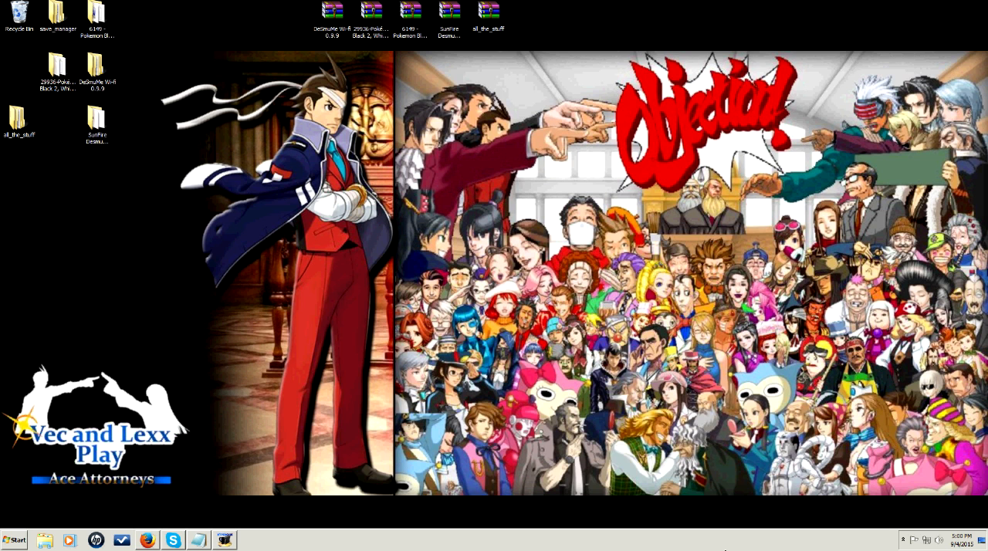
{"action": "mouse_move", "coordinate": [57, 258]}
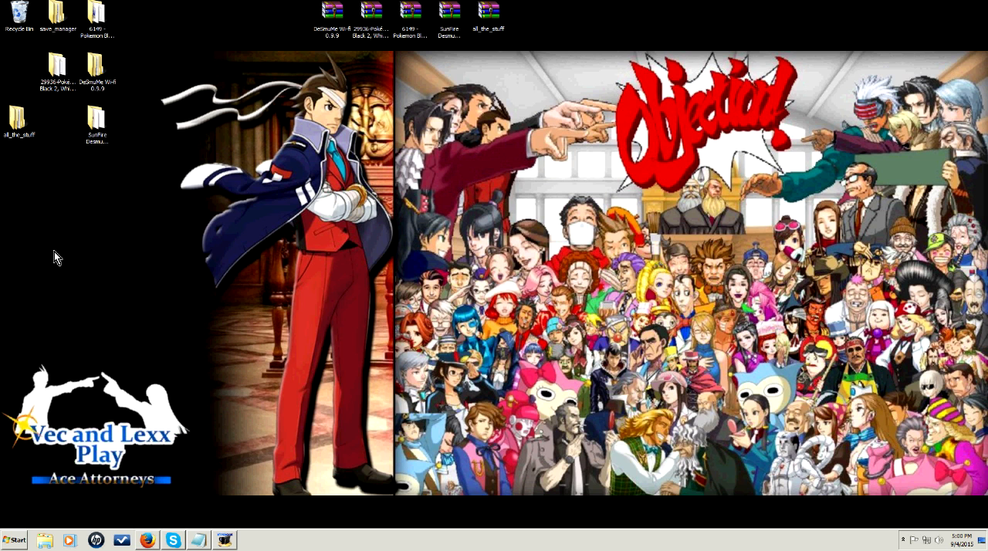
{"action": "mouse_move", "coordinate": [130, 443]}
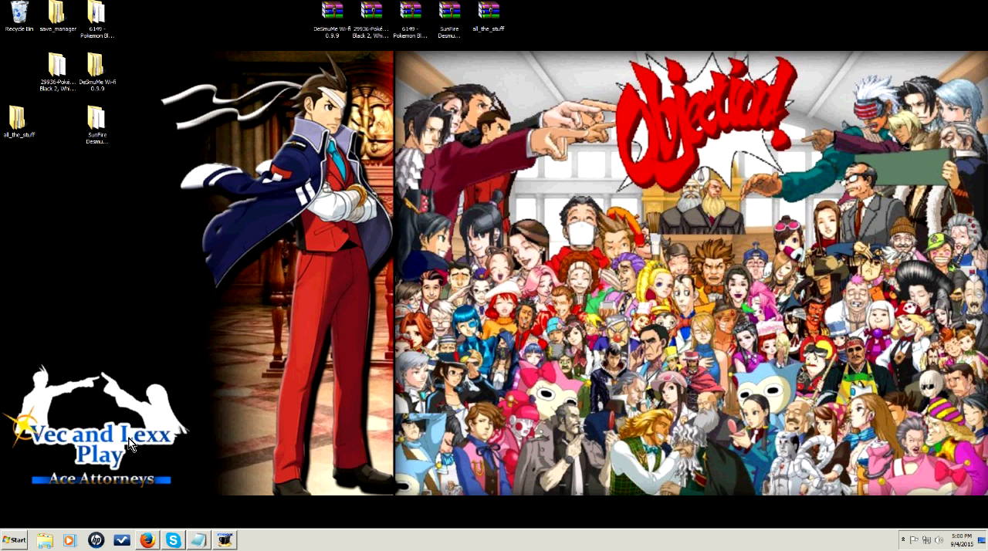
{"action": "mouse_move", "coordinate": [104, 78]}
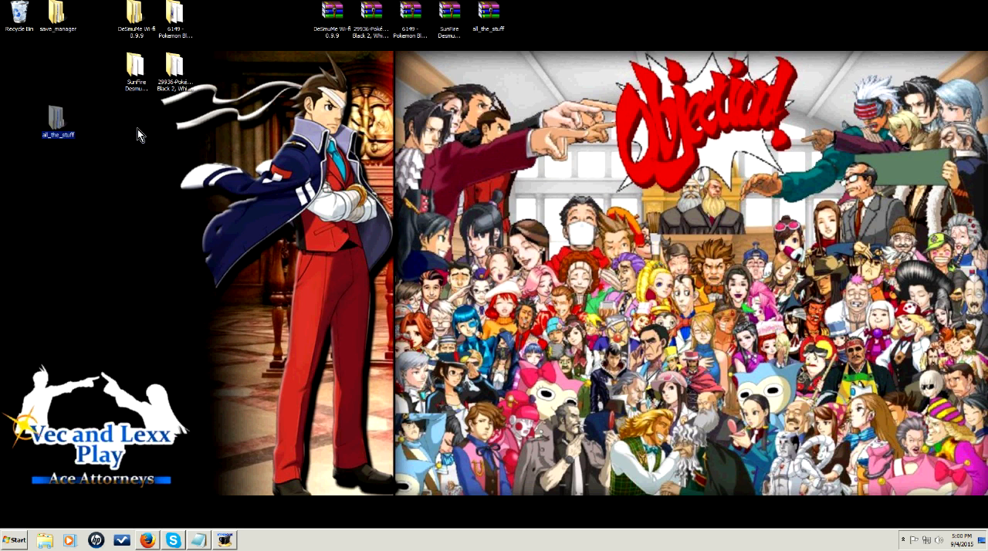
Browse all_the_stuff and its DeSmuMe v.0.9.7 WIFI Capable subfolder, then close the window.
{"action": "double_click", "coordinate": [56, 112]}
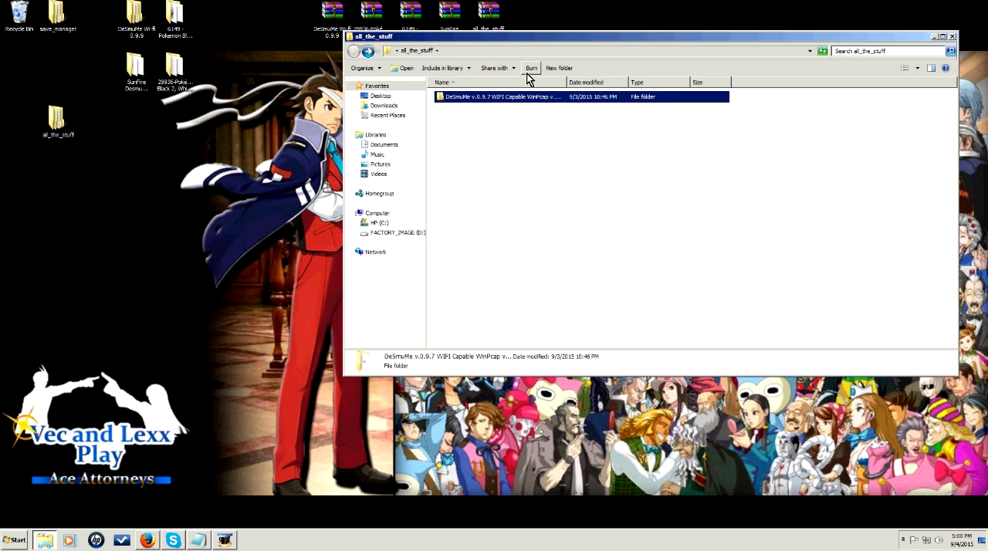
{"action": "mouse_move", "coordinate": [362, 68]}
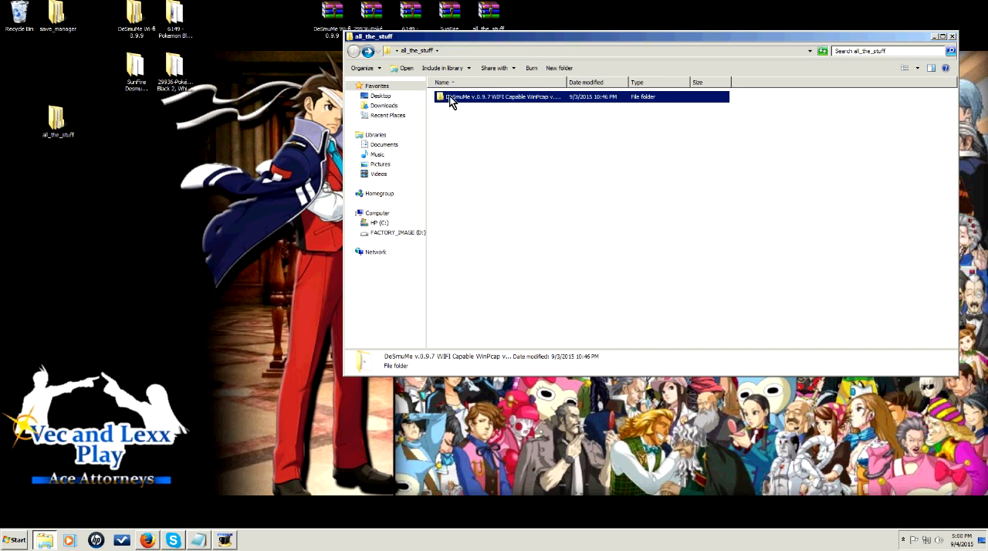
{"action": "double_click", "coordinate": [501, 97]}
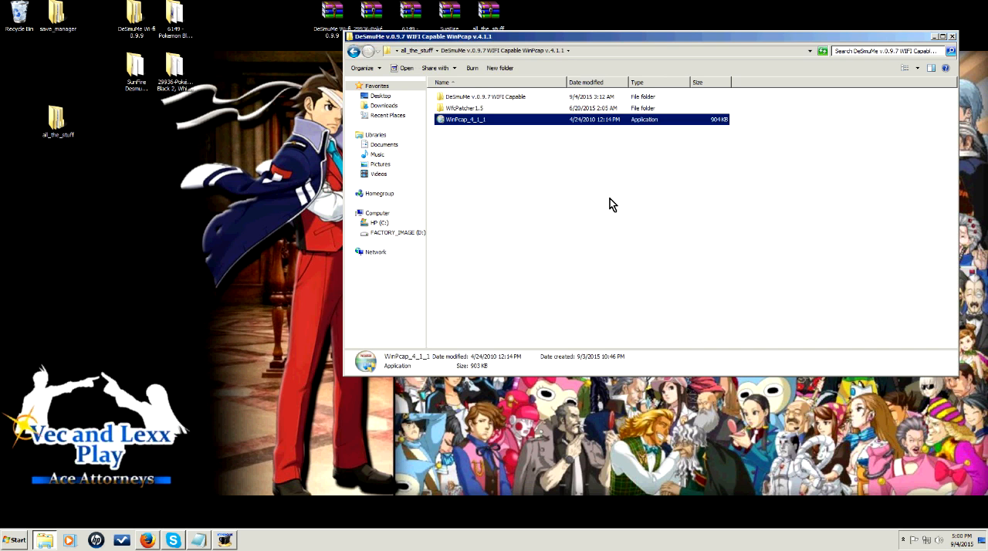
{"action": "left_click", "coordinate": [354, 50]}
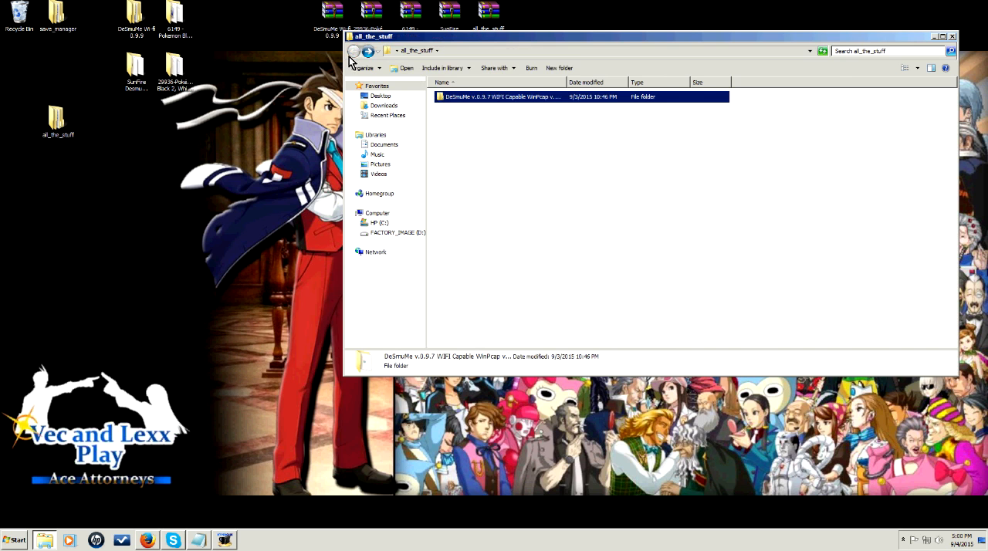
{"action": "left_click", "coordinate": [935, 36]}
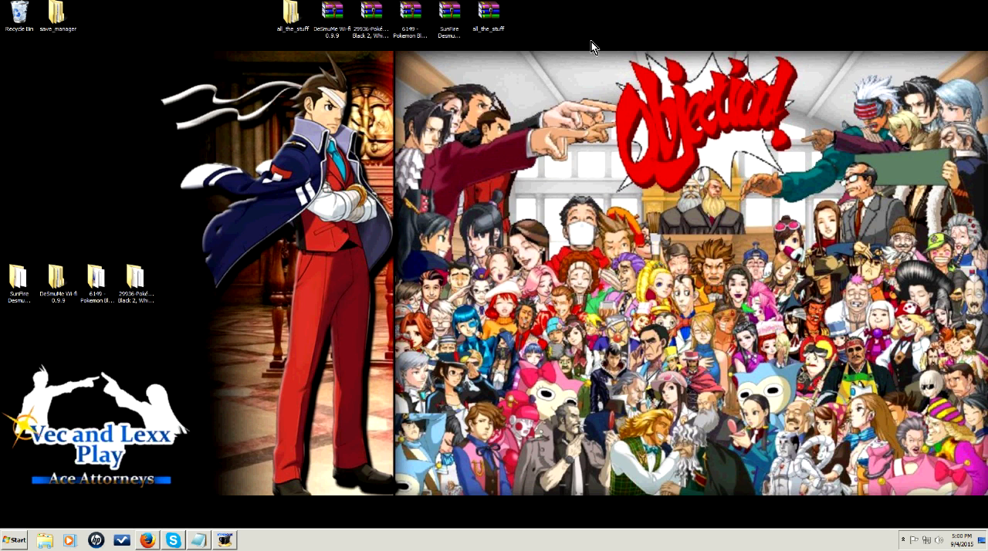
{"action": "mouse_move", "coordinate": [156, 334]}
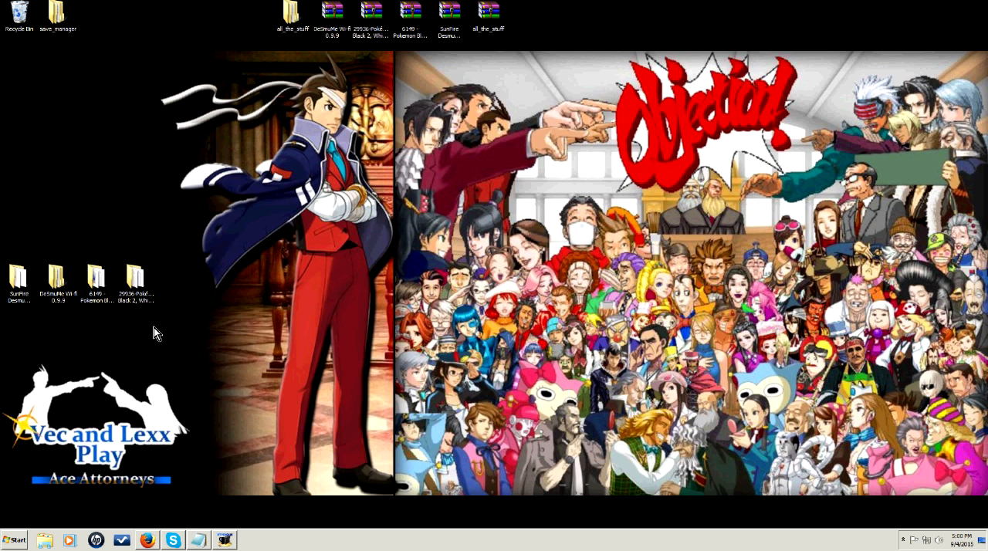
{"action": "mouse_move", "coordinate": [328, 50]}
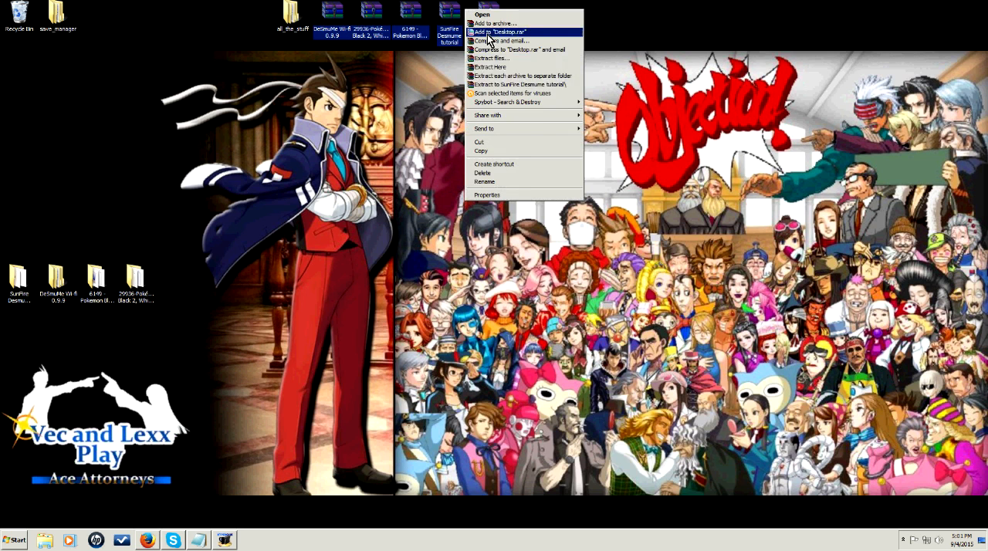
{"action": "mouse_move", "coordinate": [486, 102]}
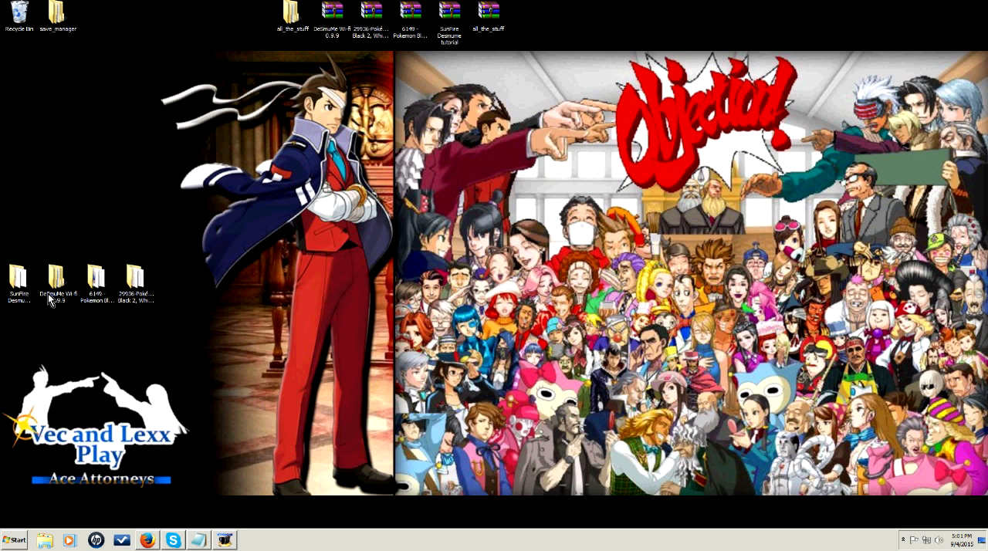
Run DeSmuME_wifi_x64_r4334.exe from the DeSmuMe Wi-fi 0.9.9 folder, past the security warning.
{"action": "double_click", "coordinate": [58, 278]}
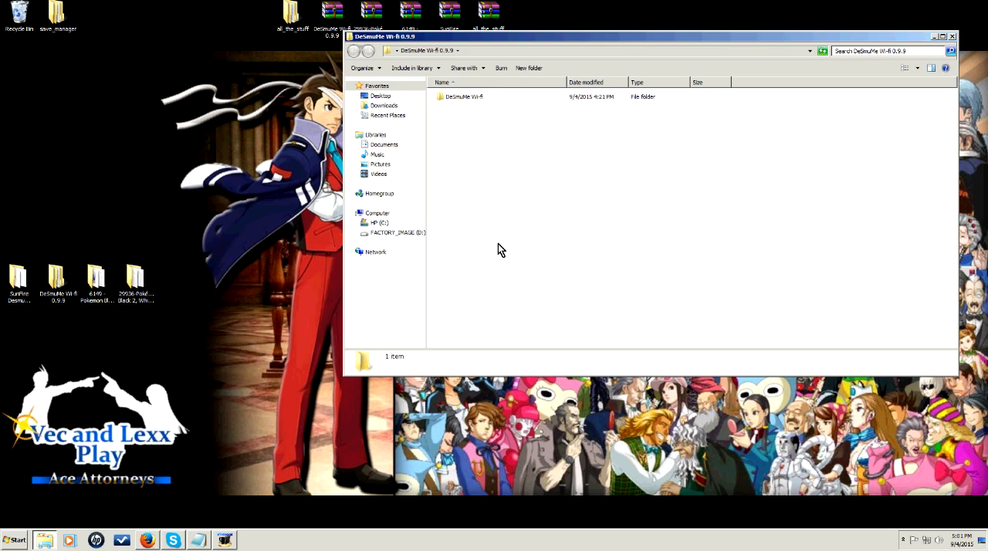
{"action": "double_click", "coordinate": [464, 96]}
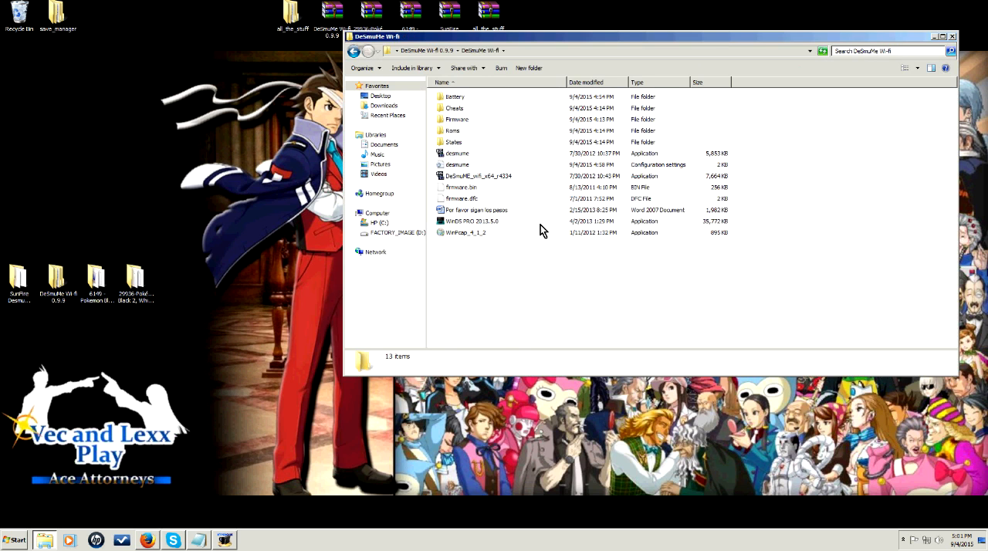
{"action": "mouse_move", "coordinate": [563, 294]}
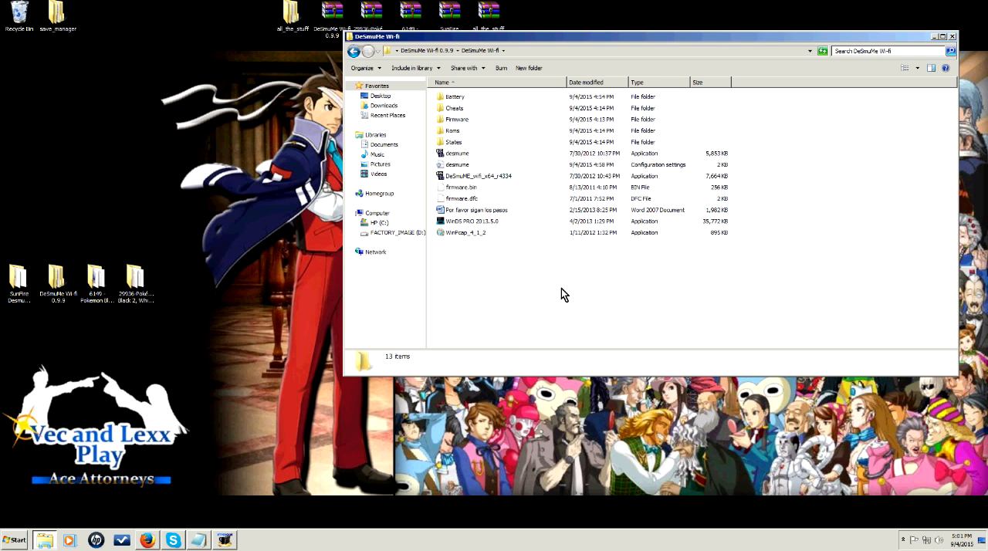
{"action": "double_click", "coordinate": [479, 176]}
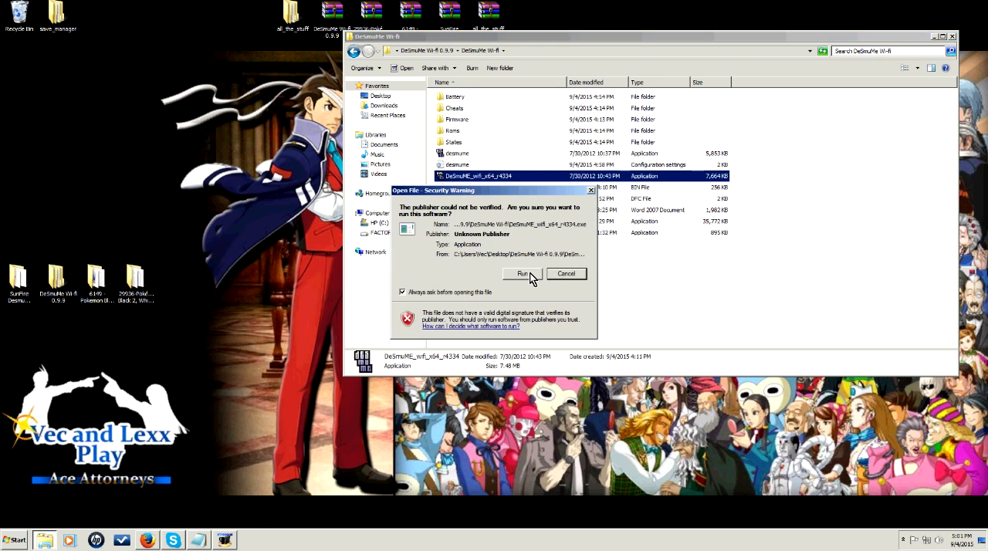
{"action": "left_click", "coordinate": [522, 273]}
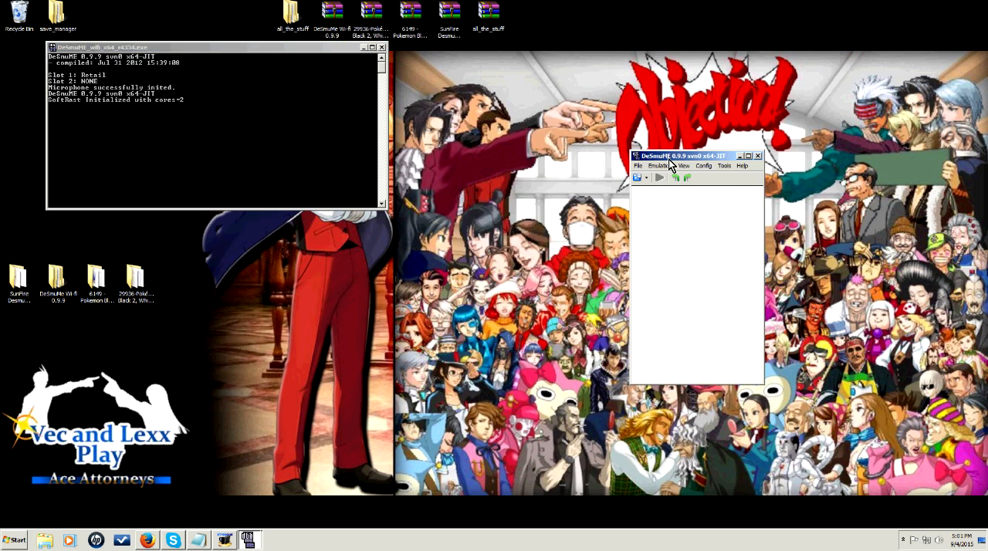
Reposition the emulator window and open Config > Emulation Settings.
{"action": "left_click_drag", "start_coordinate": [675, 155], "coordinate": [692, 143]}
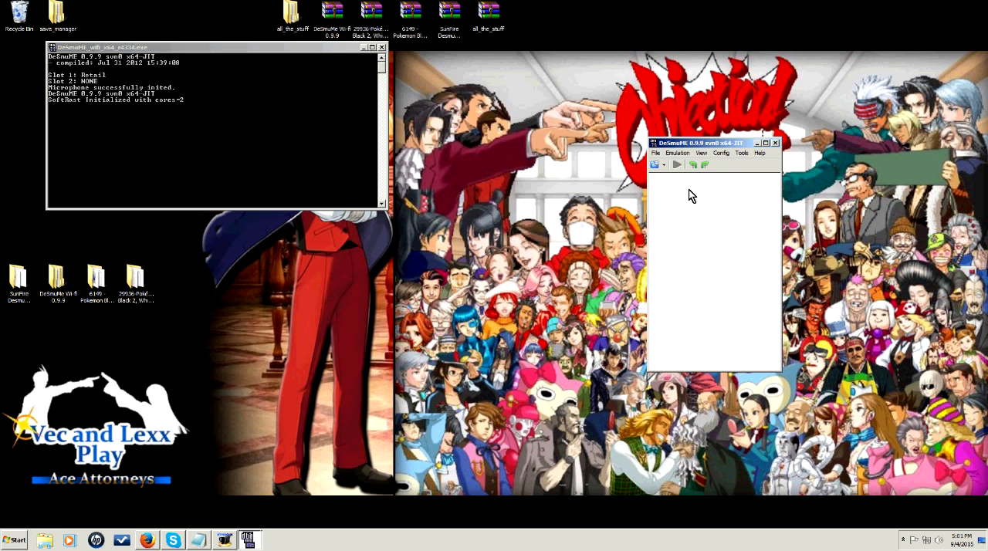
{"action": "left_click", "coordinate": [721, 153]}
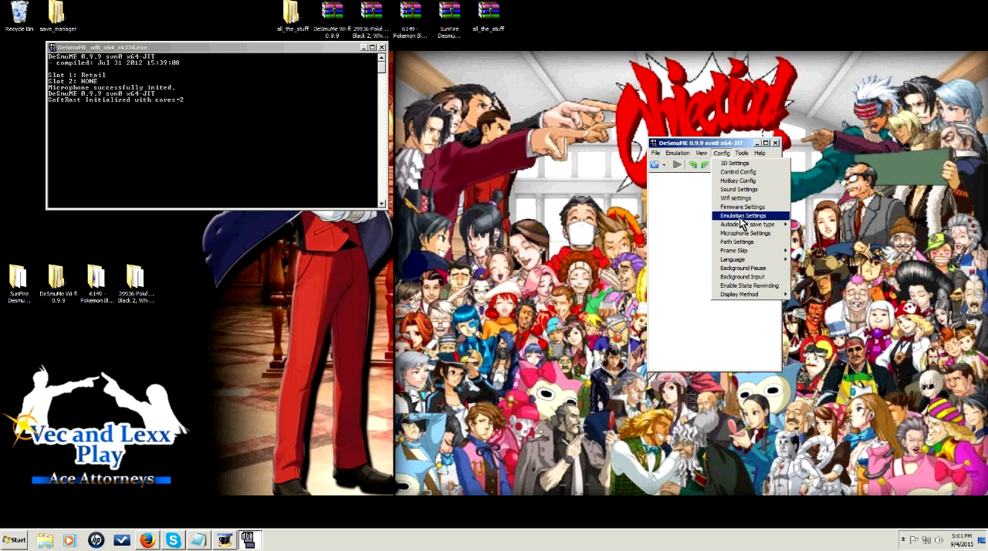
{"action": "left_click", "coordinate": [742, 215]}
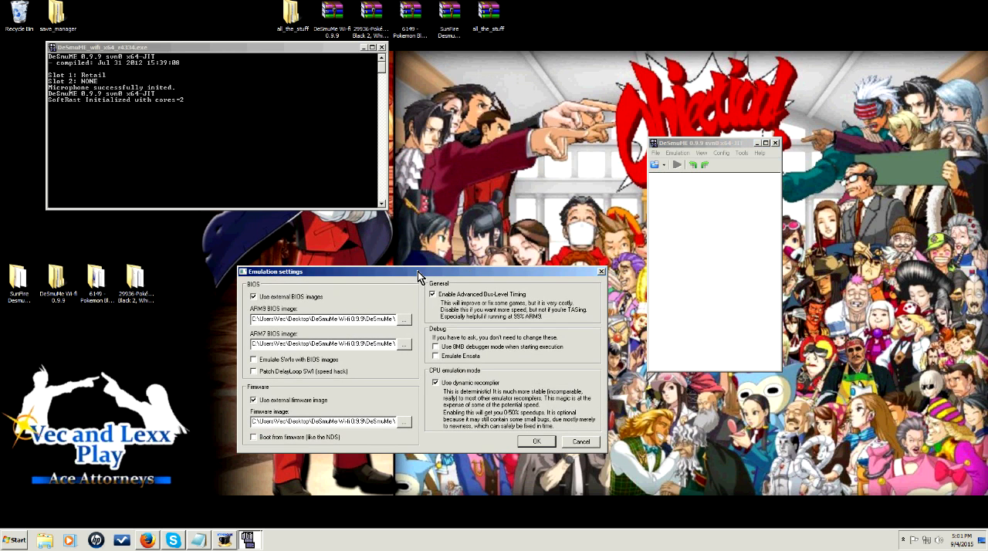
{"action": "mouse_move", "coordinate": [409, 324]}
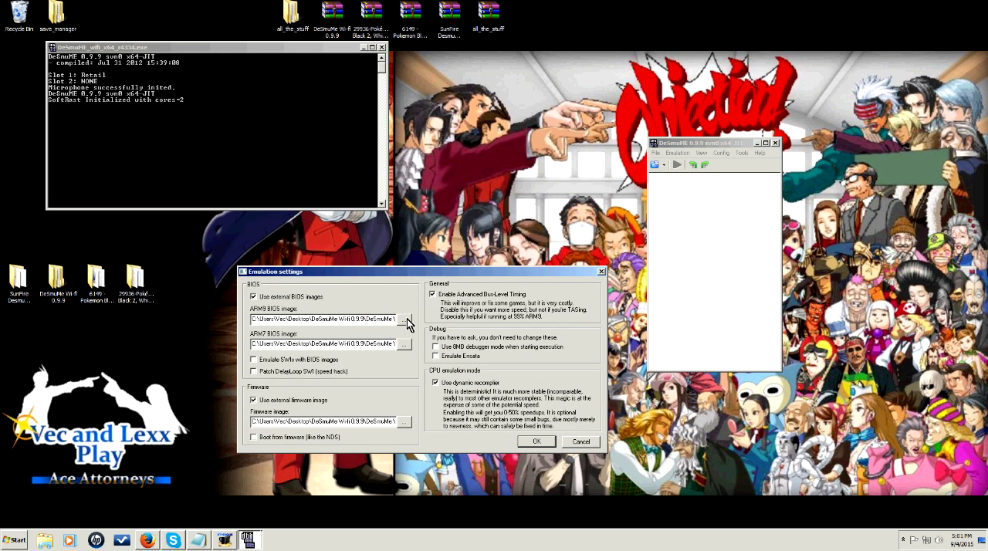
{"action": "mouse_move", "coordinate": [308, 303]}
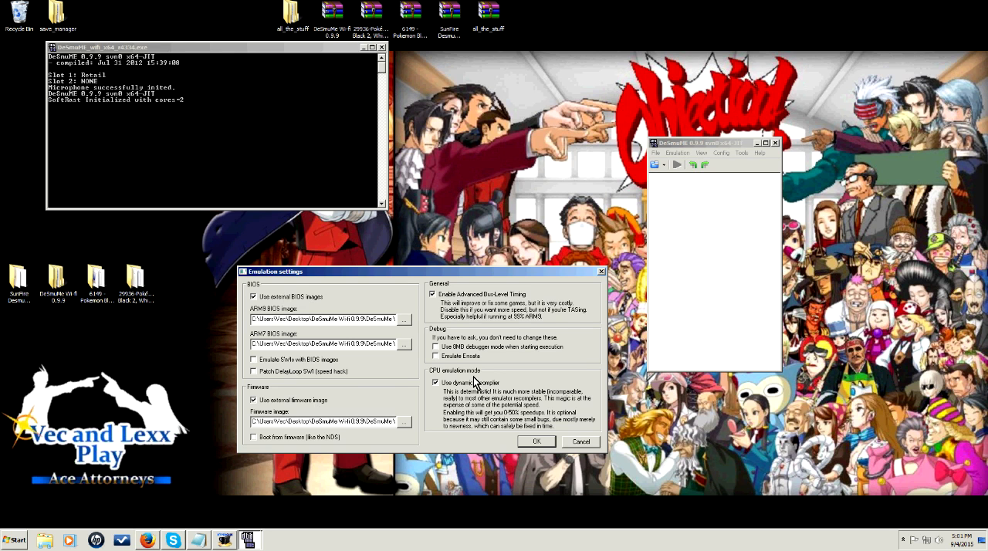
{"action": "mouse_move", "coordinate": [463, 403]}
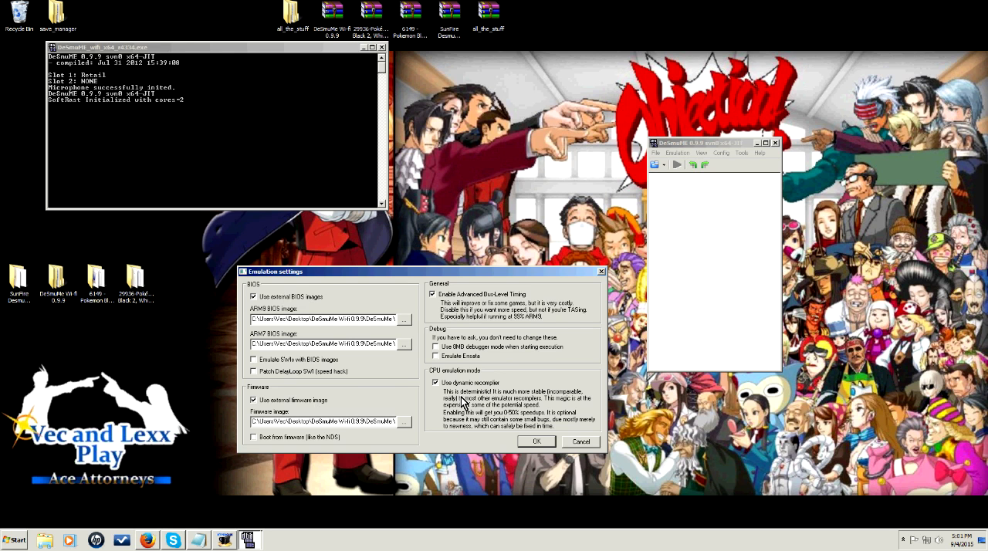
{"action": "mouse_move", "coordinate": [405, 324]}
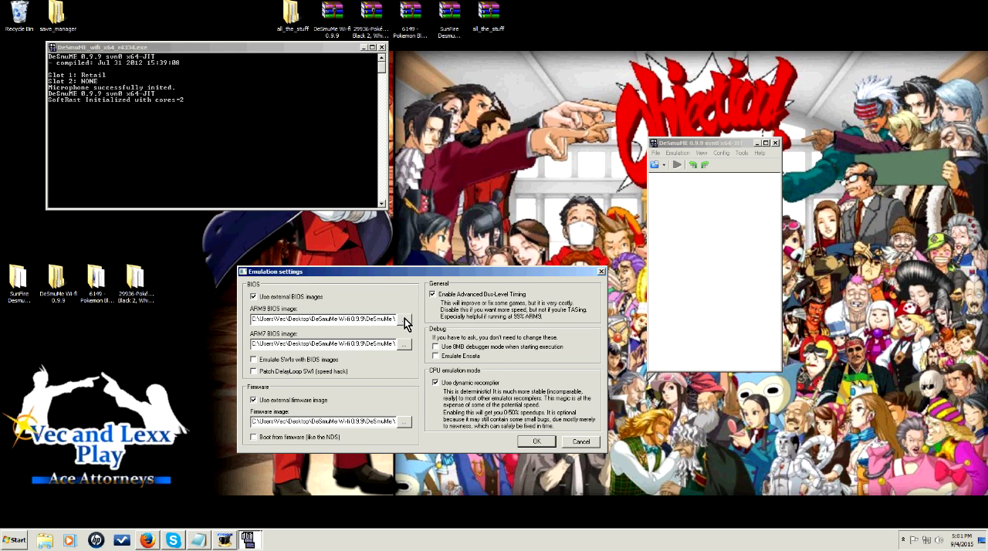
Browse the Firmware folder for biosnds9.bin and the firmware file, then confirm.
{"action": "left_click", "coordinate": [403, 422]}
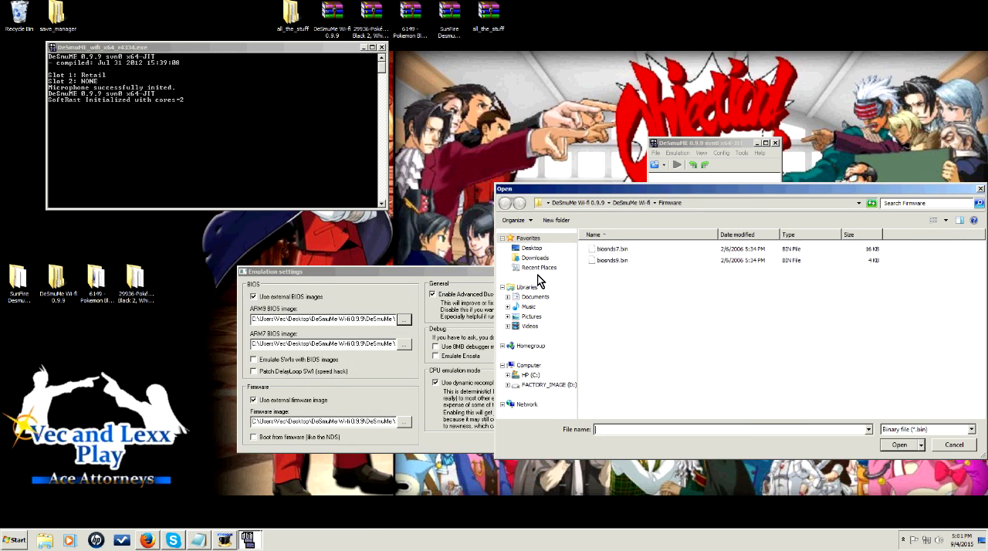
{"action": "left_click", "coordinate": [505, 202]}
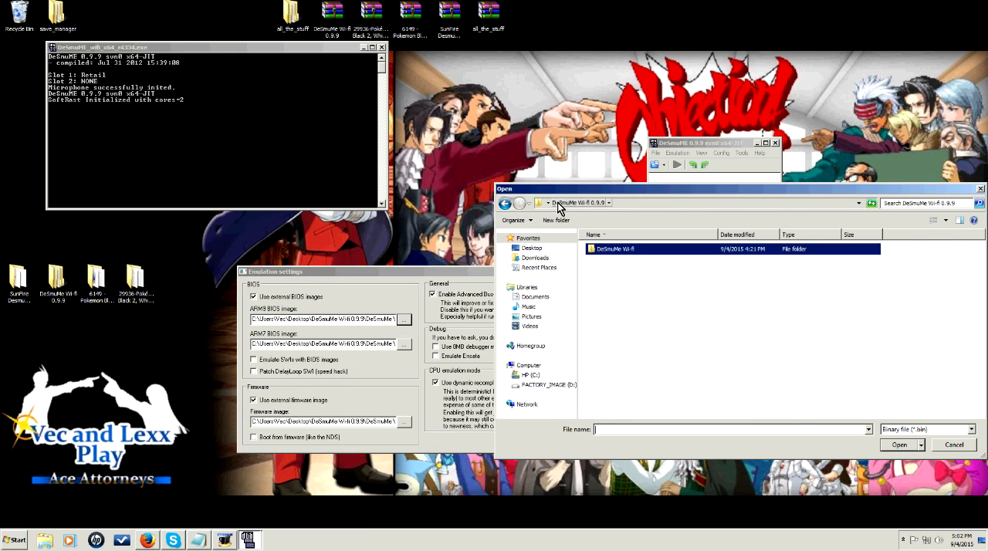
{"action": "double_click", "coordinate": [616, 249]}
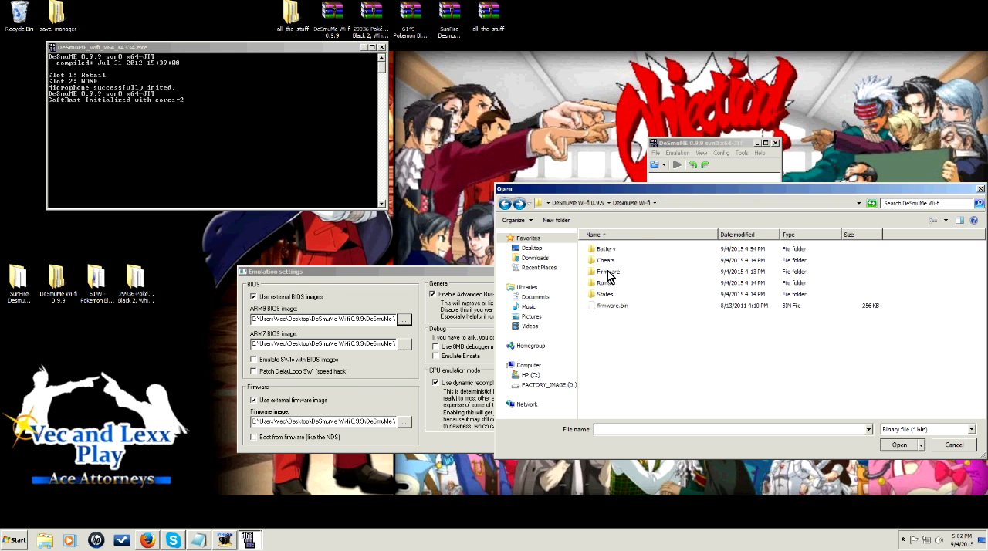
{"action": "double_click", "coordinate": [609, 271]}
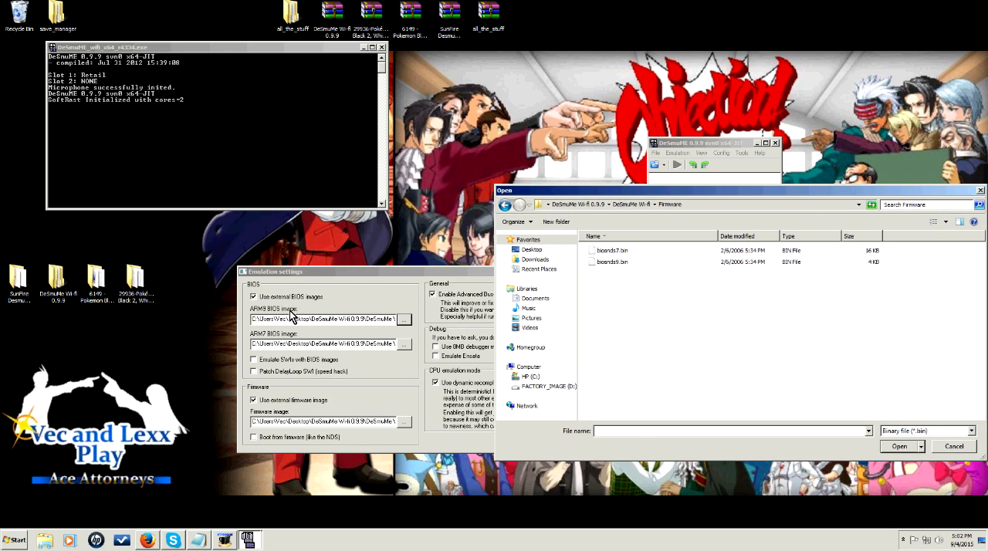
{"action": "left_click", "coordinate": [612, 261]}
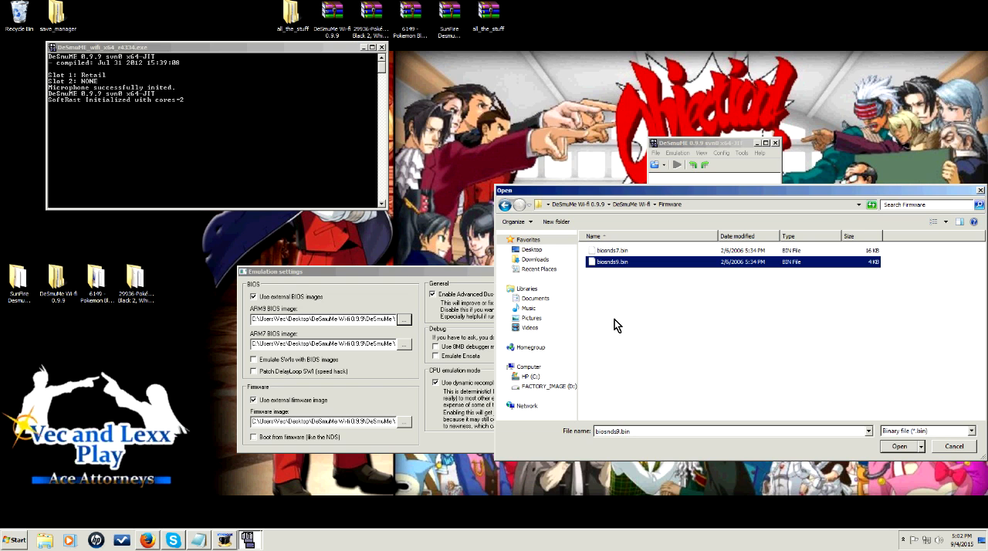
{"action": "mouse_move", "coordinate": [629, 259]}
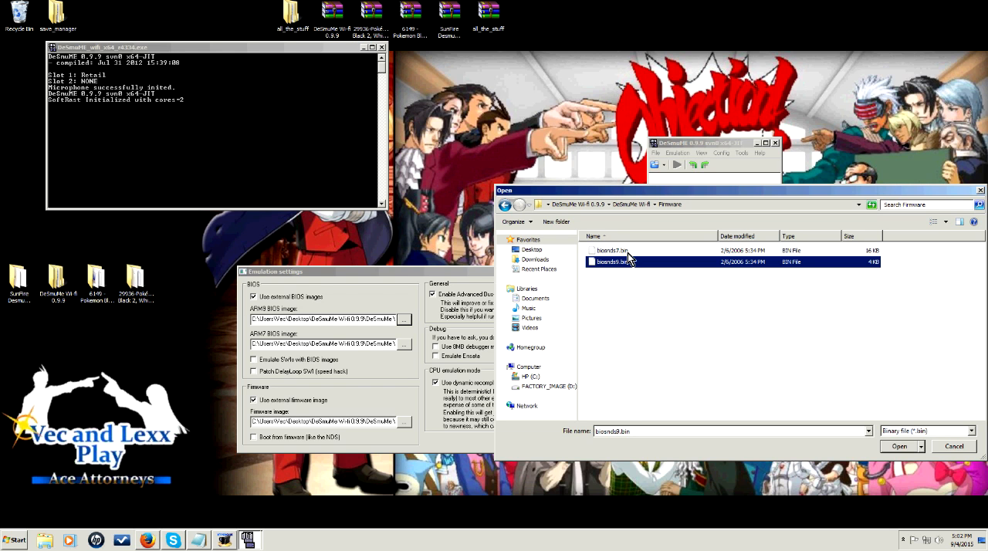
{"action": "left_click", "coordinate": [505, 204]}
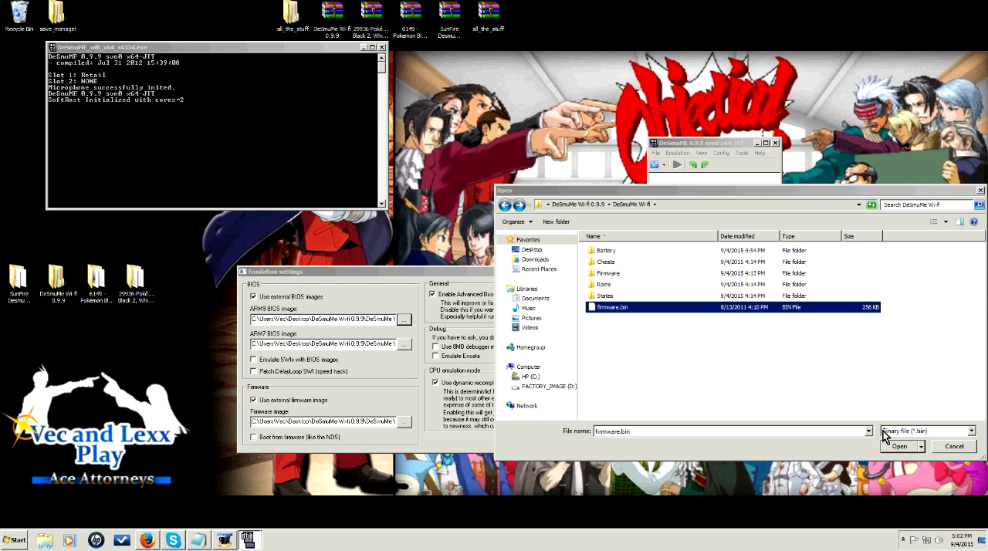
{"action": "left_click", "coordinate": [898, 446]}
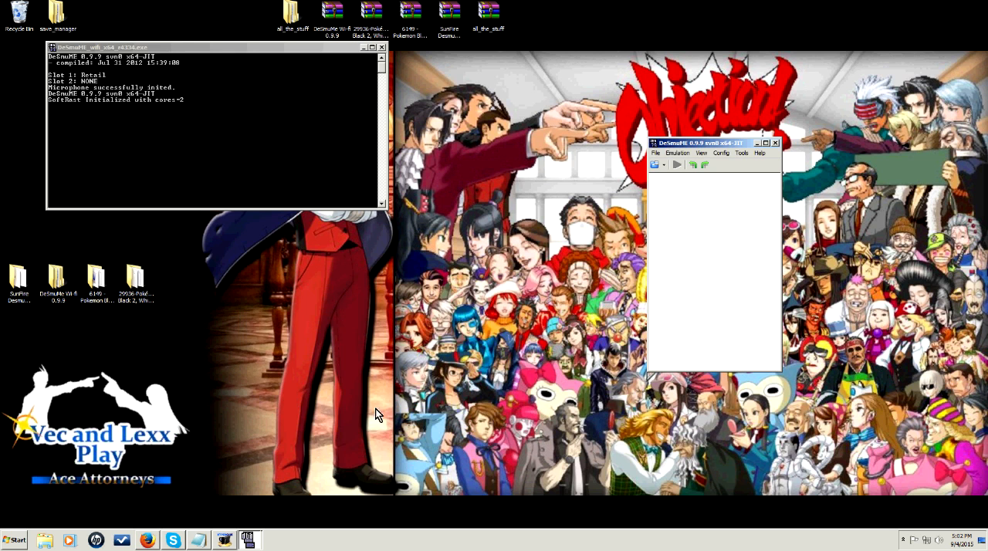
{"action": "mouse_move", "coordinate": [323, 85]}
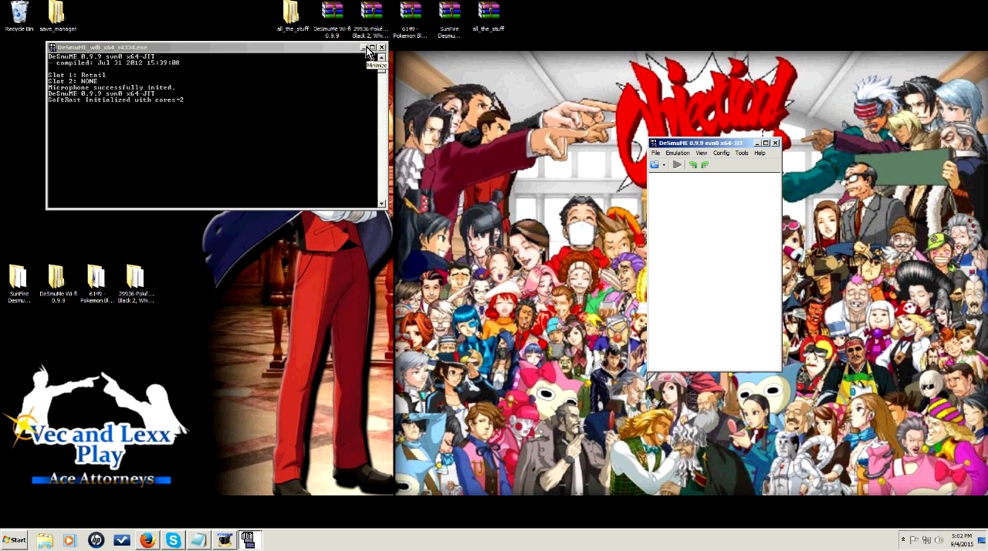
{"action": "mouse_move", "coordinate": [737, 225]}
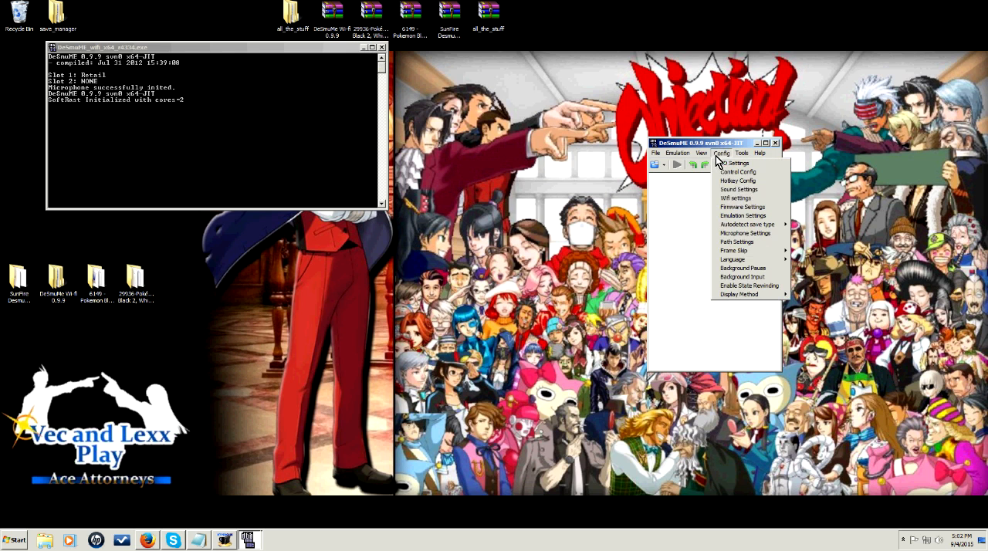
Check Wifi settings show Infrastructure mode with the Realtek bridge adapter, then close.
{"action": "left_click", "coordinate": [736, 198]}
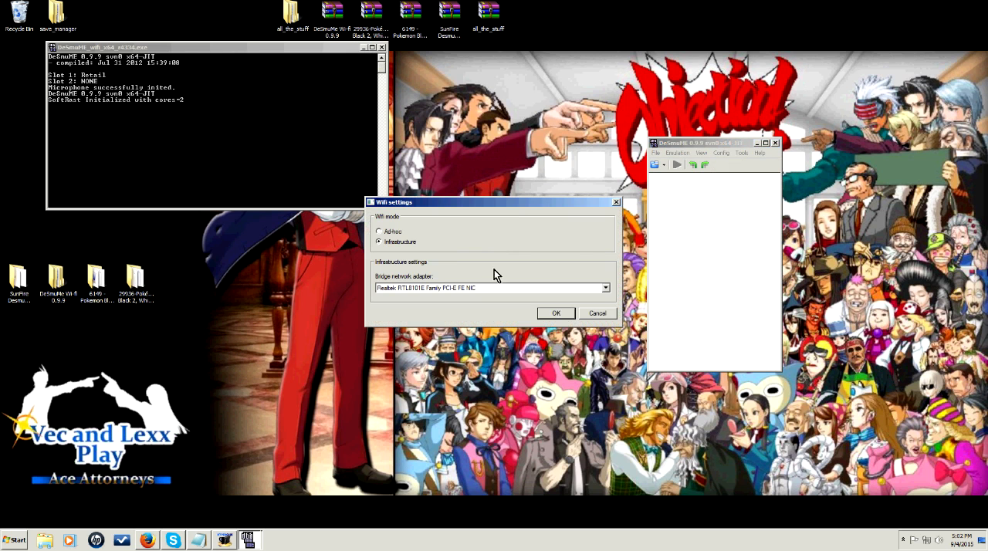
{"action": "mouse_move", "coordinate": [444, 295]}
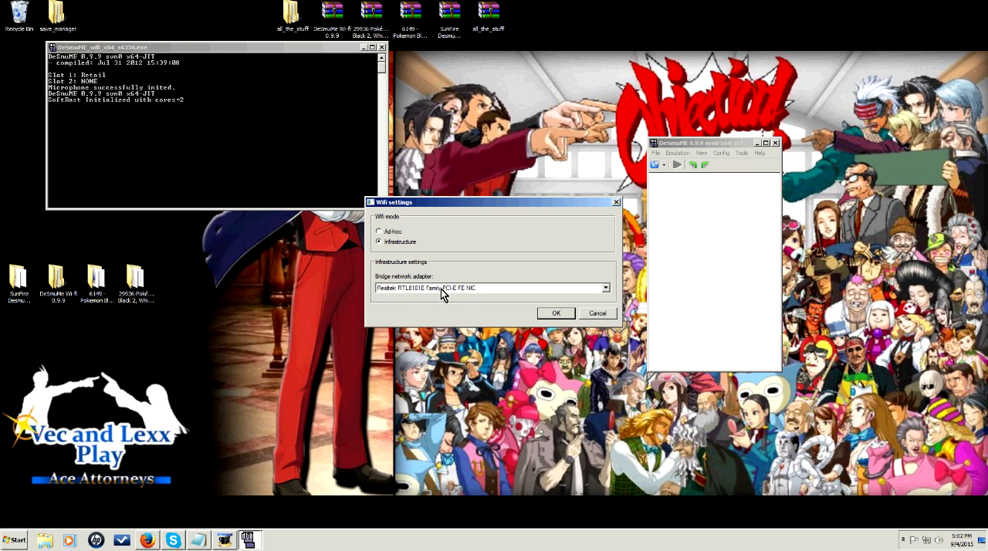
{"action": "mouse_move", "coordinate": [481, 291]}
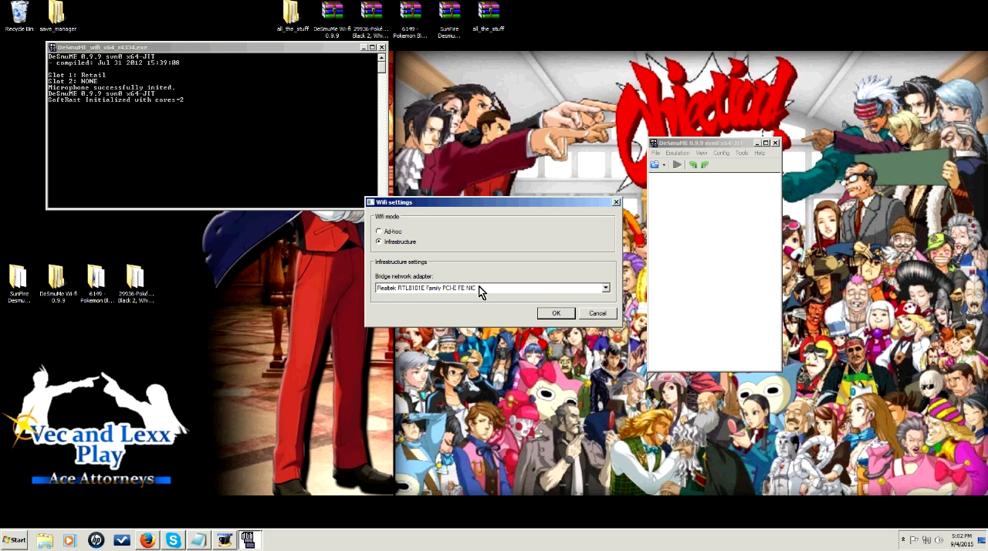
{"action": "mouse_move", "coordinate": [402, 237]}
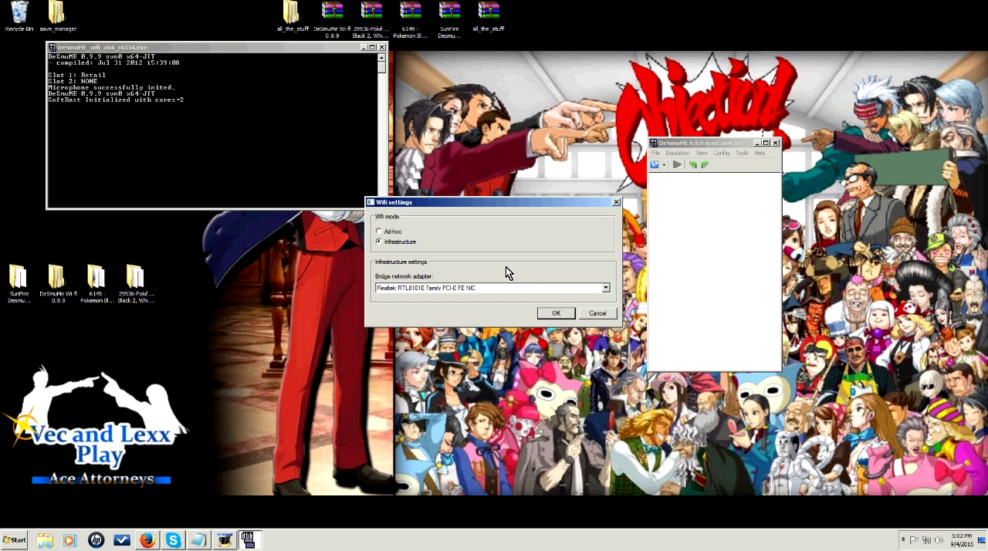
{"action": "mouse_move", "coordinate": [451, 285]}
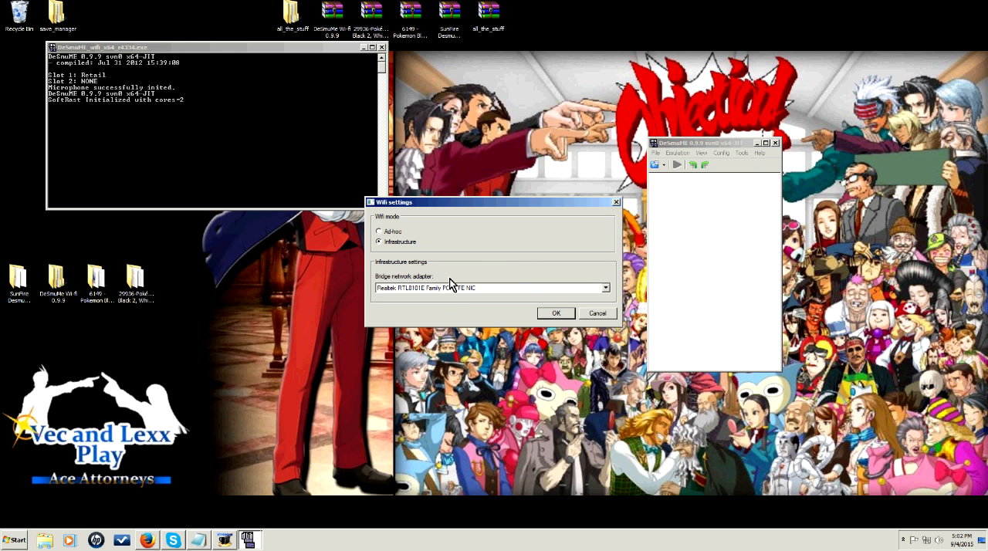
{"action": "mouse_move", "coordinate": [346, 337]}
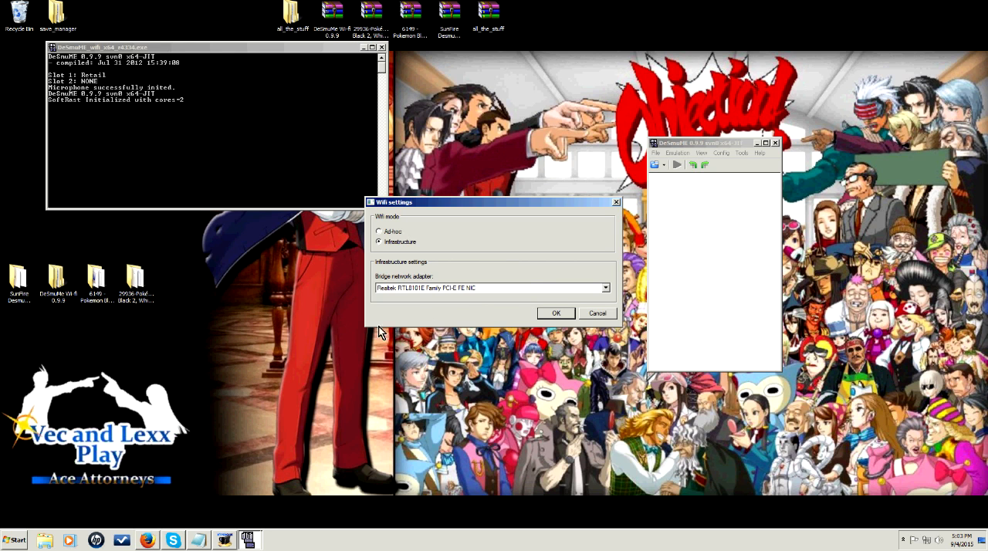
{"action": "mouse_move", "coordinate": [440, 351]}
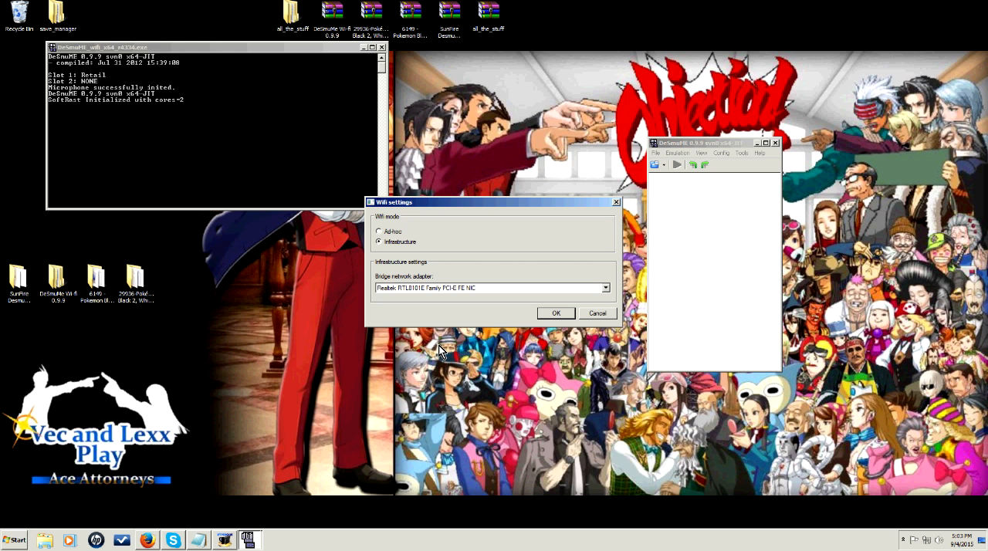
{"action": "mouse_move", "coordinate": [454, 294]}
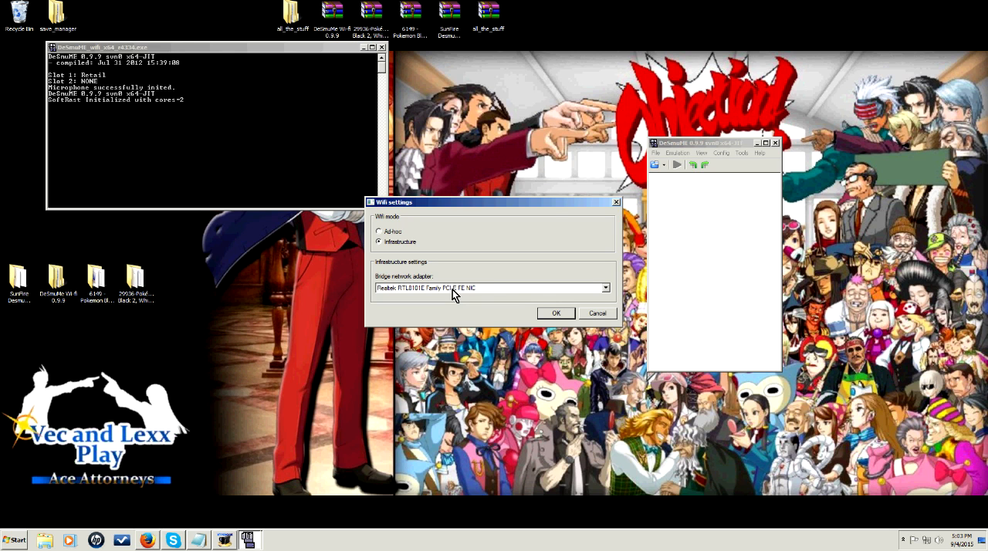
{"action": "left_click", "coordinate": [555, 313]}
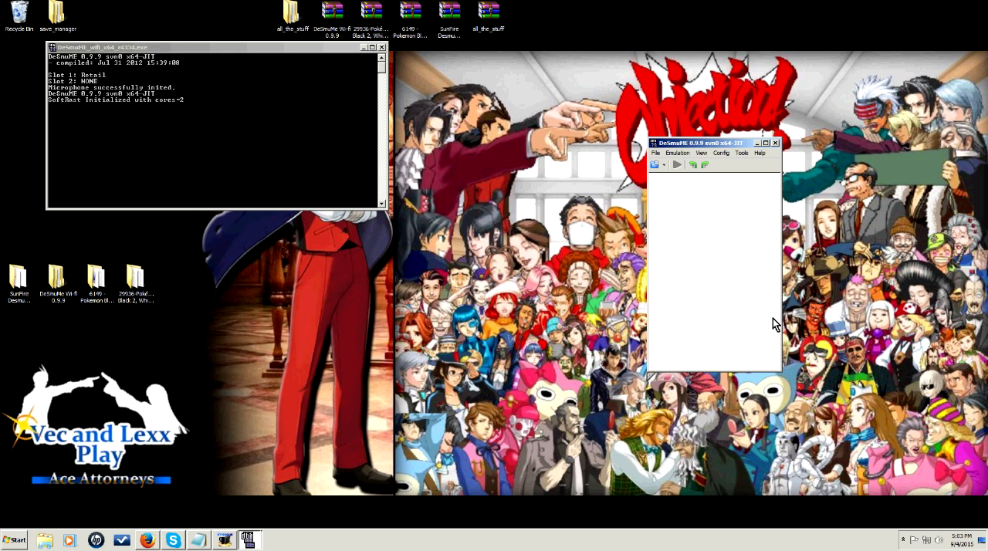
Use File > Open ROM to browse toward the Pokemon Black Version 2 files.
{"action": "left_click", "coordinate": [656, 152]}
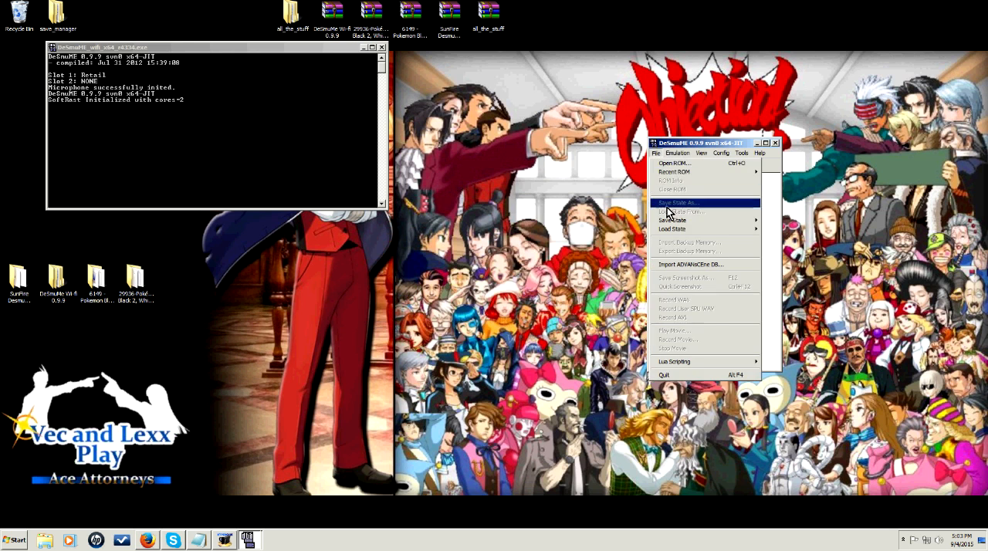
{"action": "left_click", "coordinate": [673, 162]}
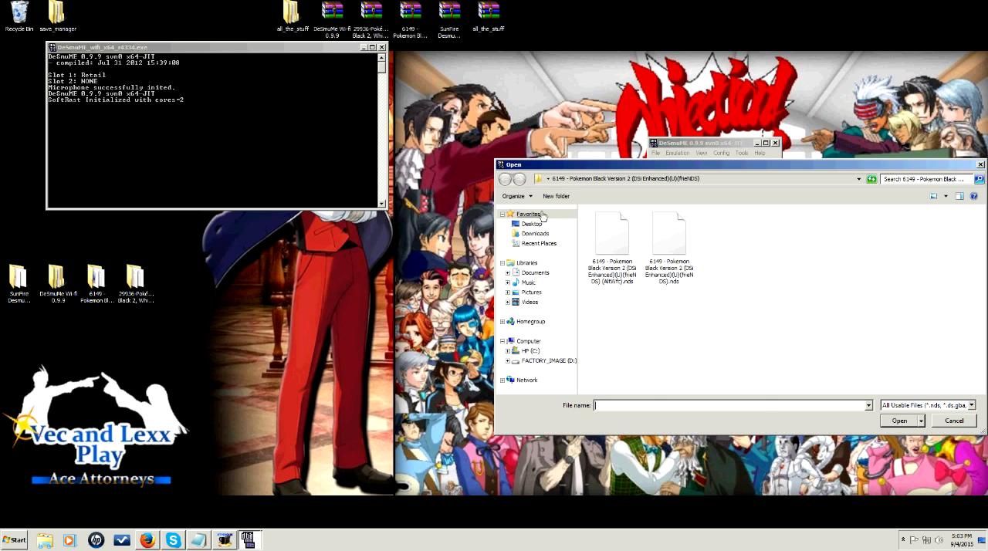
{"action": "left_click", "coordinate": [612, 239]}
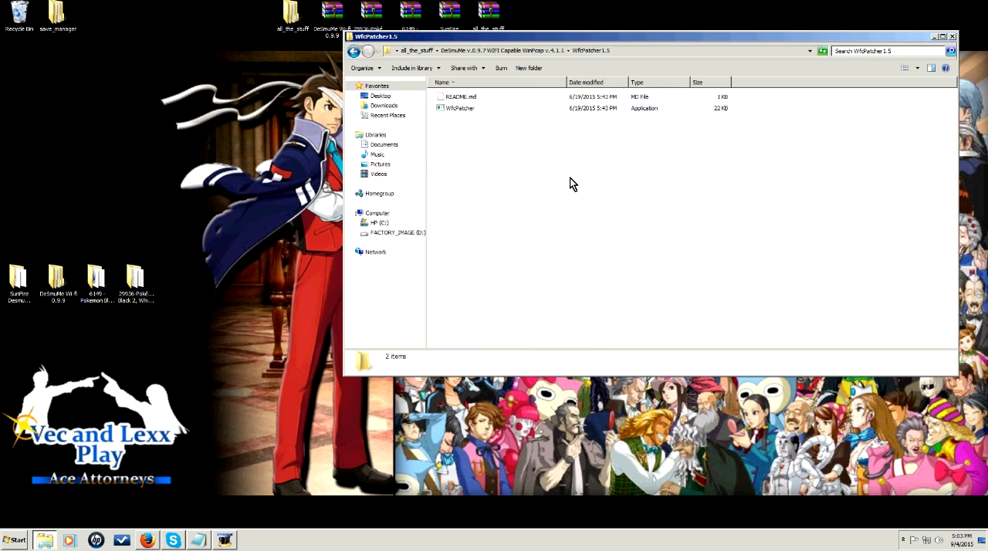
{"action": "left_click", "coordinate": [354, 50]}
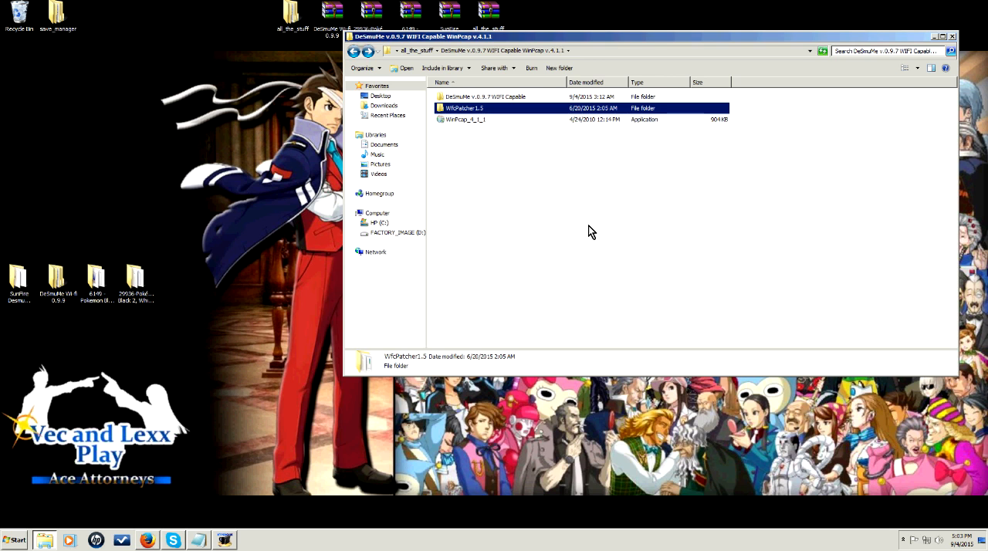
{"action": "mouse_move", "coordinate": [442, 118]}
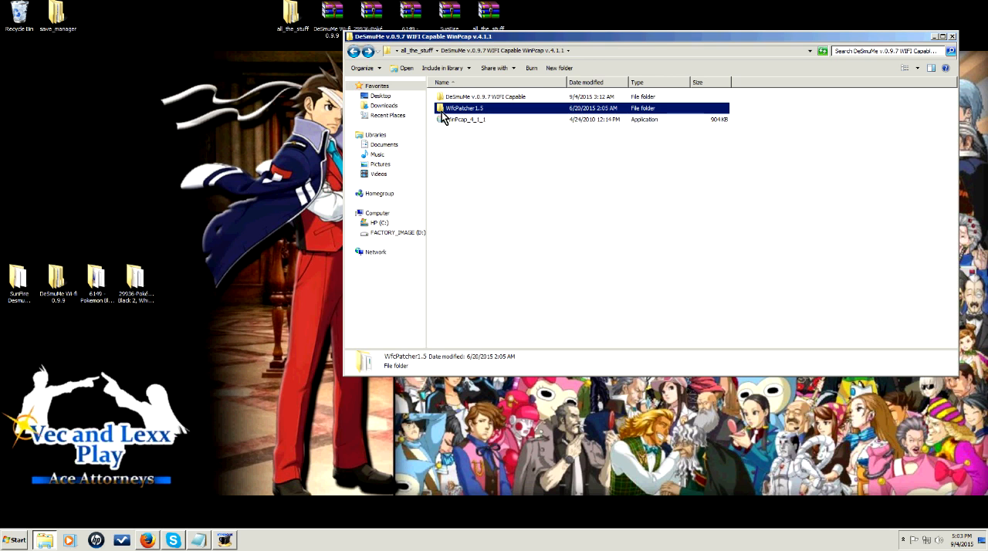
{"action": "left_click", "coordinate": [466, 118]}
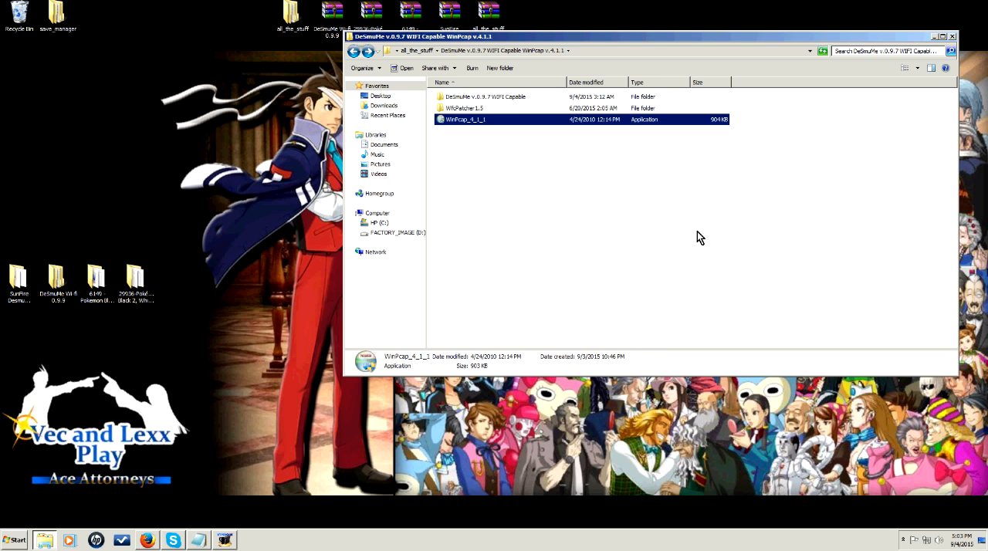
{"action": "mouse_move", "coordinate": [463, 104]}
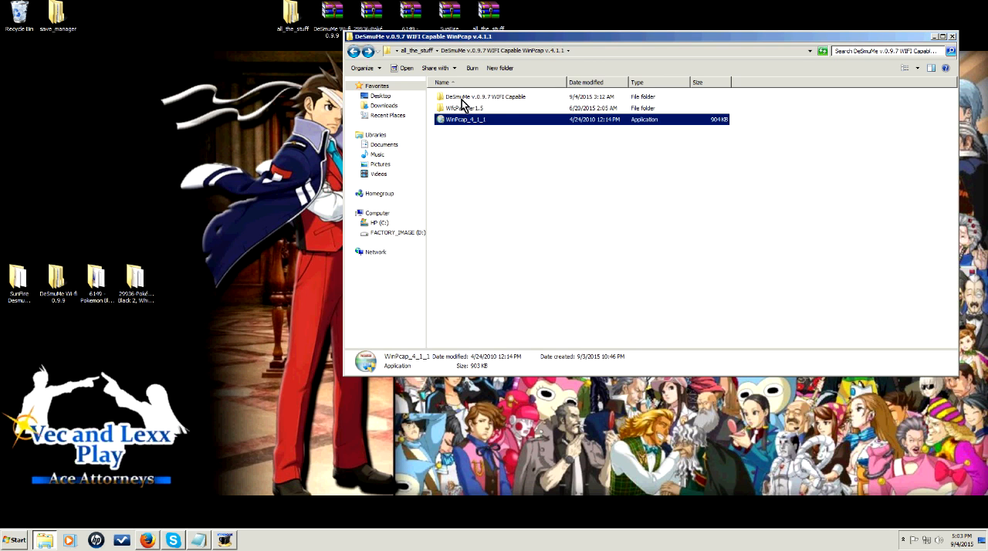
{"action": "left_click", "coordinate": [485, 97]}
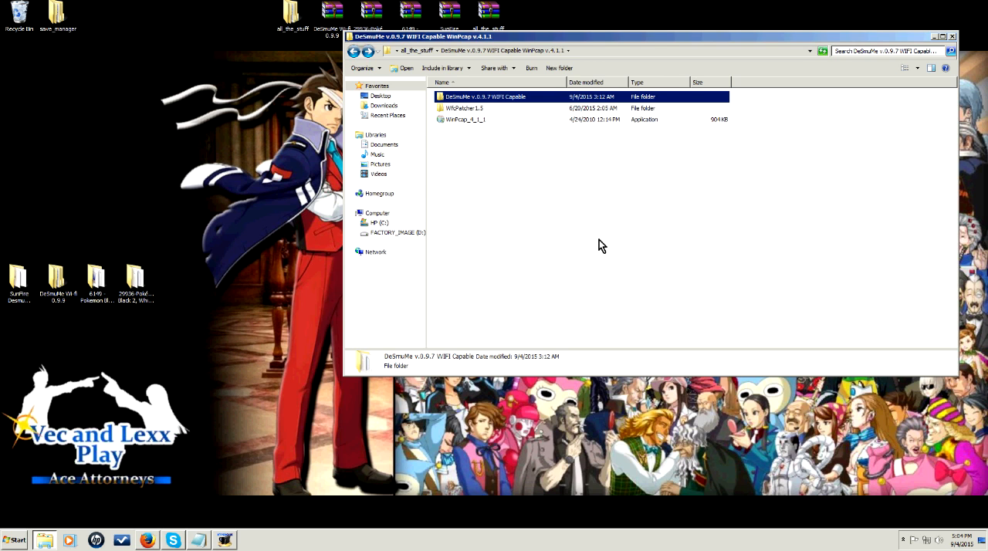
{"action": "left_click", "coordinate": [464, 108]}
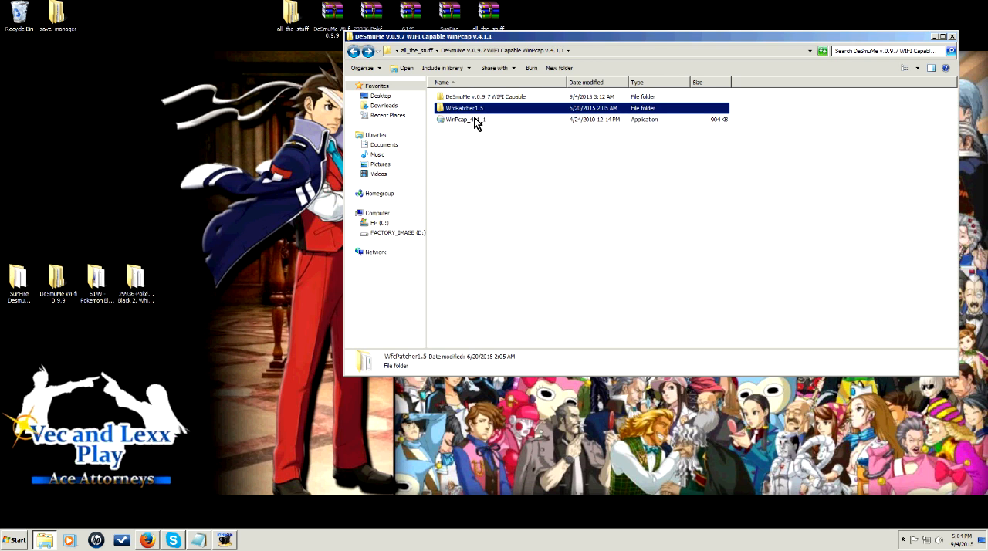
{"action": "double_click", "coordinate": [464, 108]}
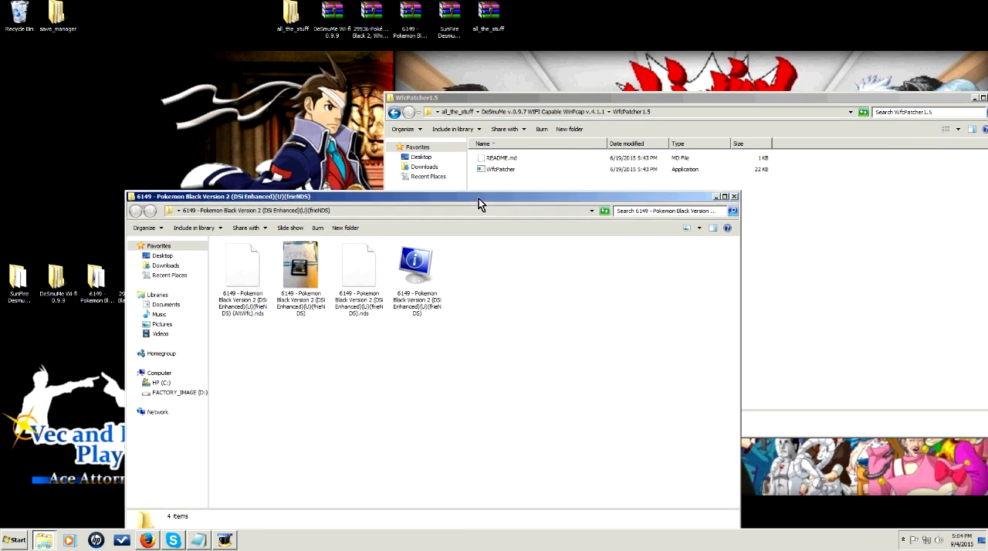
Run WfcPatcher on the Pokemon Black 2 .nds ROM, allowing it past the warning.
{"action": "left_click", "coordinate": [356, 270]}
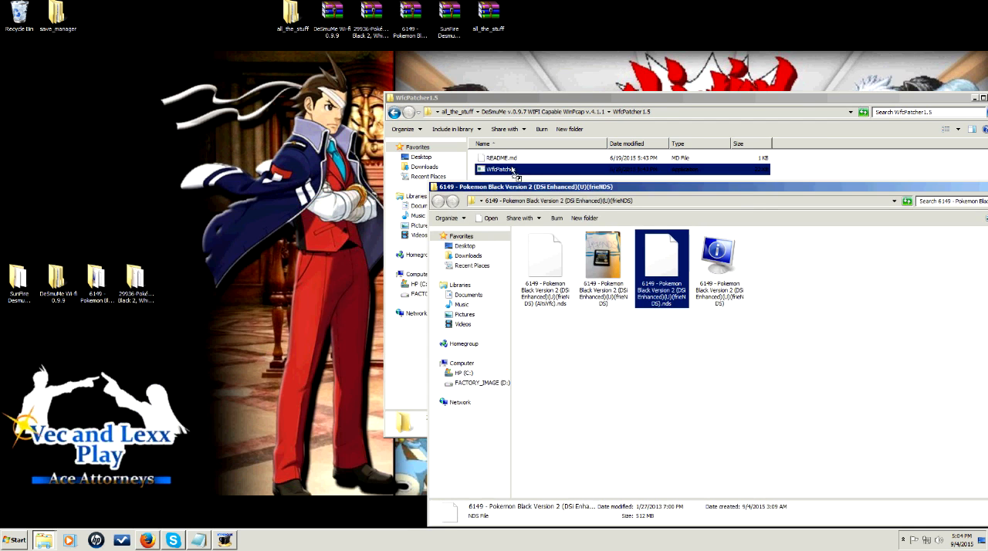
{"action": "double_click", "coordinate": [500, 169]}
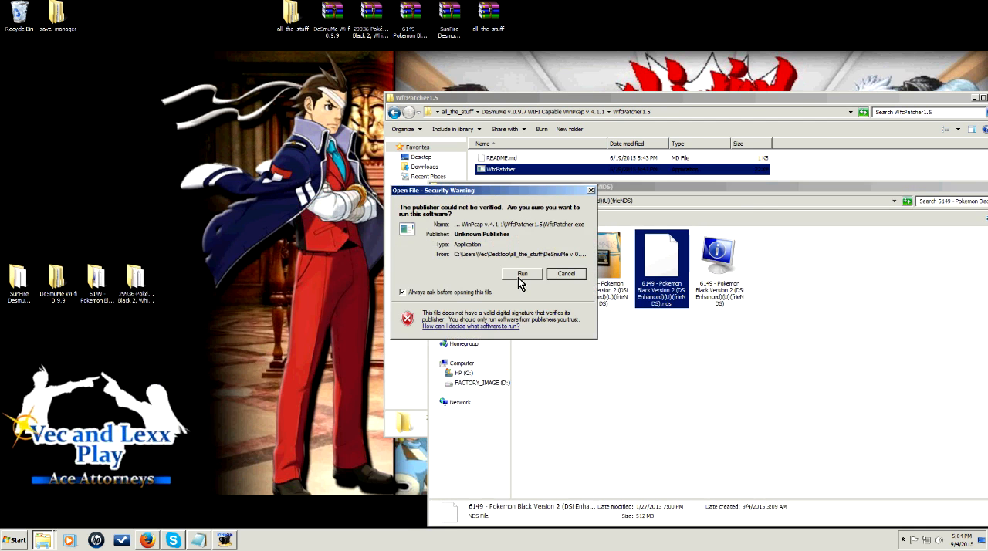
{"action": "left_click", "coordinate": [522, 274]}
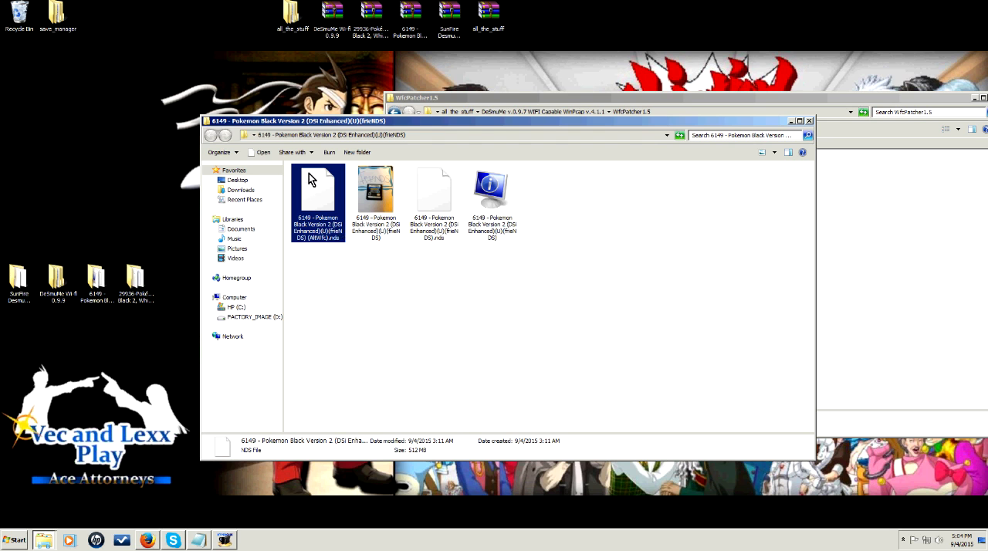
{"action": "mouse_move", "coordinate": [328, 202]}
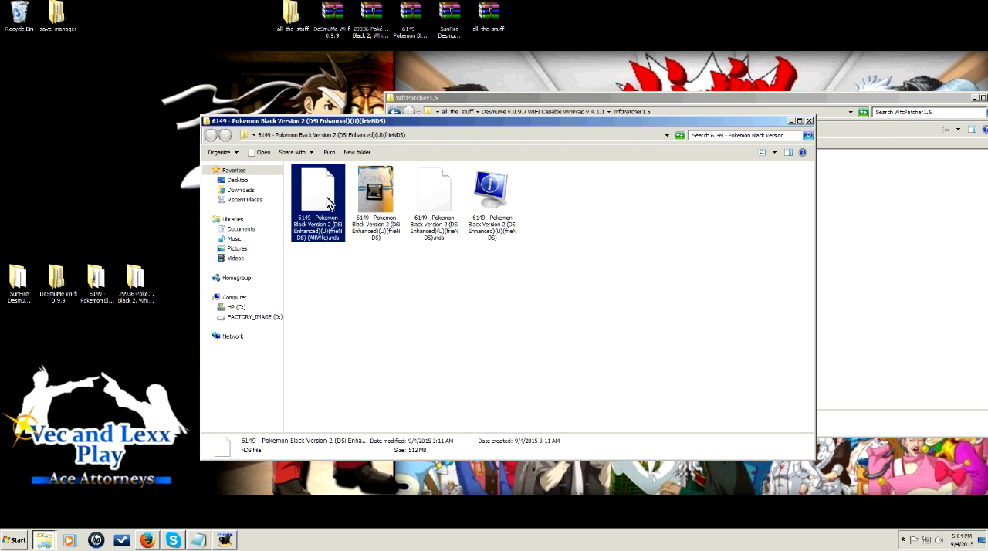
{"action": "mouse_move", "coordinate": [361, 212]}
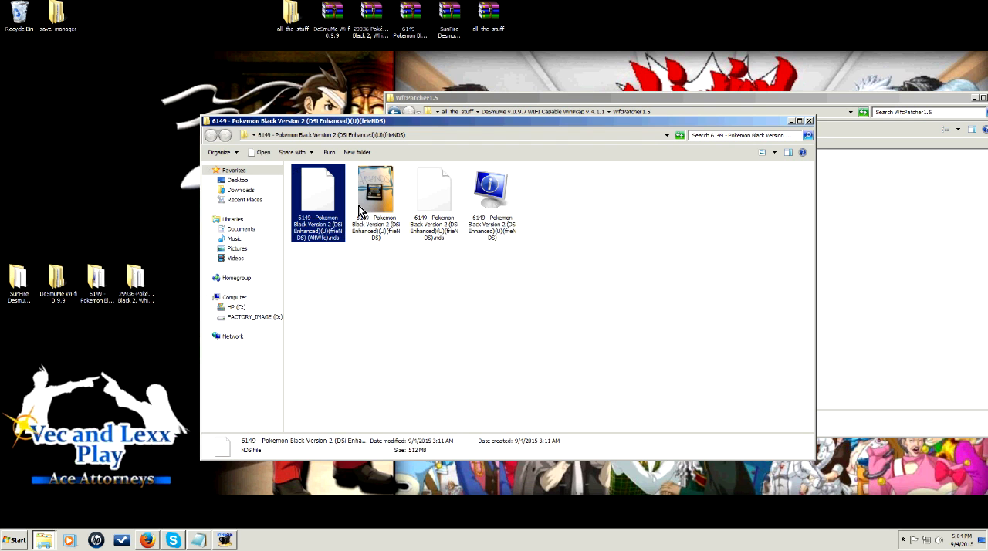
{"action": "mouse_move", "coordinate": [340, 215]}
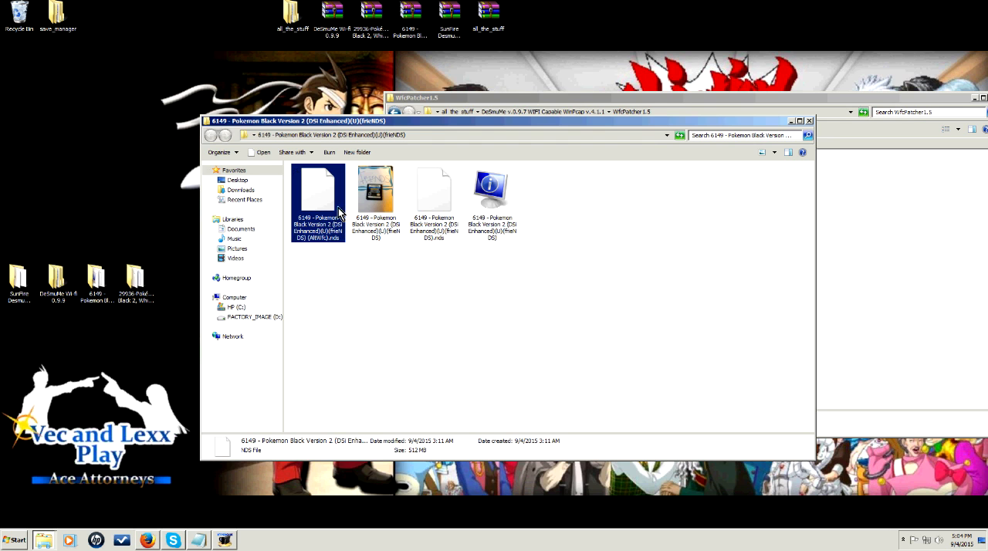
{"action": "mouse_move", "coordinate": [806, 126]}
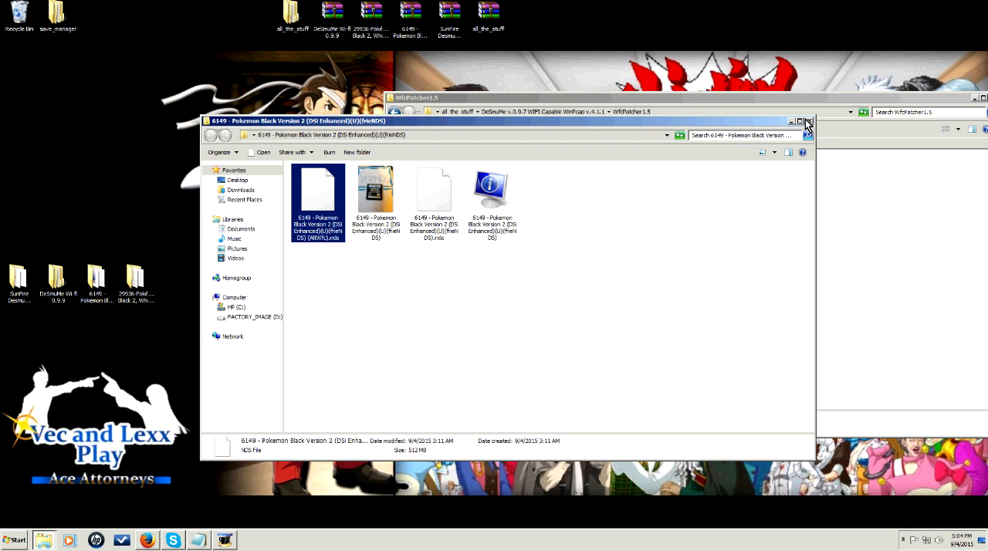
Close the Pokemon Black Version 2 and WfcPatcher1.5 Explorer windows.
{"action": "left_click", "coordinate": [810, 120]}
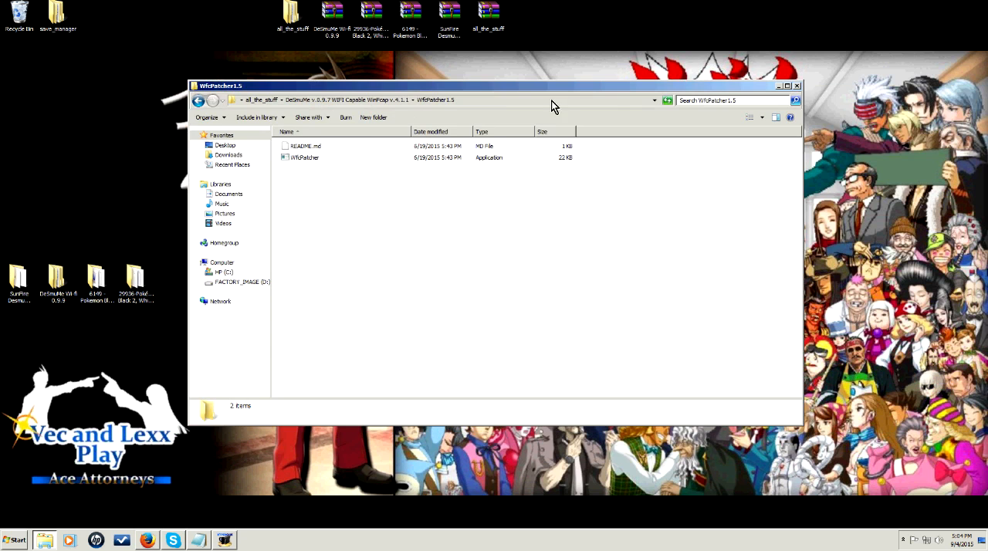
{"action": "mouse_move", "coordinate": [249, 92]}
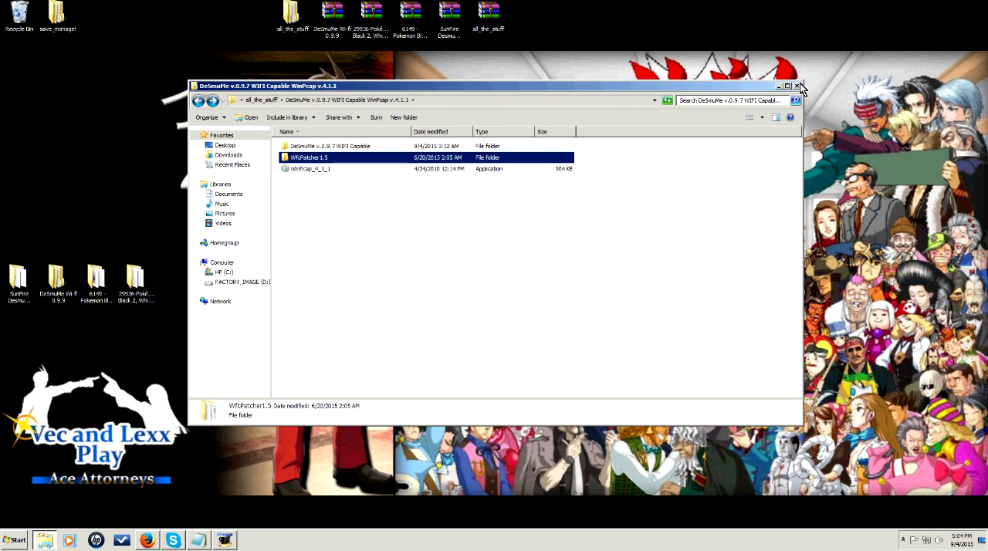
{"action": "left_click", "coordinate": [798, 86]}
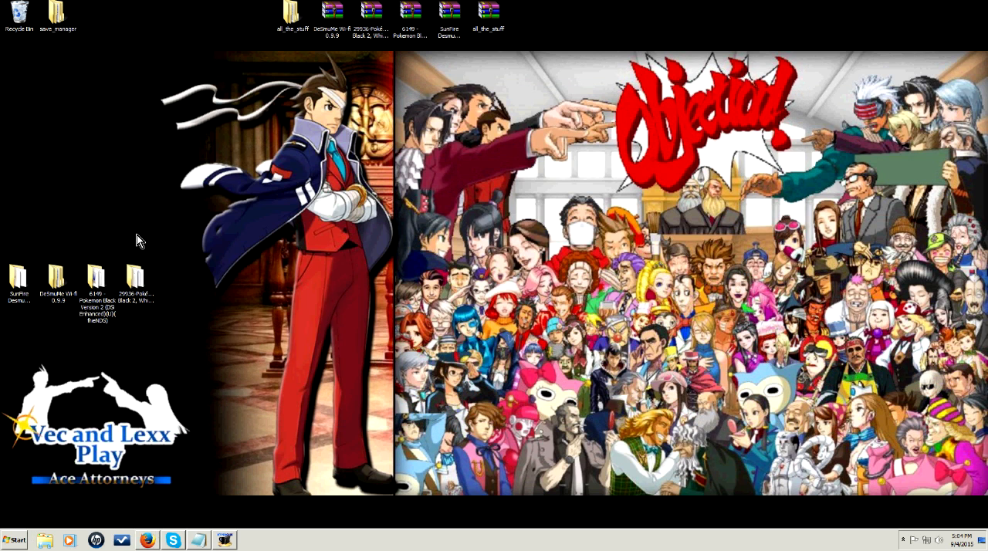
{"action": "mouse_move", "coordinate": [99, 246]}
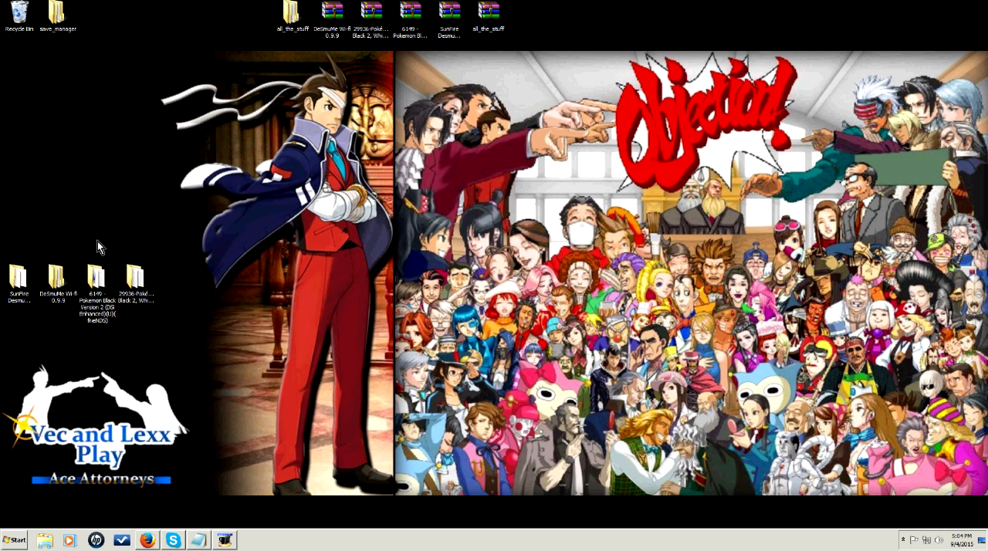
Launch DeSmuME_wifi_x64_r4334 from the DeSmuMe Wi-fi folder and load the Pokemon Black 2 ROM.
{"action": "double_click", "coordinate": [57, 277]}
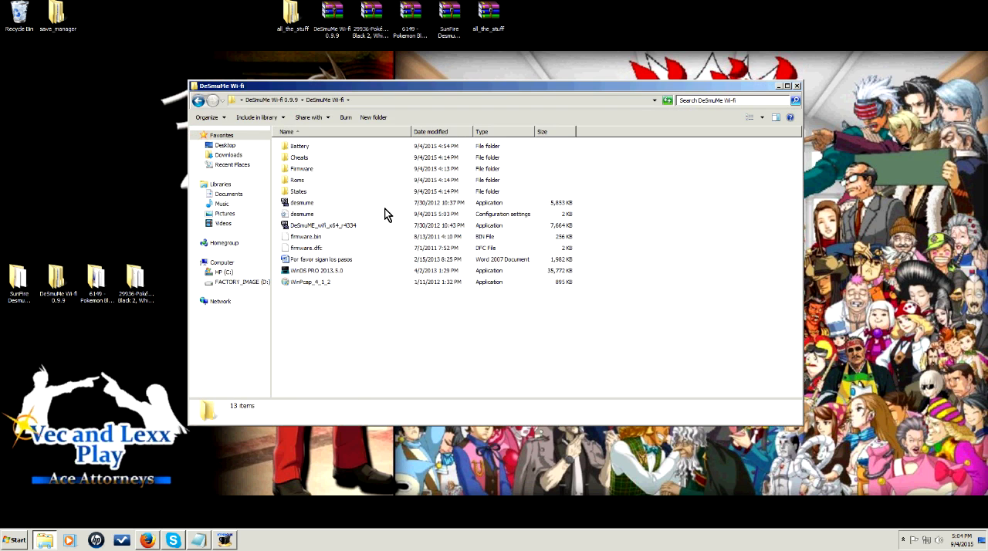
{"action": "mouse_move", "coordinate": [314, 232]}
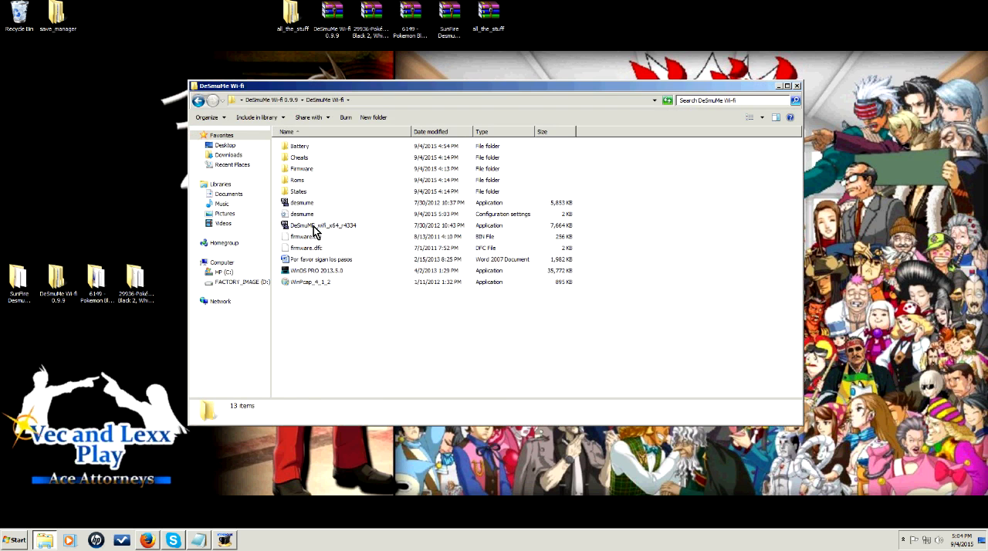
{"action": "double_click", "coordinate": [319, 225]}
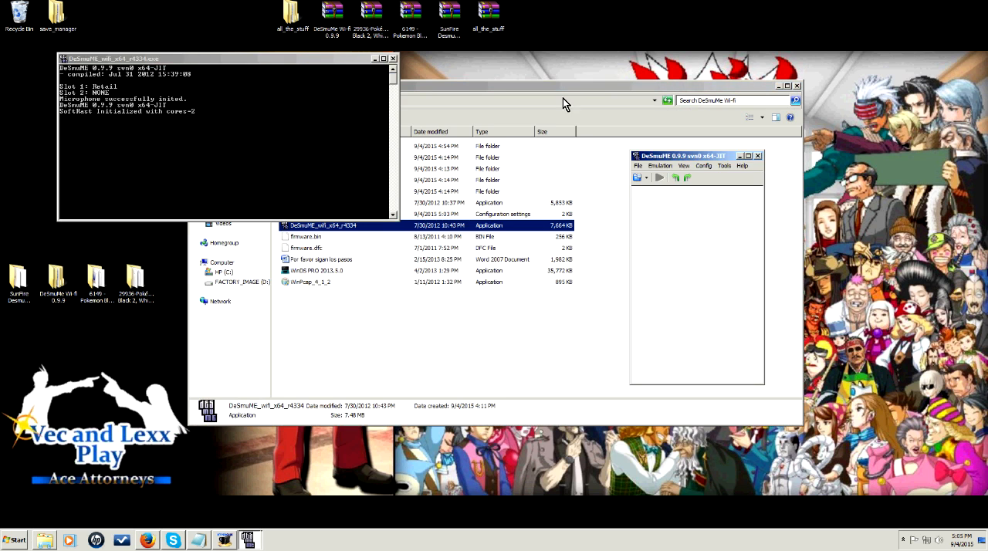
{"action": "left_click", "coordinate": [638, 166]}
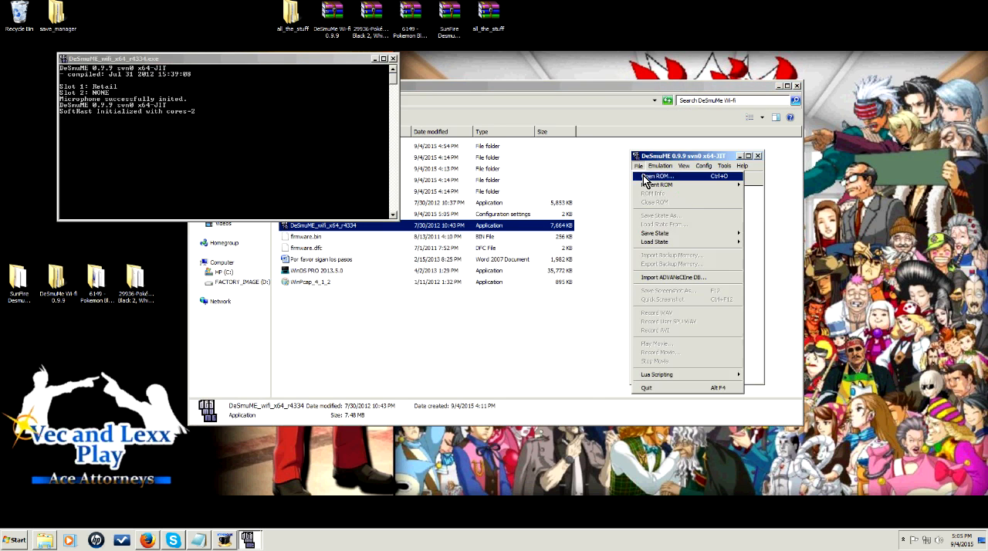
{"action": "left_click", "coordinate": [886, 201]}
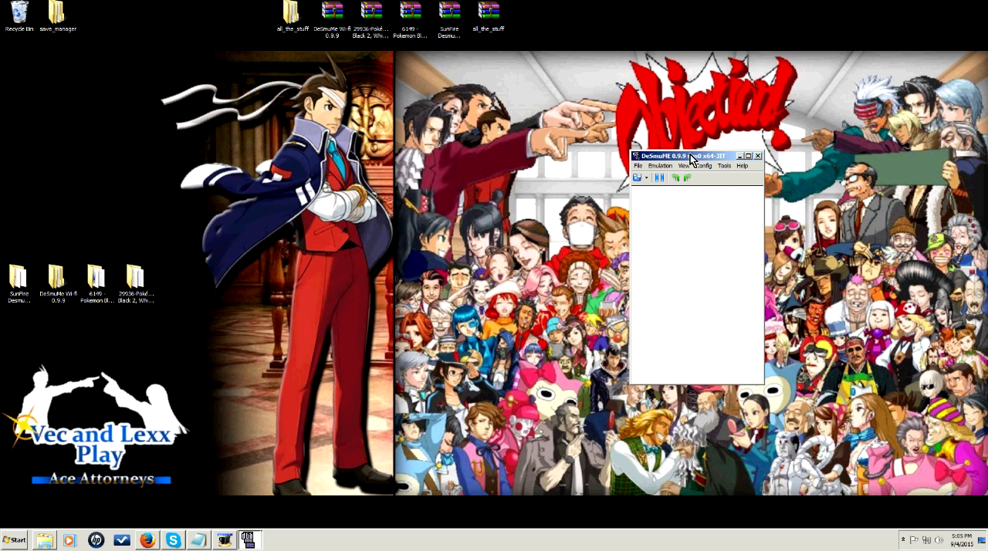
{"action": "left_click_drag", "start_coordinate": [671, 156], "coordinate": [524, 165]}
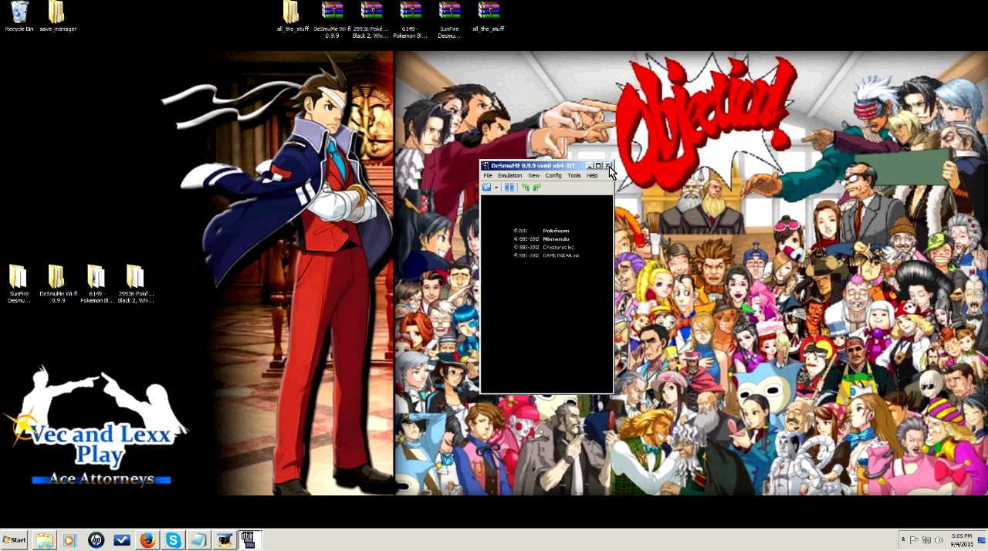
Advance Pokemon Black 2 past its opening screens to the Continue/New Game menu.
{"action": "left_click", "coordinate": [598, 165]}
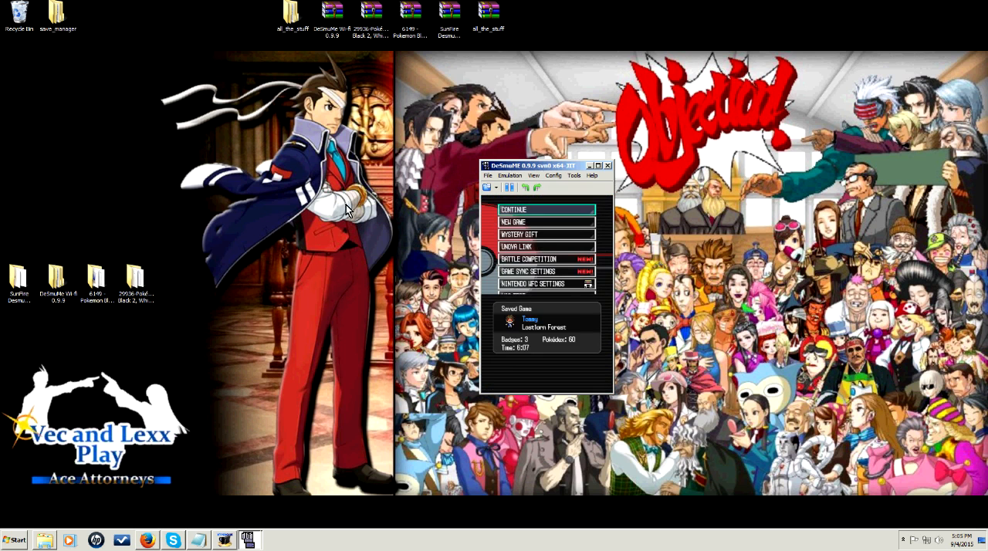
{"action": "mouse_move", "coordinate": [535, 365]}
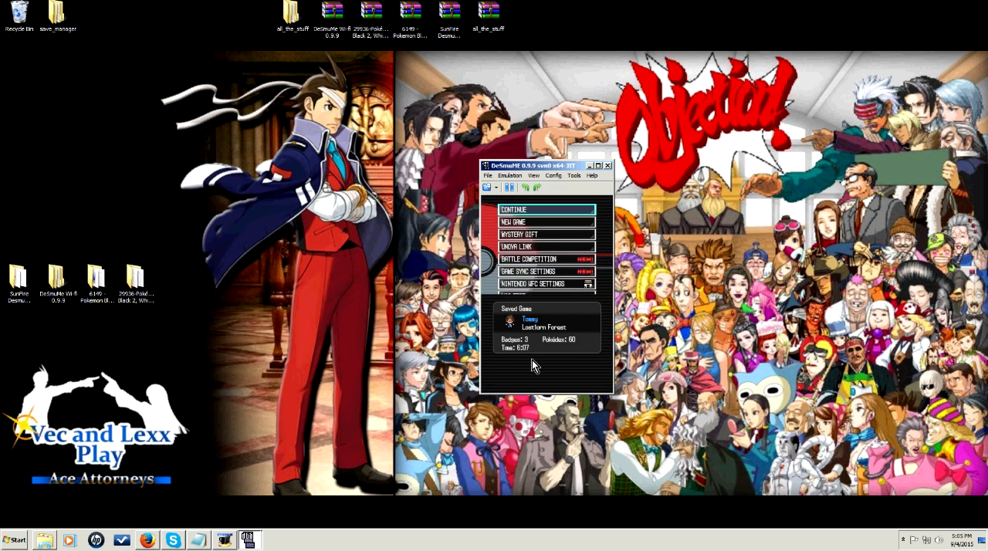
{"action": "mouse_move", "coordinate": [573, 330]}
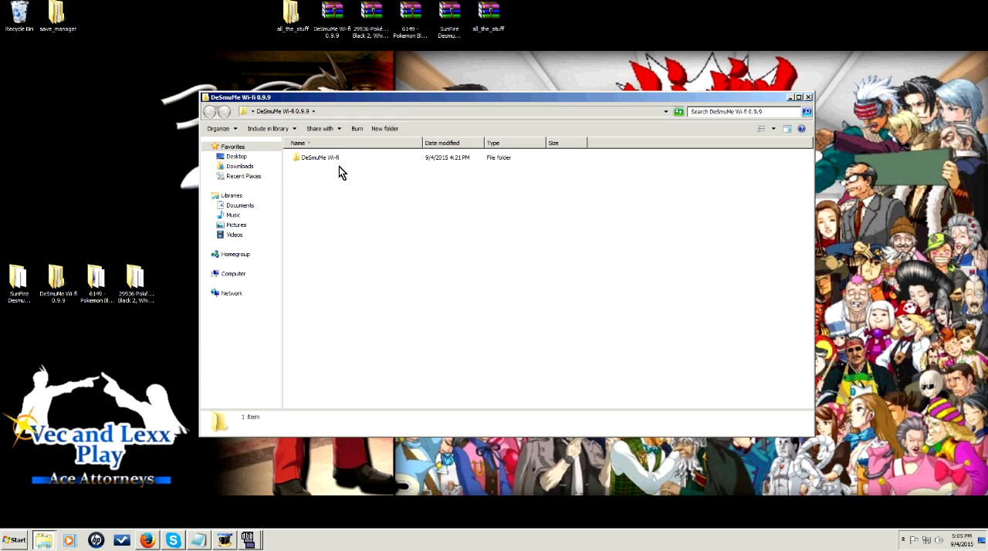
Check the Battery folder's .dsv save and firmware.dfc files, then close Explorer.
{"action": "double_click", "coordinate": [320, 157]}
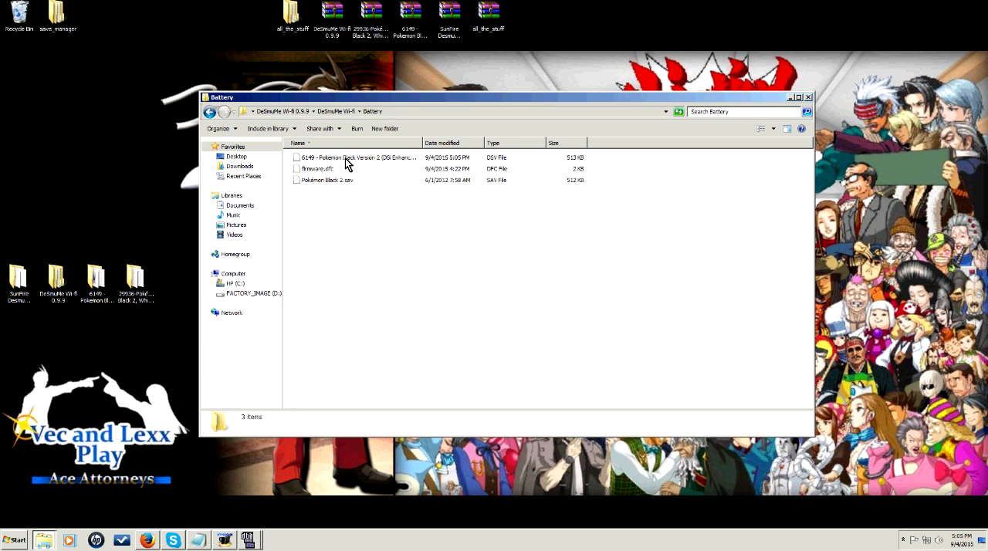
{"action": "left_click", "coordinate": [327, 179]}
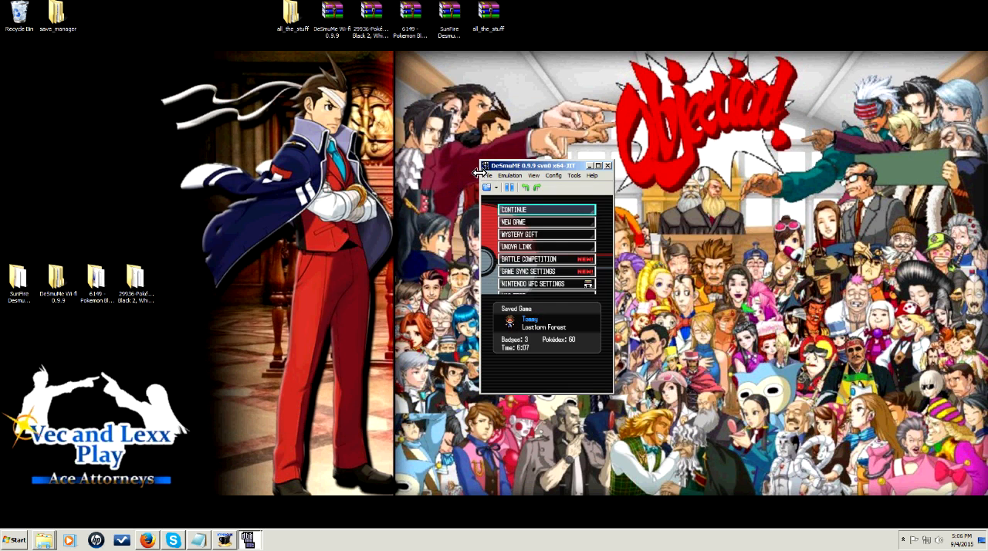
Erase the Nintendo WFC Configuration from Wi-Fi setup Options and confirm both OK prompts.
{"action": "left_click", "coordinate": [488, 175]}
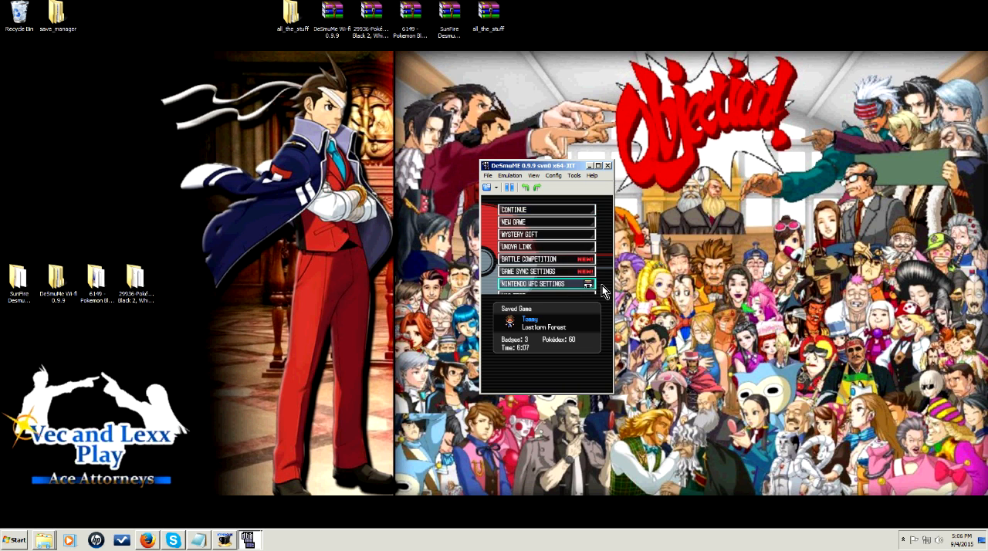
{"action": "left_click", "coordinate": [532, 283]}
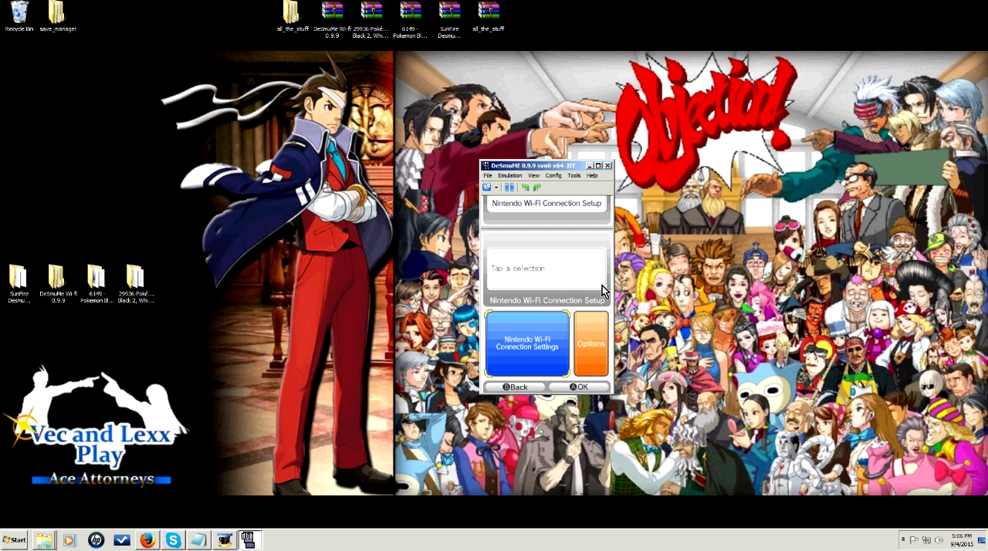
{"action": "left_click", "coordinate": [591, 343]}
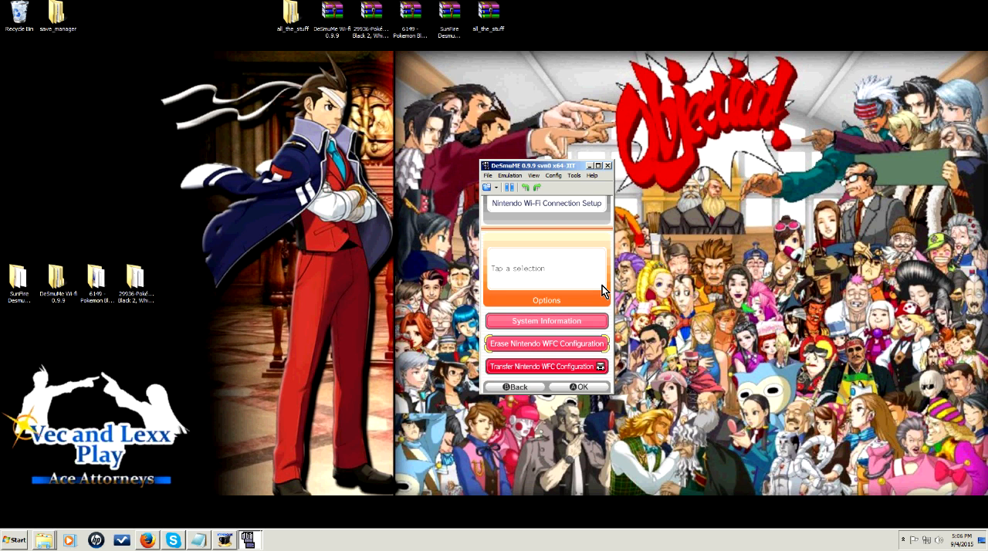
{"action": "mouse_move", "coordinate": [510, 349]}
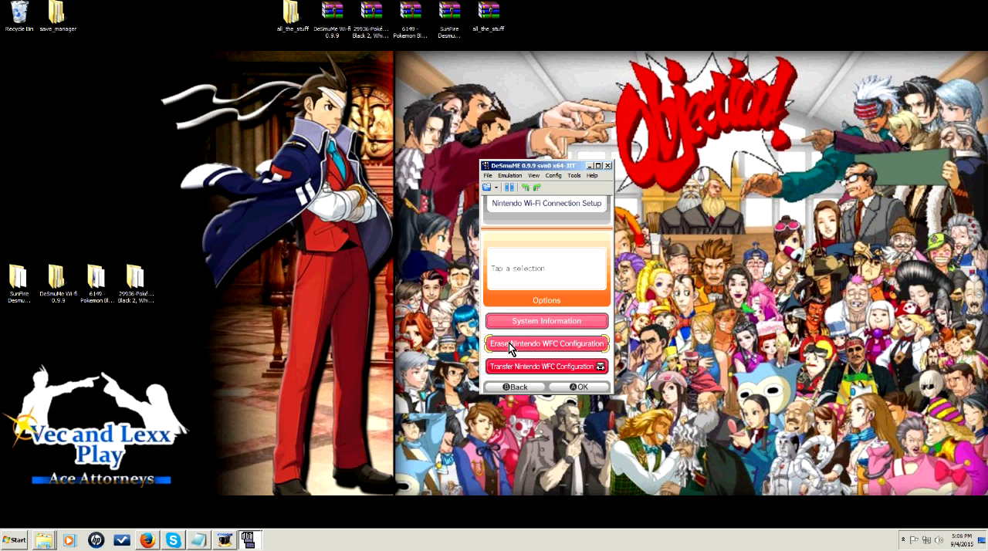
{"action": "mouse_move", "coordinate": [544, 353]}
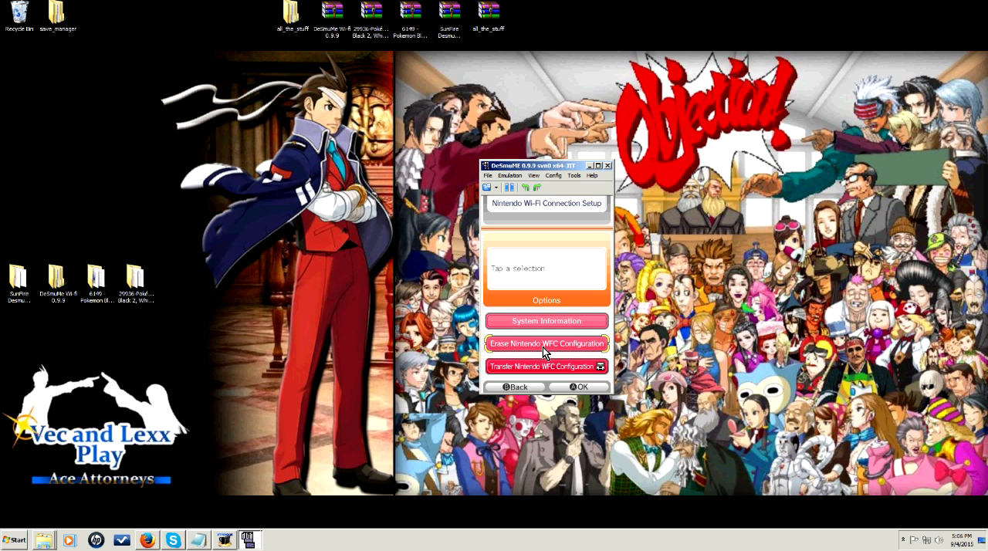
{"action": "left_click", "coordinate": [547, 343]}
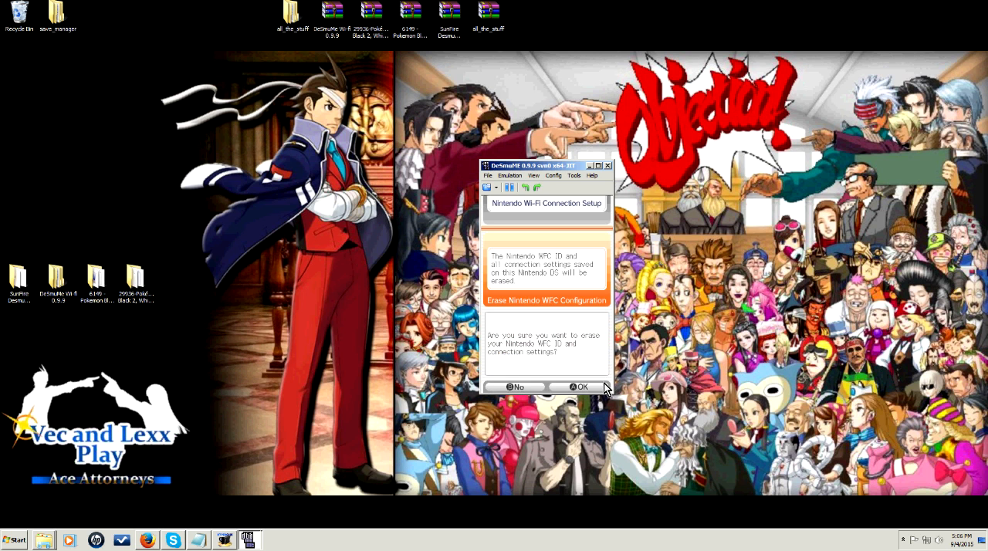
{"action": "left_click", "coordinate": [581, 386]}
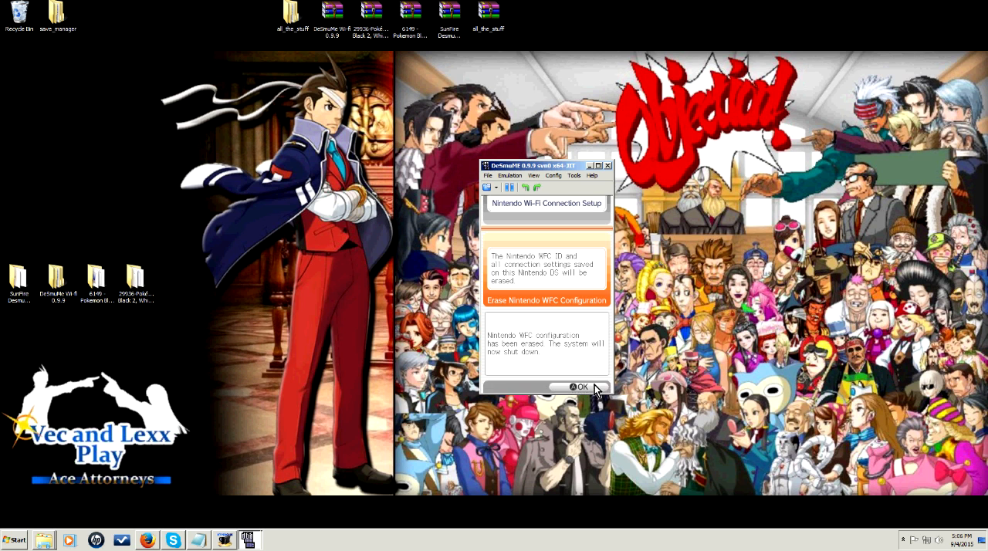
{"action": "left_click", "coordinate": [581, 387]}
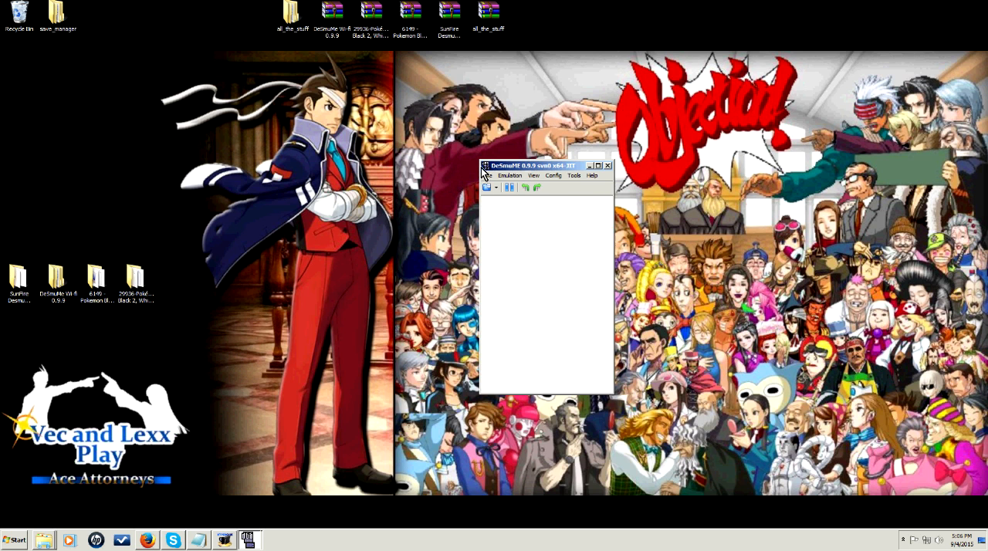
Reload the Pokemon Black 2 ROM from DeSmuME's file commands.
{"action": "left_click", "coordinate": [488, 175]}
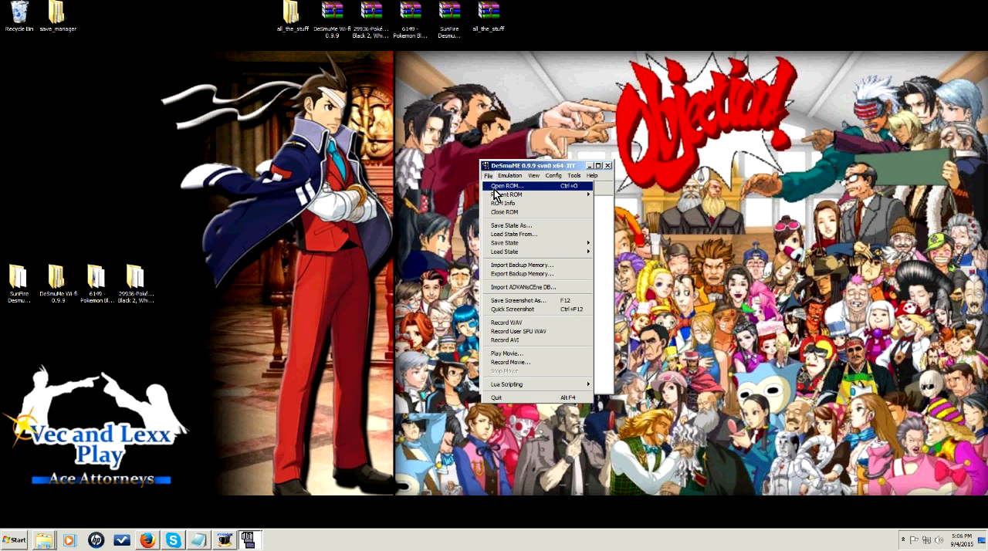
{"action": "left_click", "coordinate": [506, 186]}
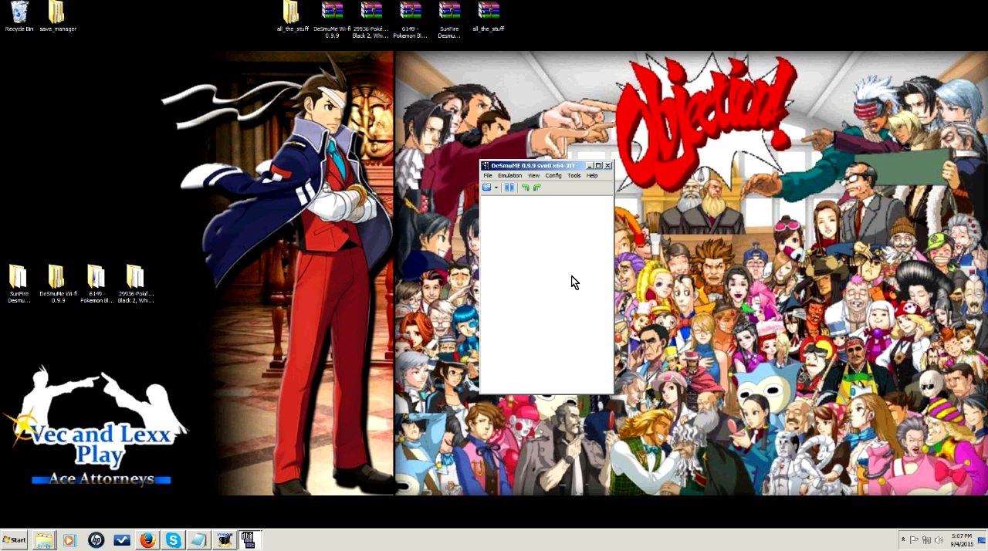
{"action": "mouse_move", "coordinate": [581, 311]}
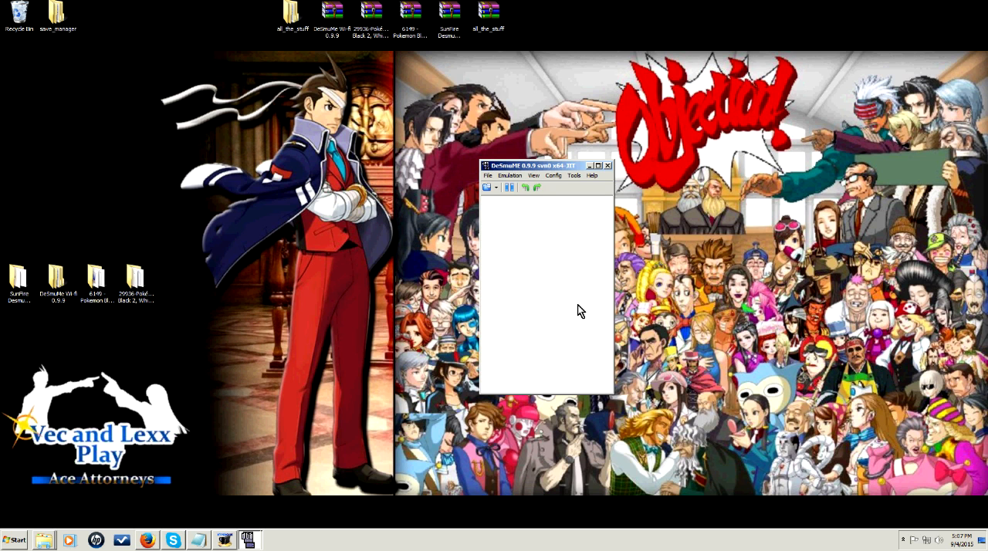
{"action": "mouse_move", "coordinate": [562, 199]}
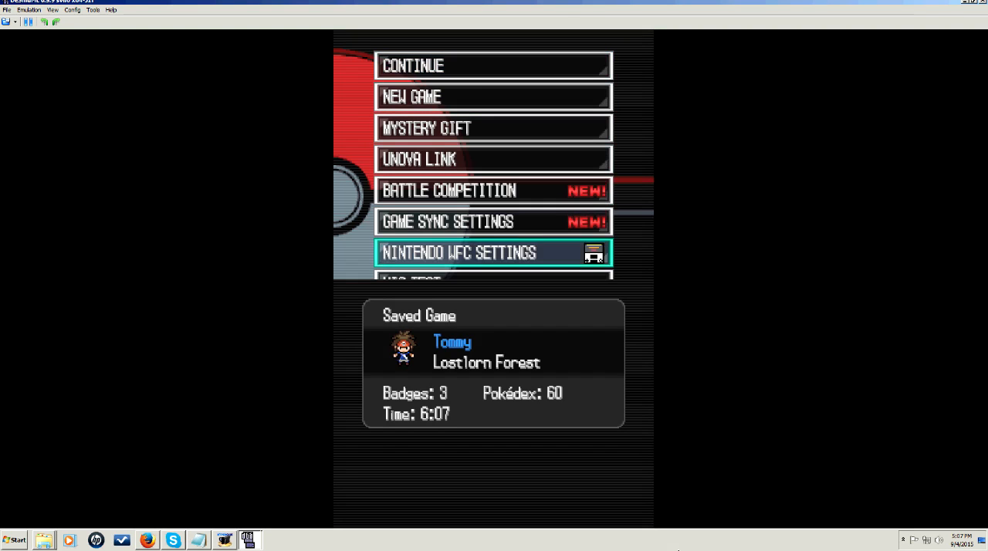
Open Nintendo Wi-Fi Connection Settings and search for an access point for empty Connection 1.
{"action": "left_click", "coordinate": [493, 252]}
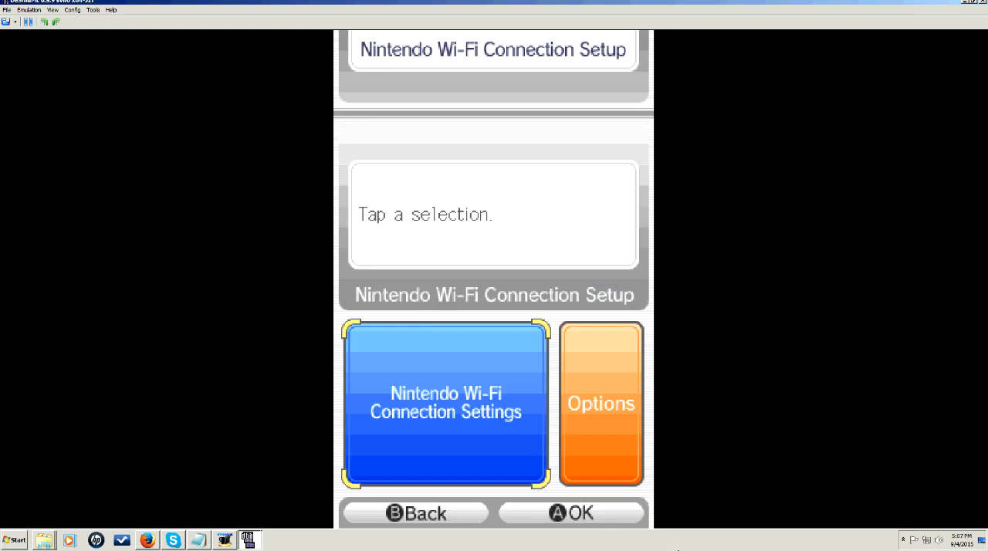
{"action": "left_click", "coordinate": [446, 403]}
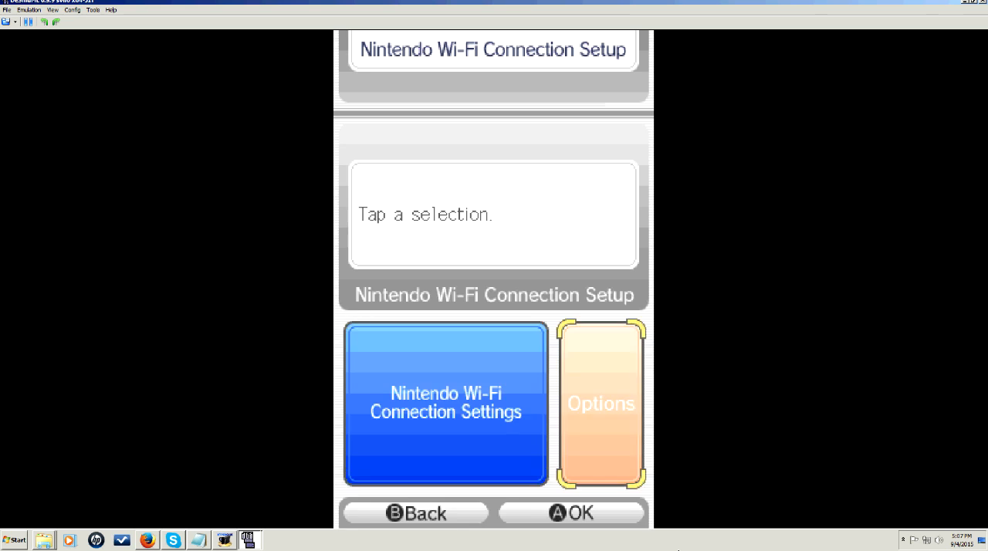
{"action": "left_click", "coordinate": [600, 404]}
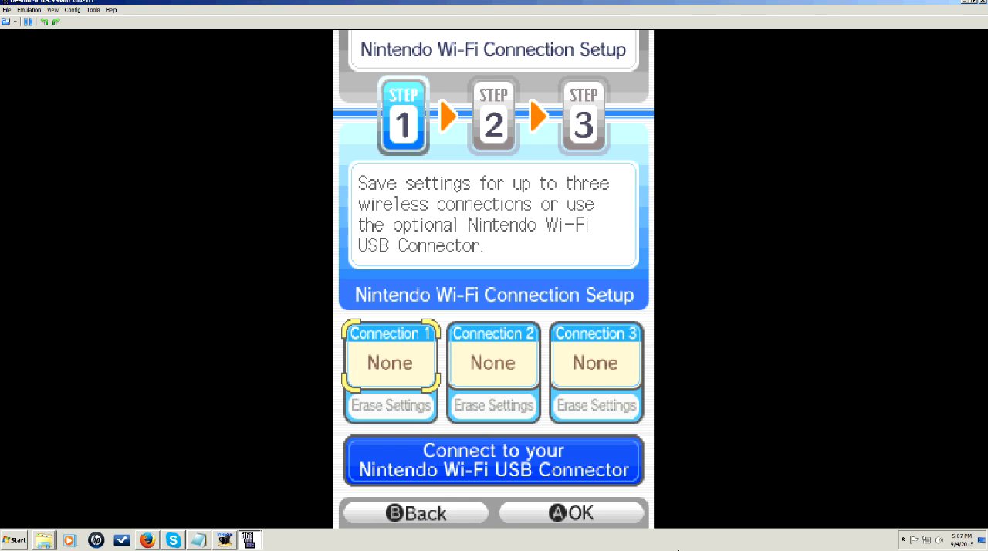
{"action": "left_click", "coordinate": [390, 361]}
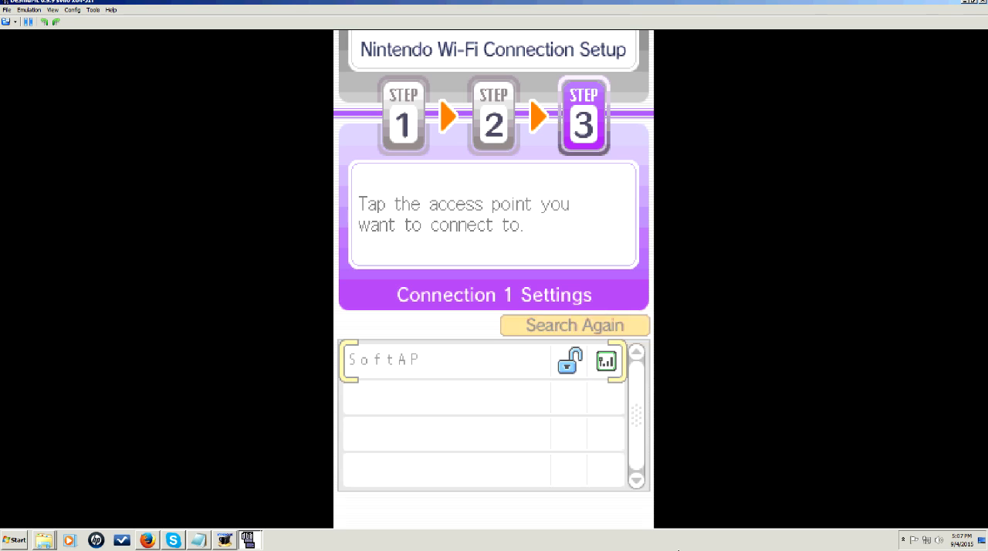
Connect Connection 1 to SoftAP and dismiss the error 20100 test result.
{"action": "left_click", "coordinate": [444, 358]}
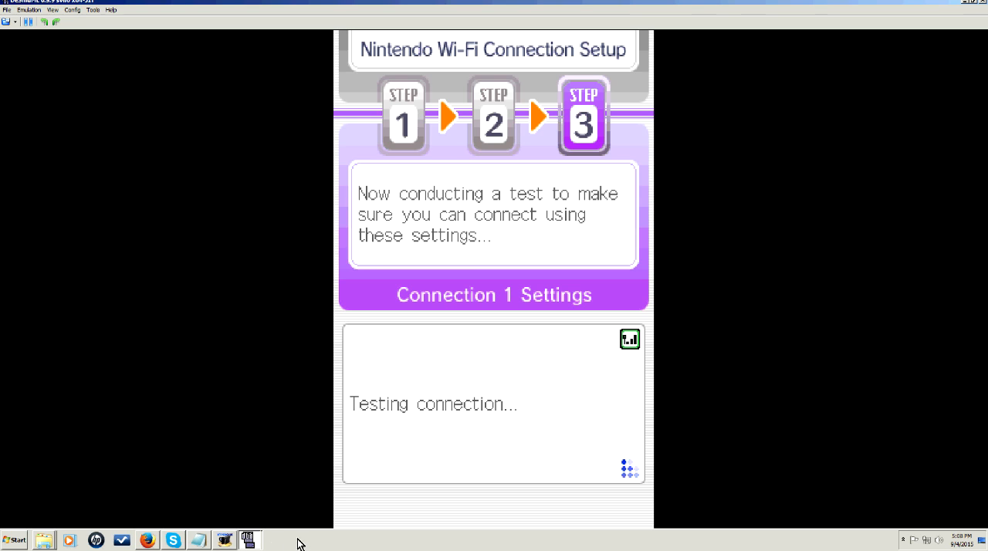
{"action": "mouse_move", "coordinate": [423, 327]}
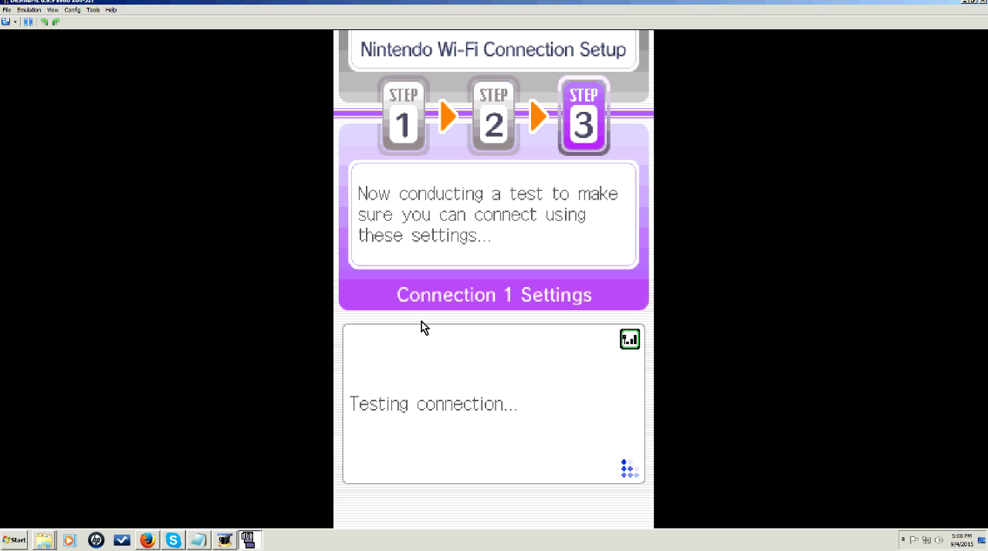
{"action": "mouse_move", "coordinate": [567, 243]}
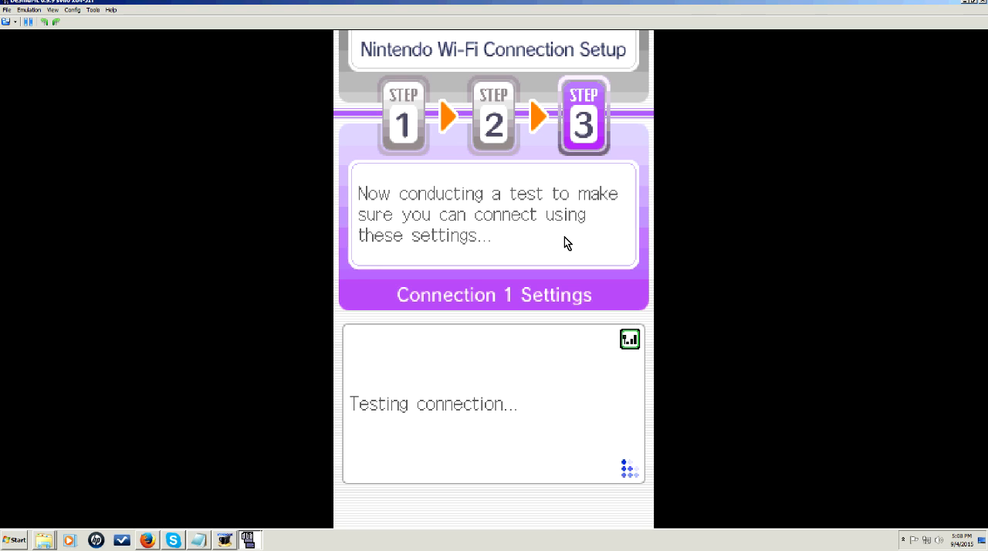
{"action": "mouse_move", "coordinate": [259, 544]}
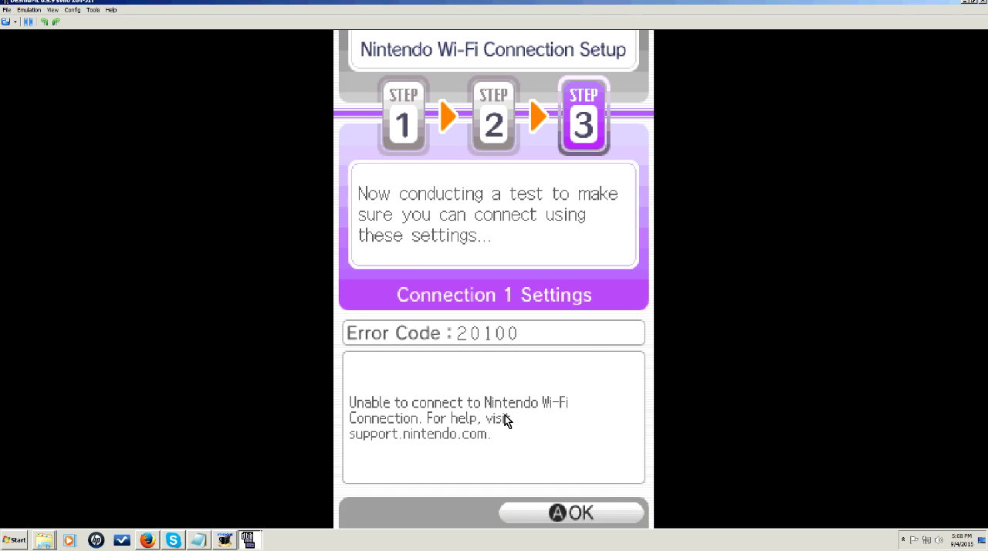
{"action": "mouse_move", "coordinate": [524, 505]}
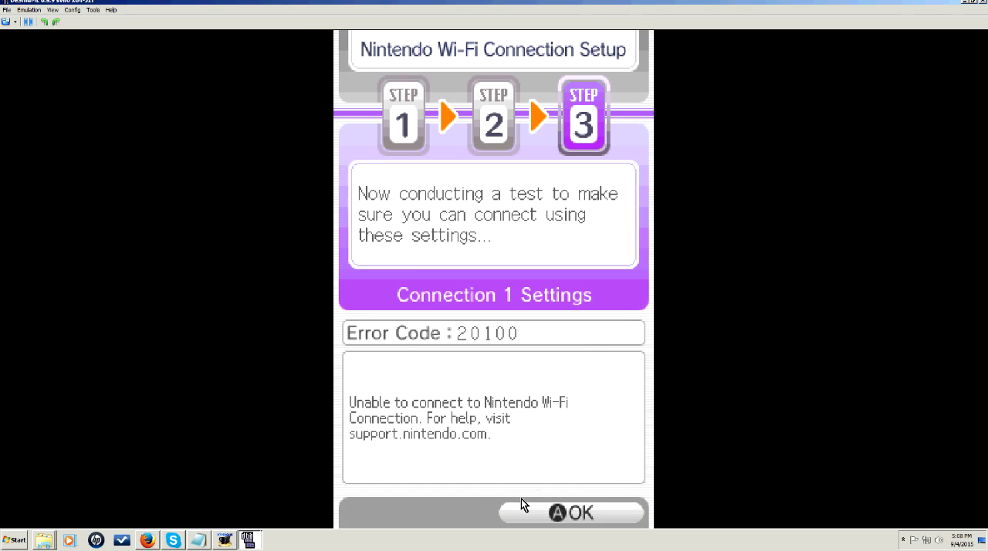
{"action": "mouse_move", "coordinate": [772, 540]}
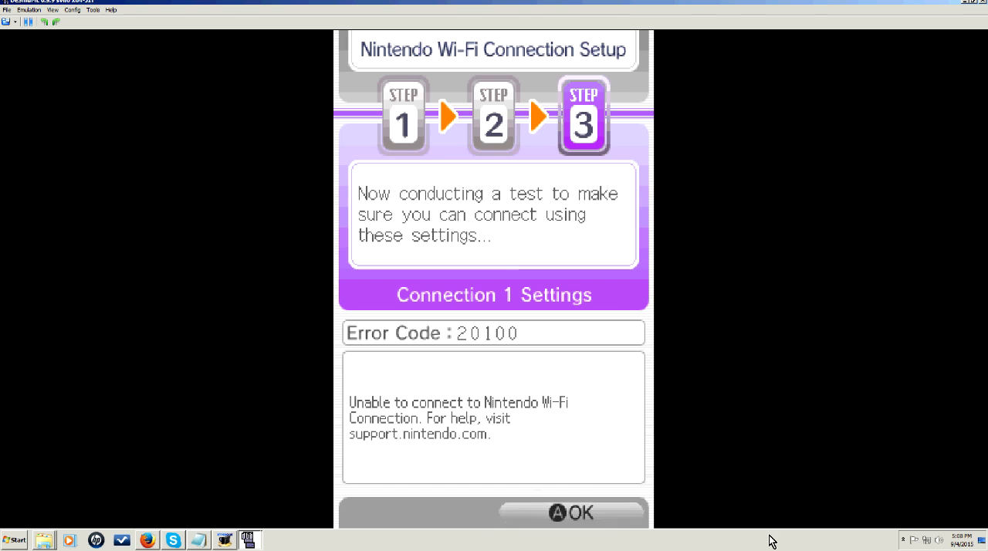
{"action": "left_click", "coordinate": [572, 512]}
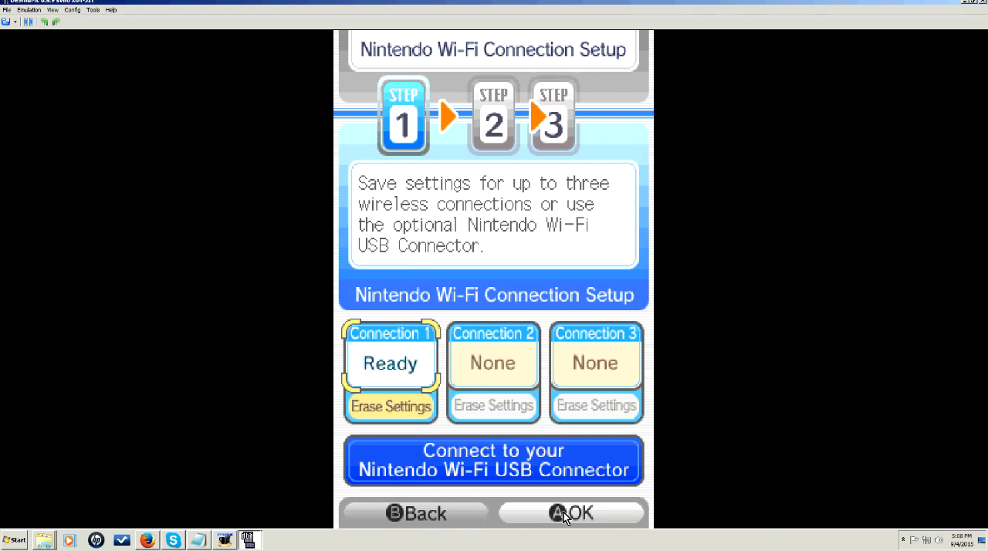
{"action": "left_click", "coordinate": [571, 512]}
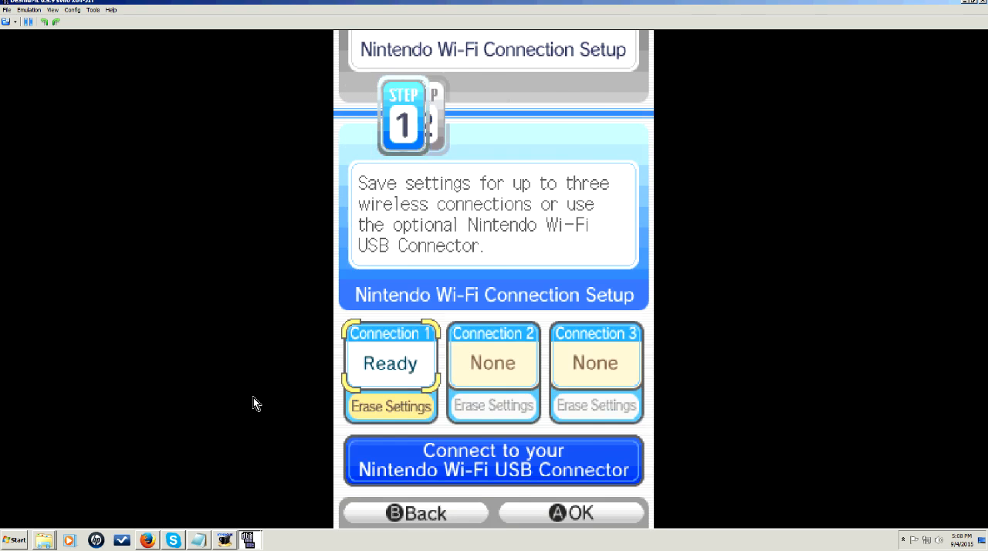
Open Connection 1's manual settings and start editing the primary DNS.
{"action": "left_click", "coordinate": [389, 363]}
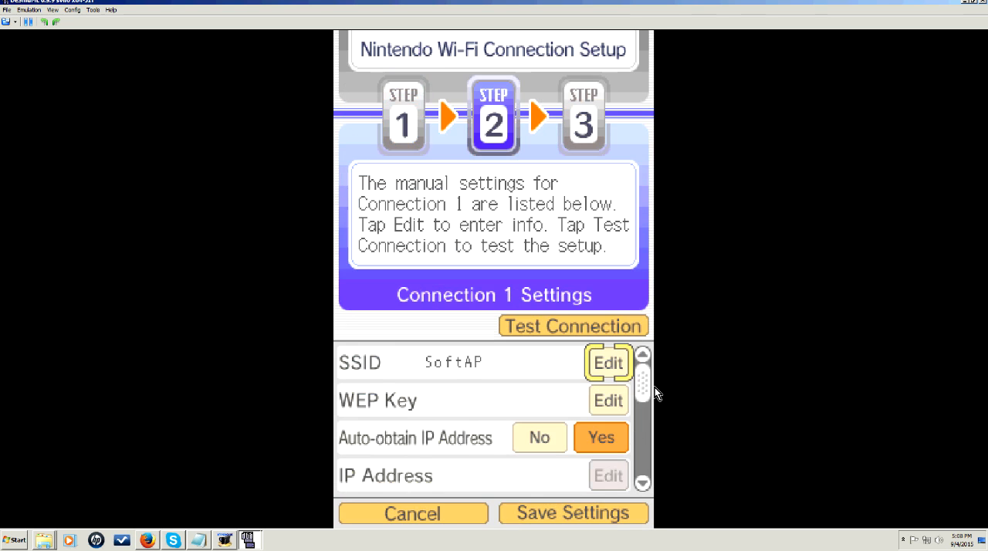
{"action": "scroll", "scroll_direction": "down", "scroll_amount": 3}
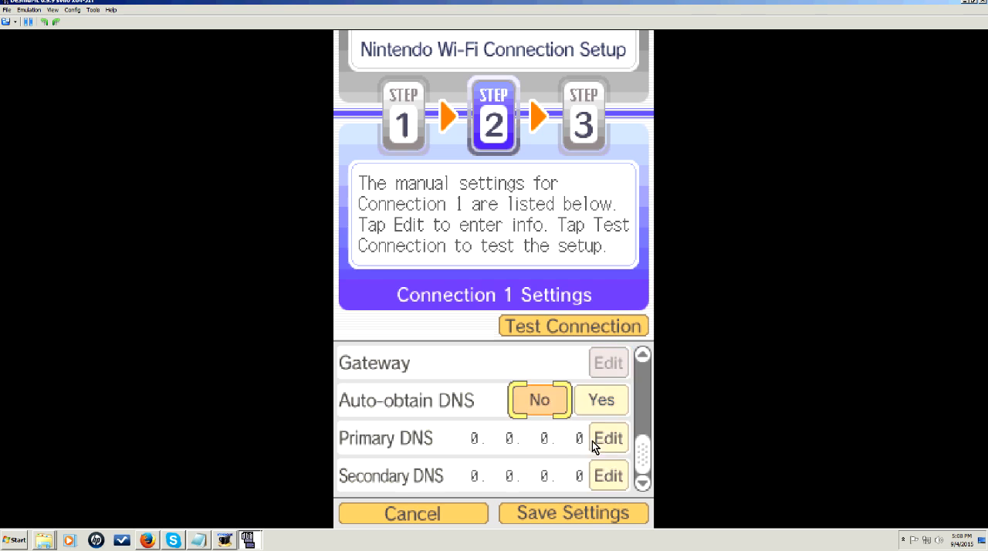
{"action": "left_click", "coordinate": [608, 438]}
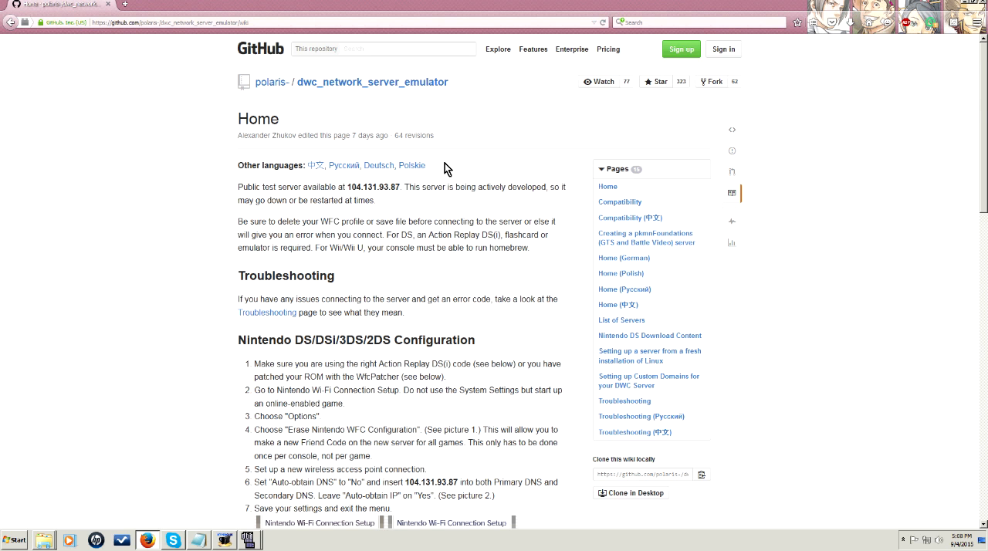
{"action": "mouse_move", "coordinate": [300, 108]}
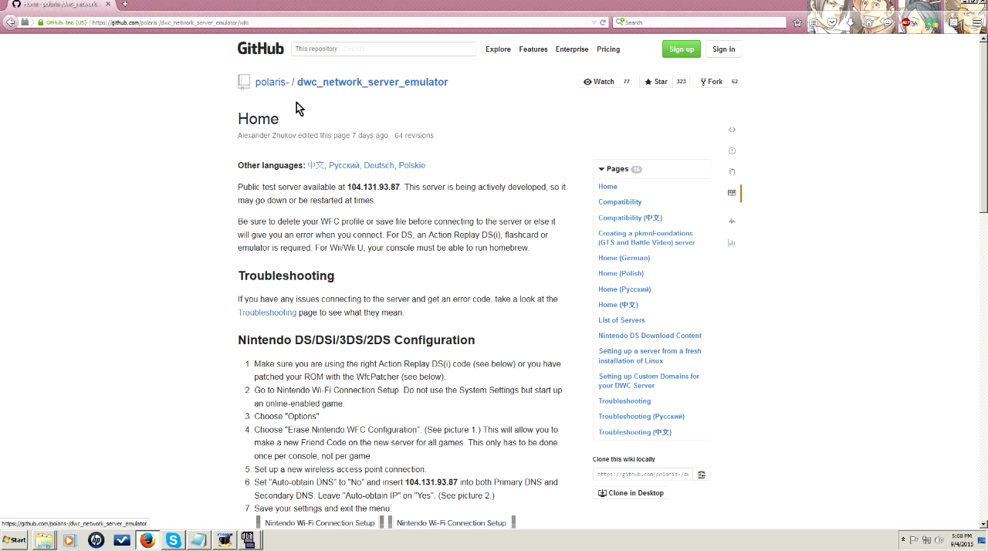
{"action": "mouse_move", "coordinate": [411, 180]}
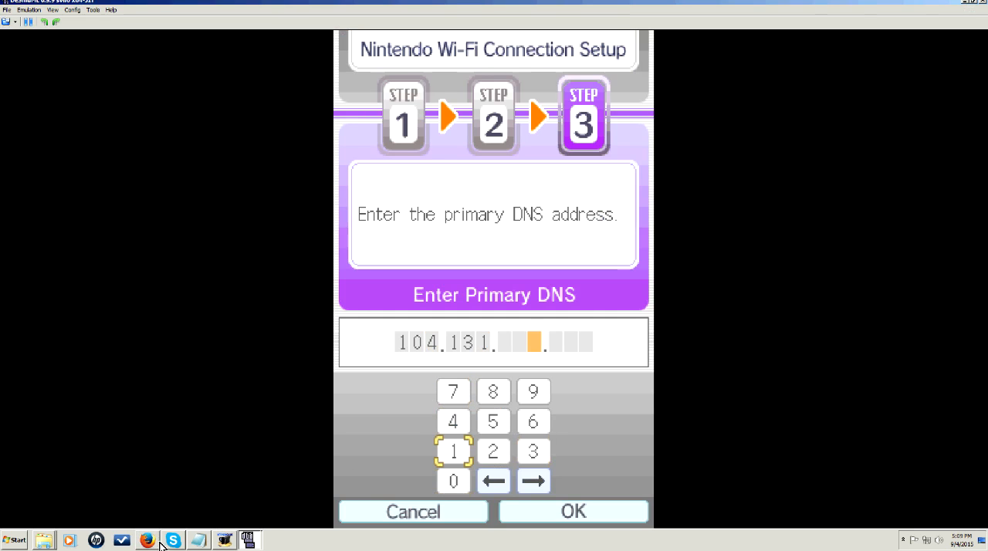
{"action": "mouse_move", "coordinate": [533, 398]}
{"action": "type", "text": "93.87"}
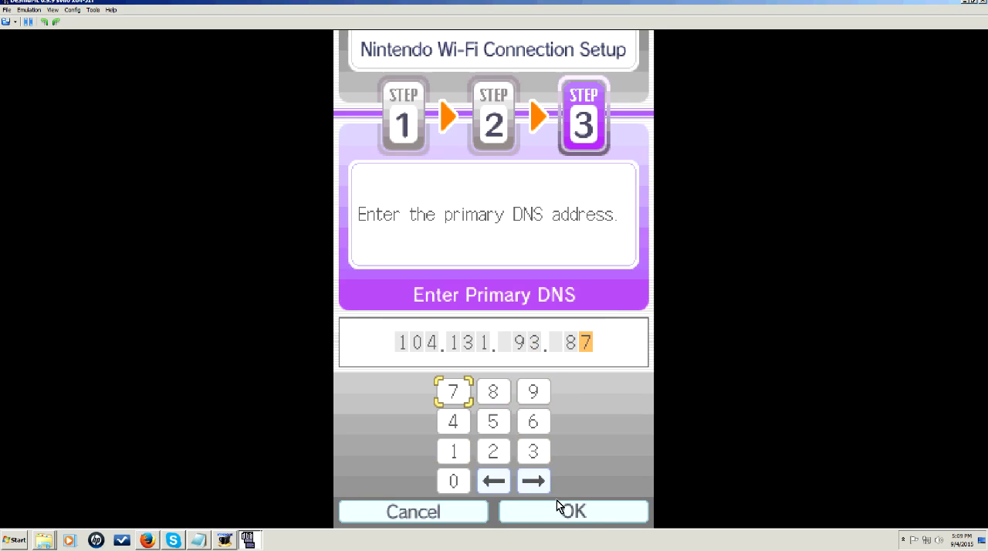
Set primary and secondary DNS to 104.131.93.87 and save Connection 1's settings.
{"action": "left_click", "coordinate": [571, 510]}
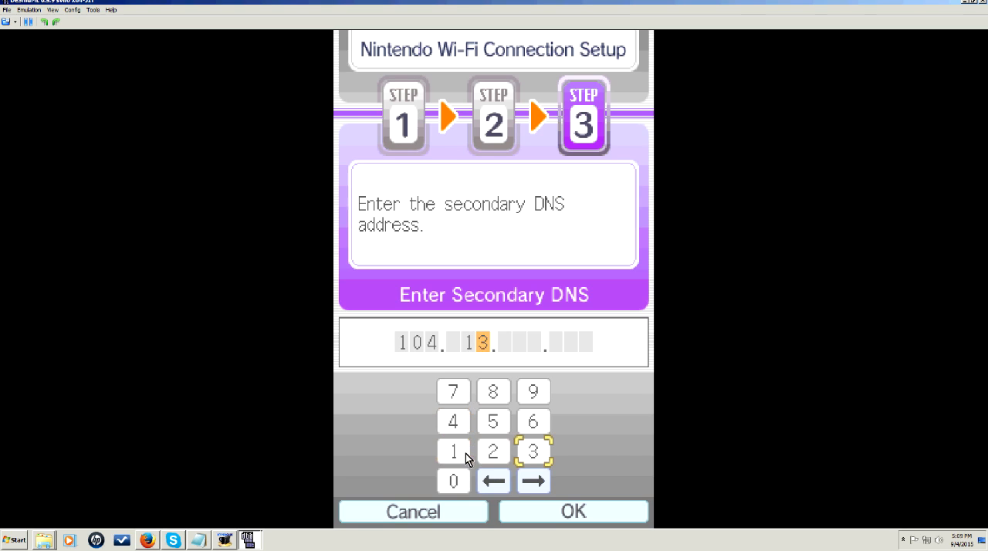
{"action": "left_click", "coordinate": [453, 450]}
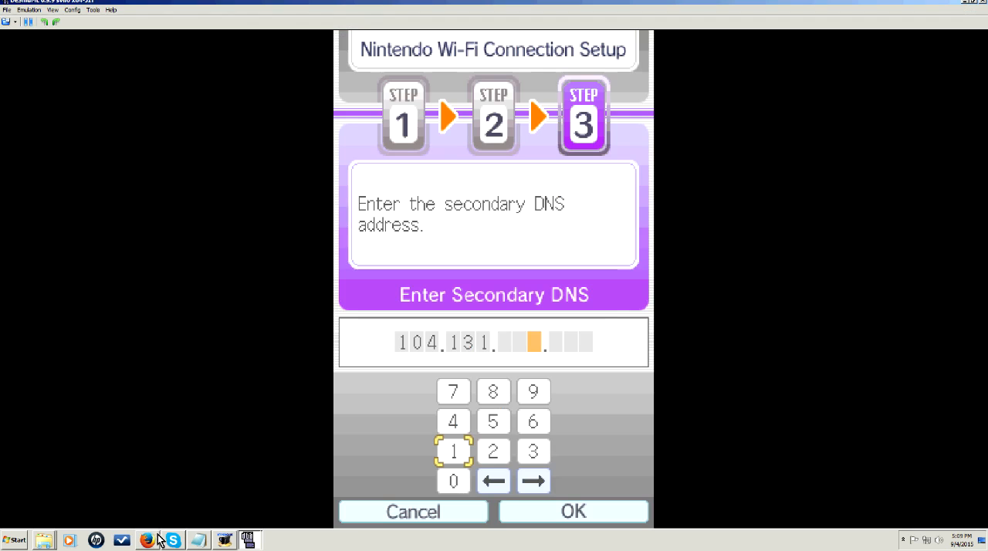
{"action": "left_click", "coordinate": [532, 450]}
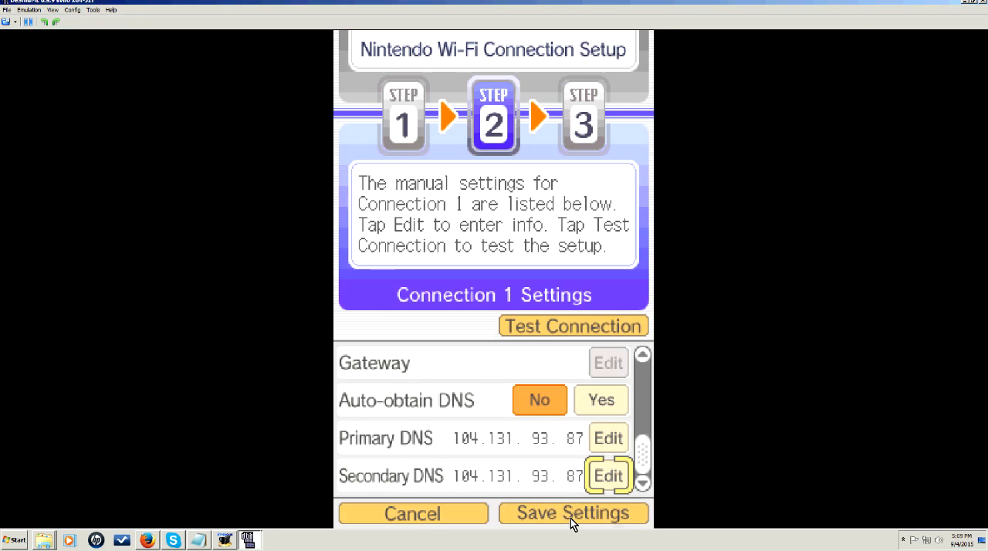
{"action": "left_click", "coordinate": [573, 513]}
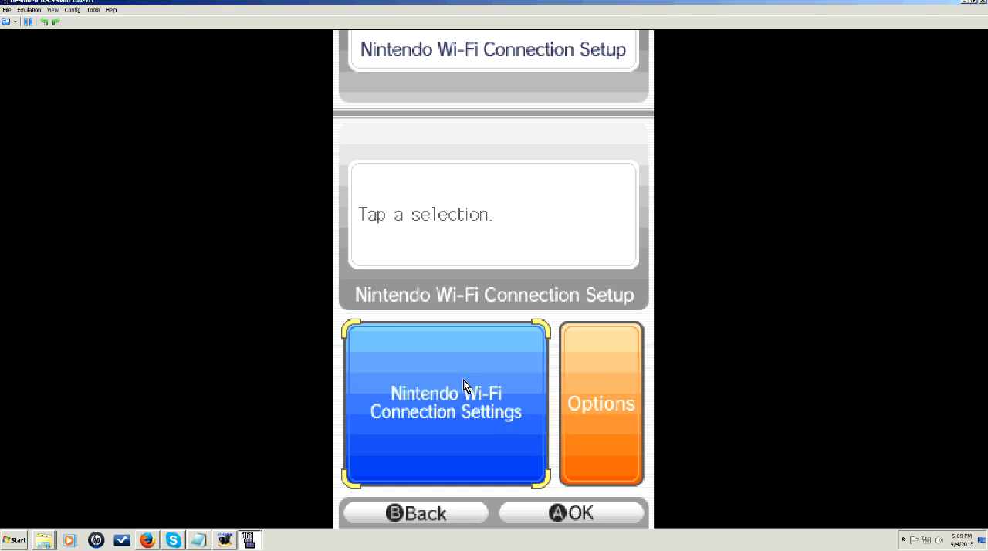
Reopen Nintendo Wi-Fi Connection Settings to check Connection 1's saved configuration.
{"action": "left_click", "coordinate": [445, 402]}
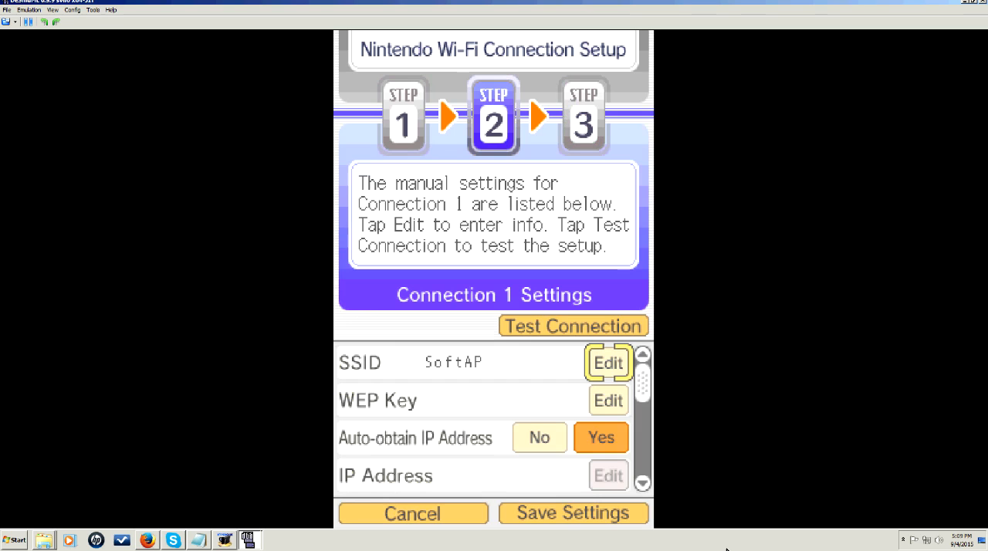
{"action": "mouse_move", "coordinate": [774, 444]}
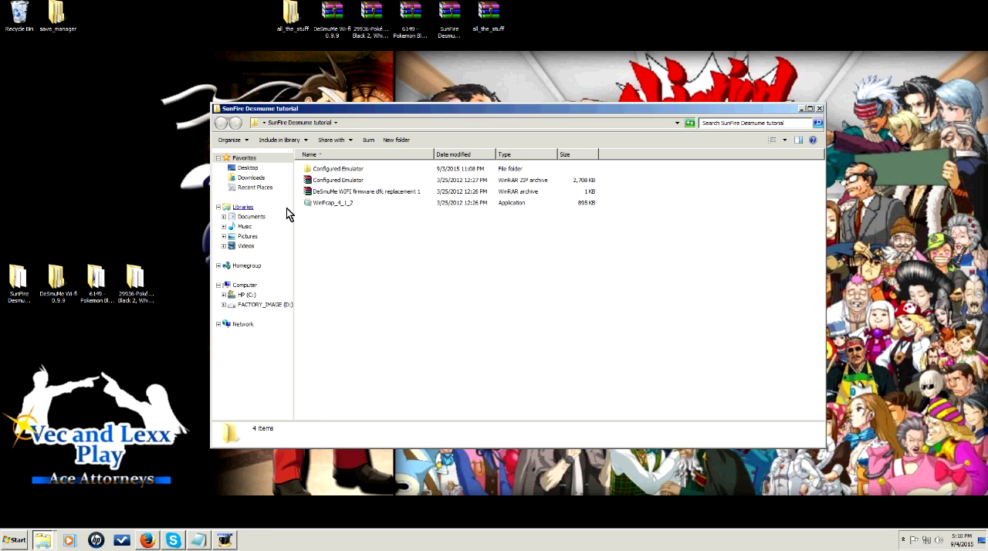
Copy firmware.dfc from the firmware dfc replacement 1 archive into the DeSmuMe Wi-fi folder.
{"action": "left_click", "coordinate": [365, 191]}
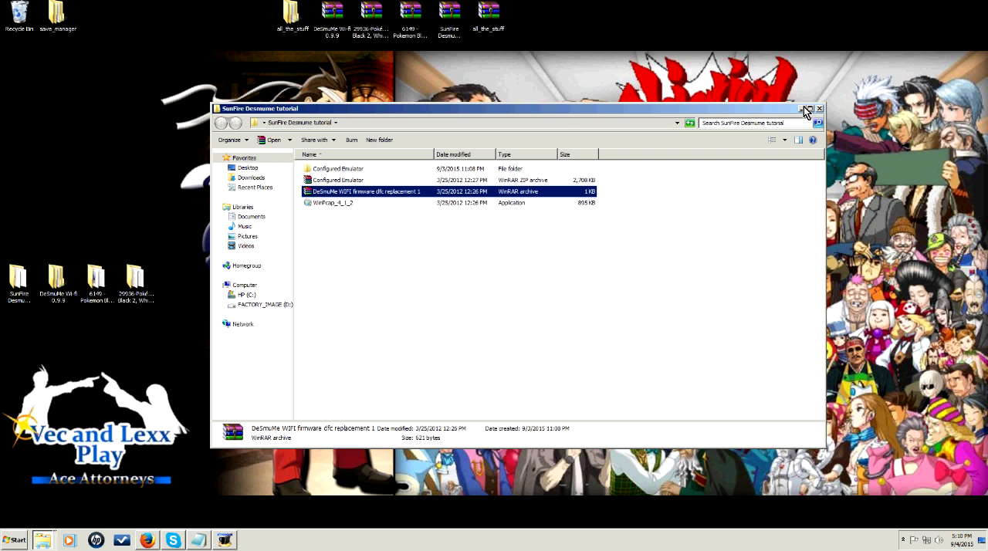
{"action": "mouse_move", "coordinate": [115, 283]}
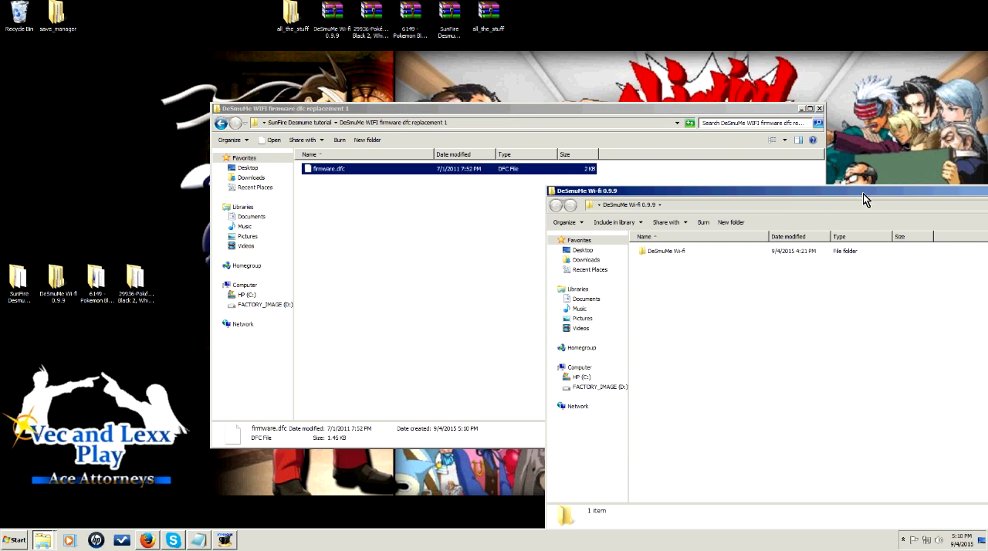
{"action": "double_click", "coordinate": [666, 250]}
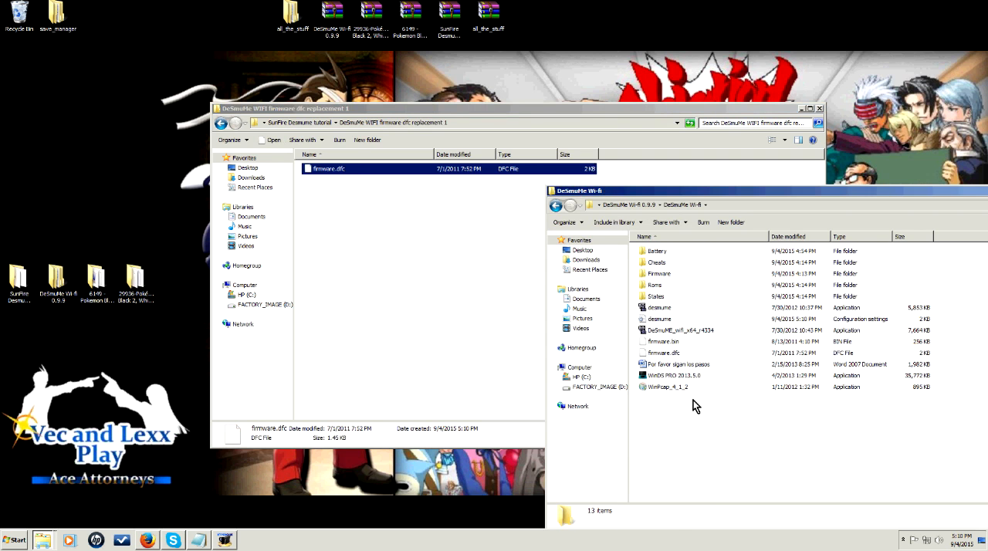
{"action": "left_click", "coordinate": [664, 353]}
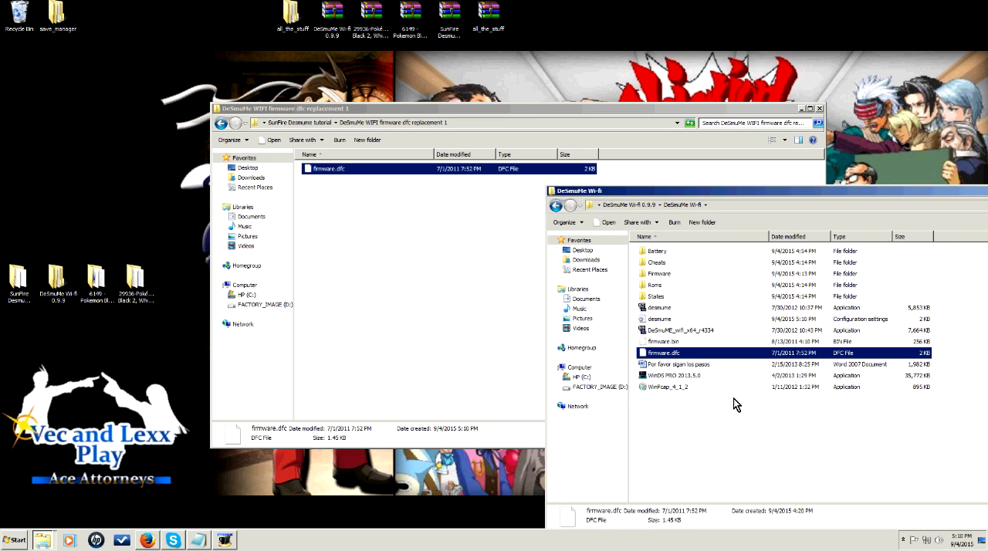
{"action": "mouse_move", "coordinate": [730, 225]}
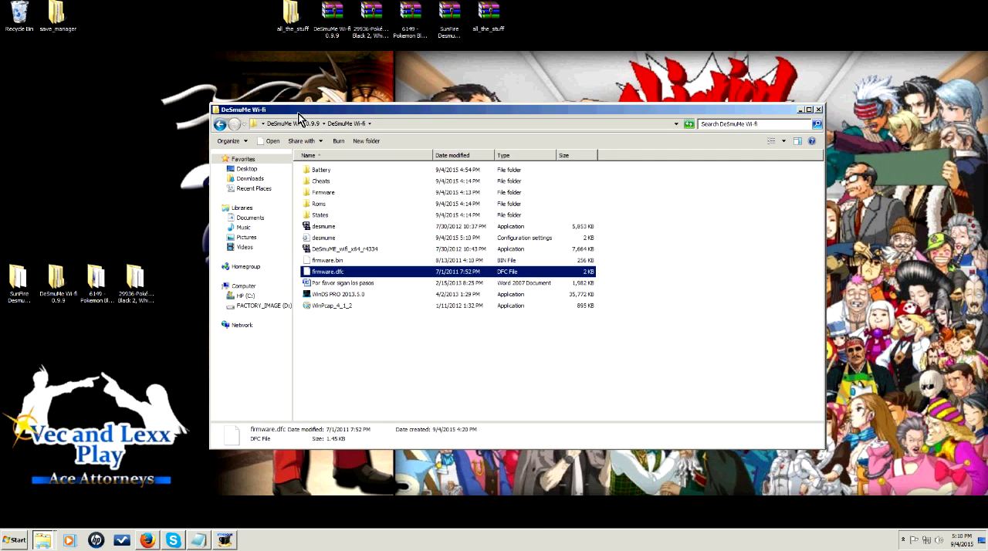
{"action": "mouse_move", "coordinate": [334, 288]}
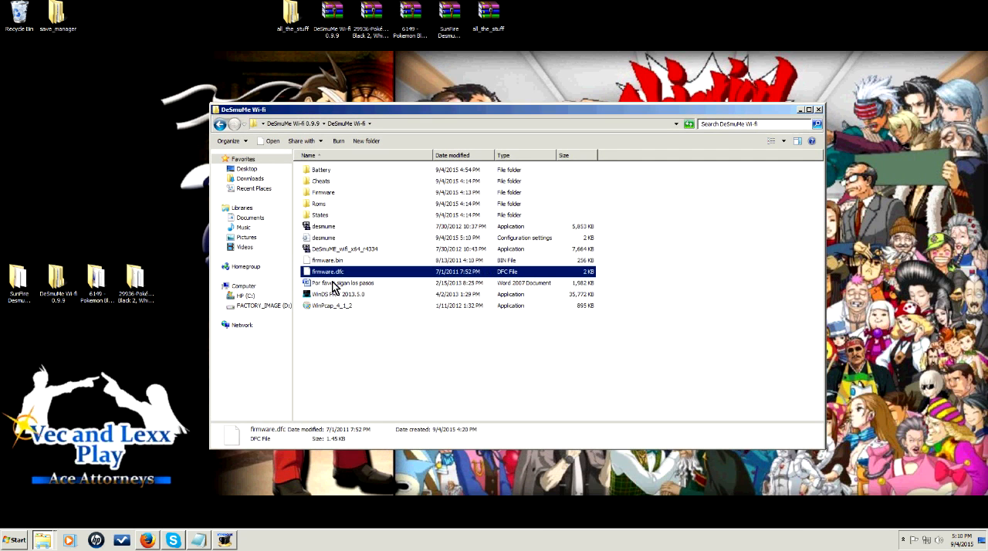
{"action": "mouse_move", "coordinate": [333, 279]}
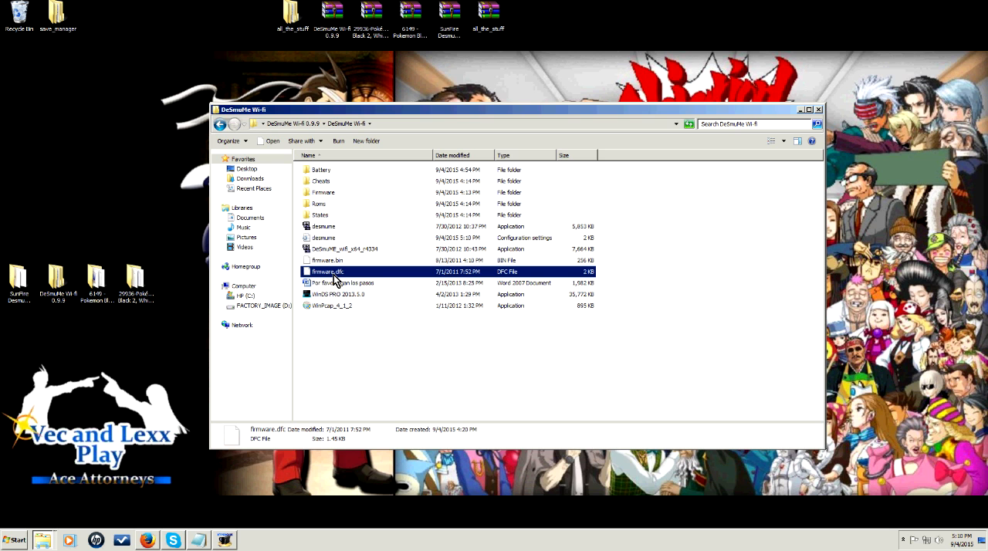
{"action": "mouse_move", "coordinate": [389, 308]}
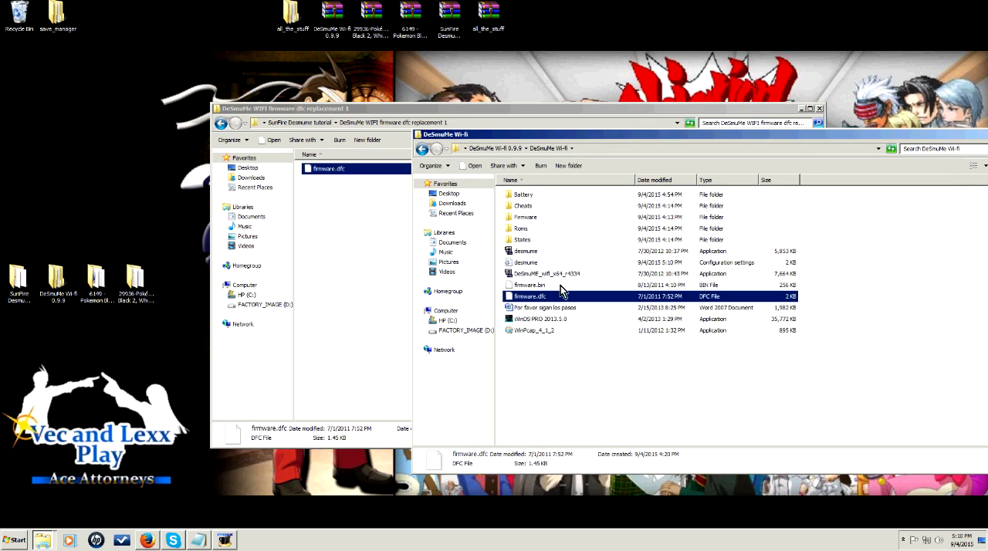
{"action": "mouse_move", "coordinate": [819, 113]}
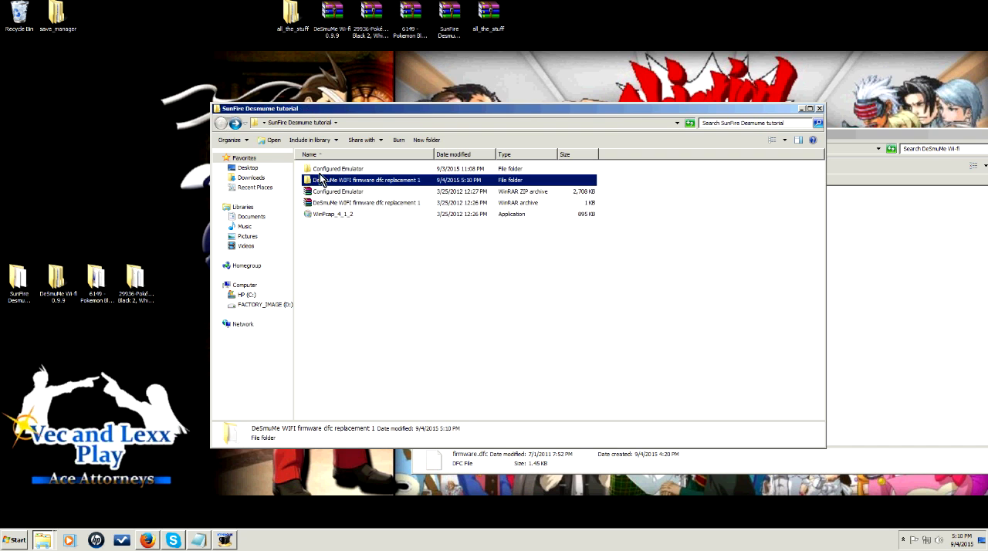
{"action": "key", "text": "Delete"}
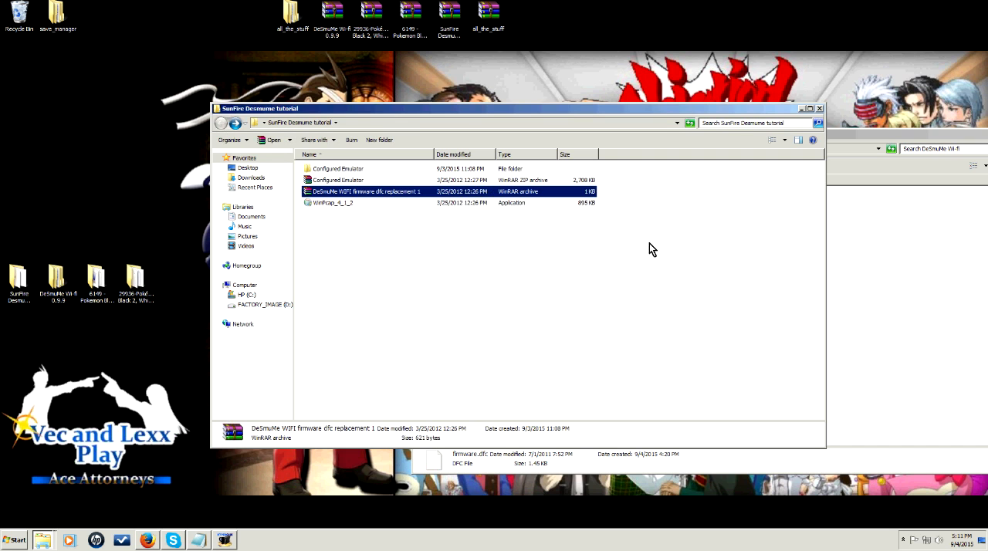
{"action": "double_click", "coordinate": [367, 191]}
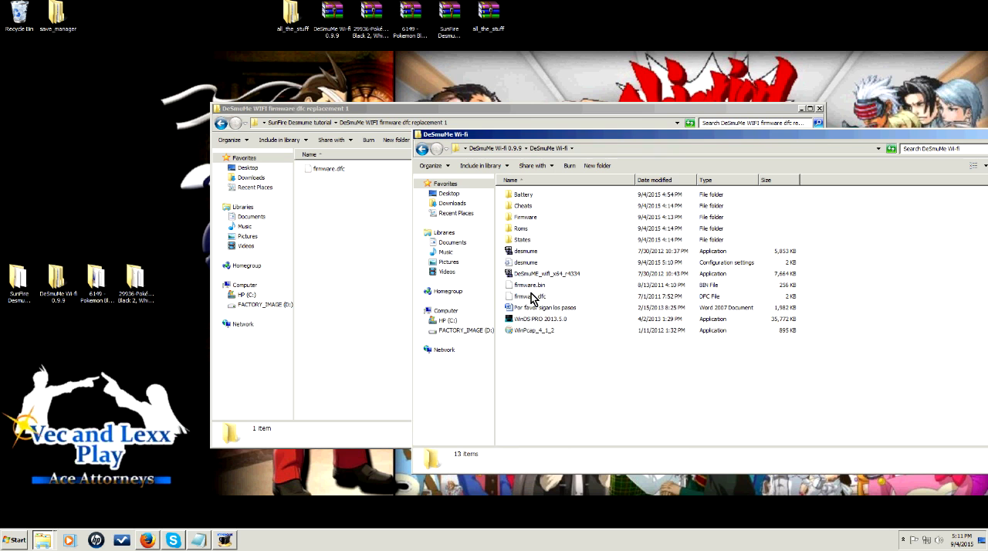
{"action": "left_click", "coordinate": [529, 297]}
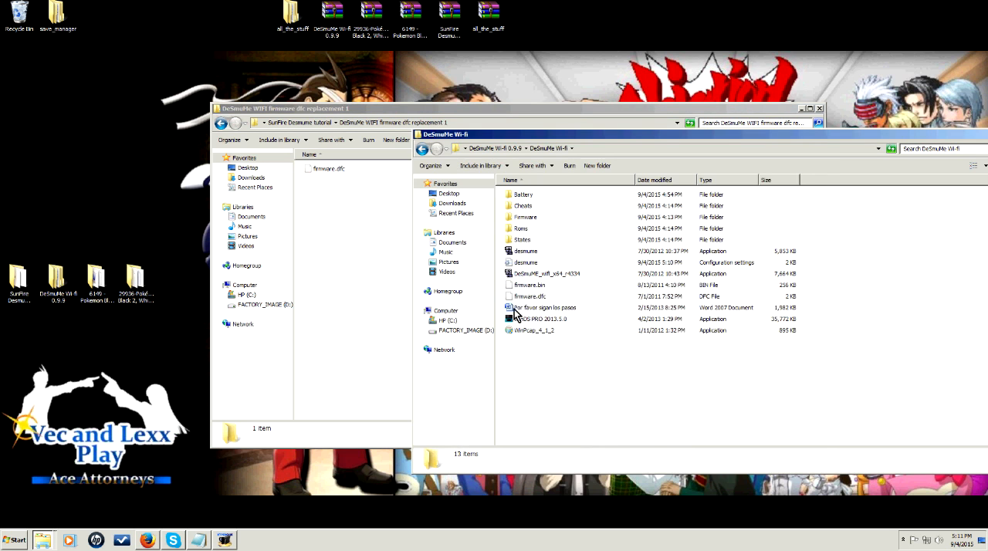
{"action": "mouse_move", "coordinate": [646, 451]}
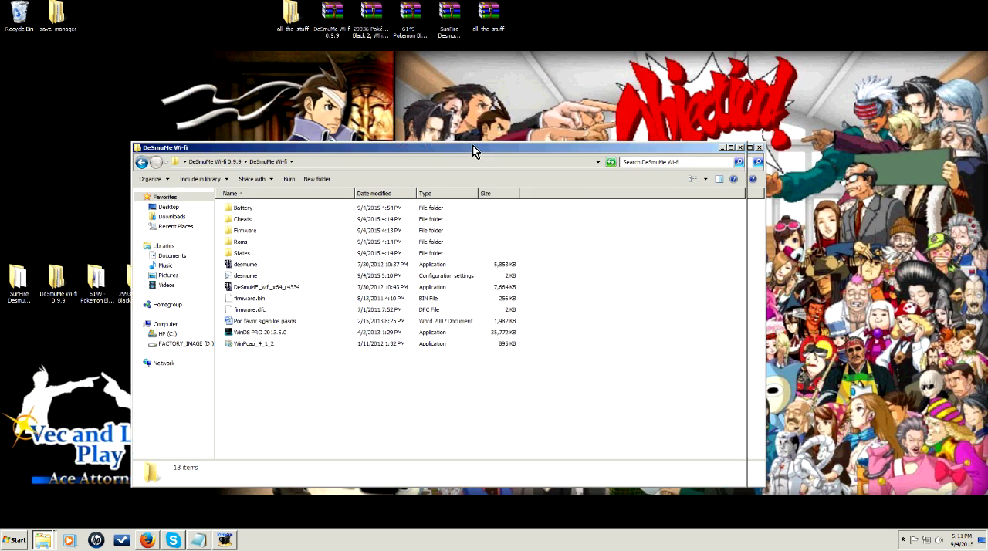
Launch DeSmuME_wifi_x64_r4334, allow it past the security warning, and begin opening the ROM.
{"action": "double_click", "coordinate": [266, 286]}
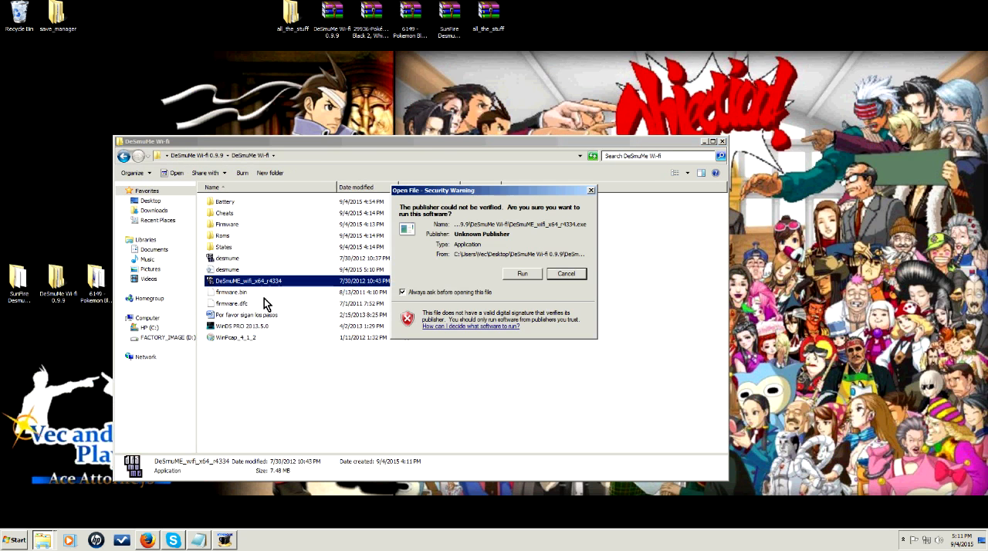
{"action": "left_click", "coordinate": [522, 273]}
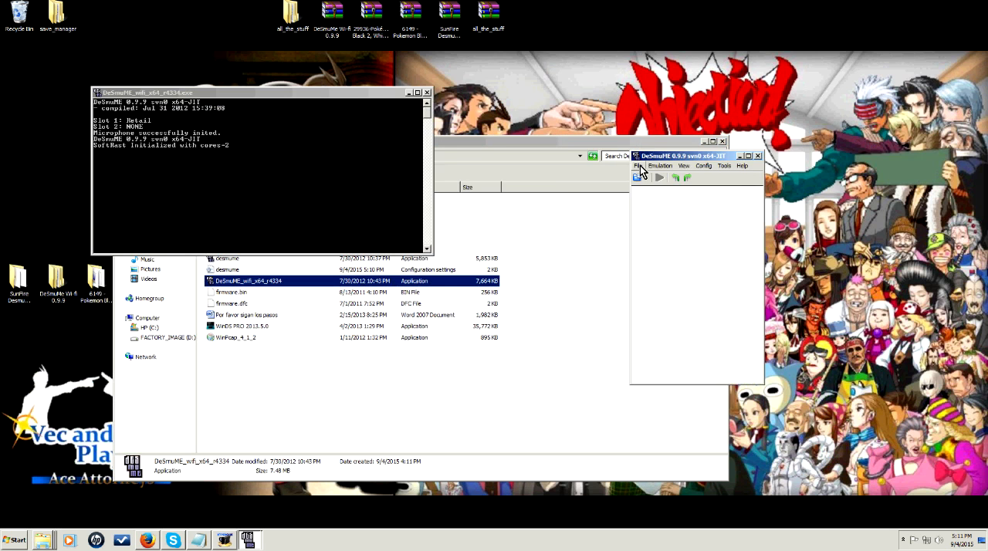
{"action": "left_click", "coordinate": [637, 166]}
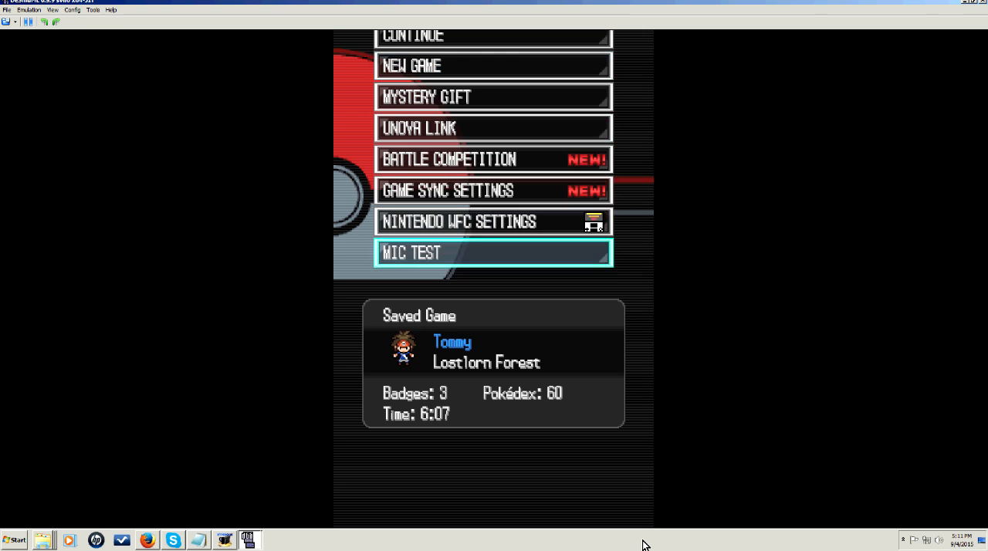
Go from Nintendo WFC Settings through Wi-Fi Connection Settings to Connection 1, showing SSID SoftAP.
{"action": "key", "text": "up"}
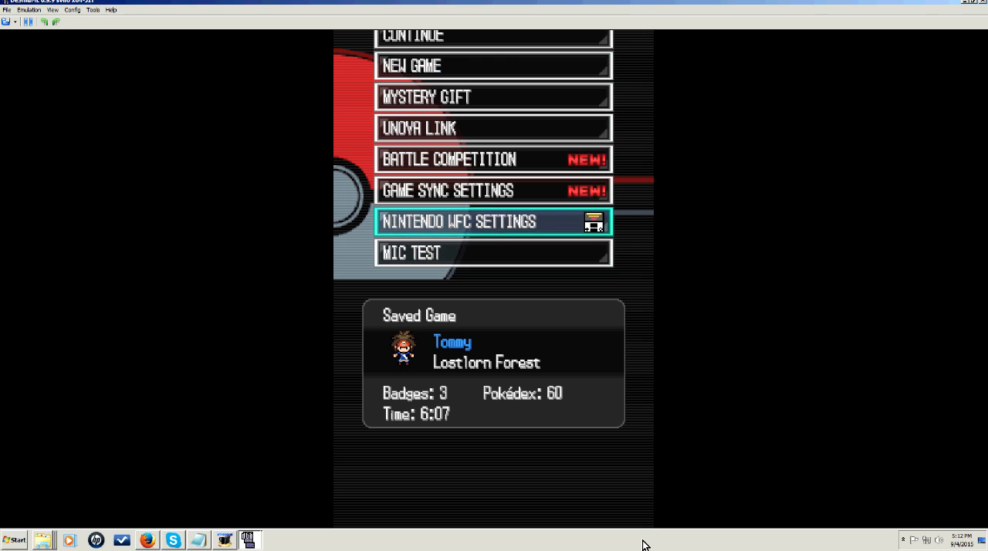
{"action": "left_click", "coordinate": [492, 222]}
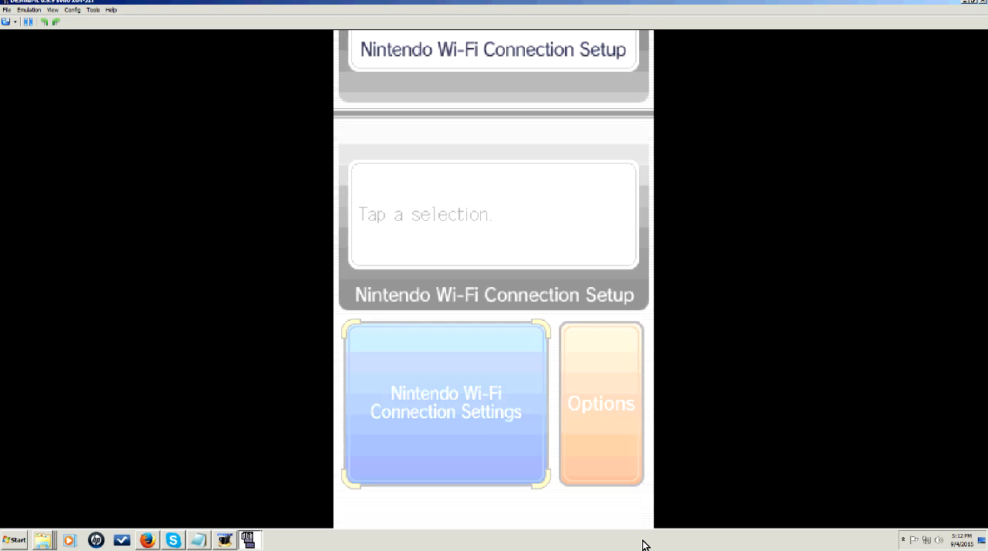
{"action": "left_click", "coordinate": [445, 403]}
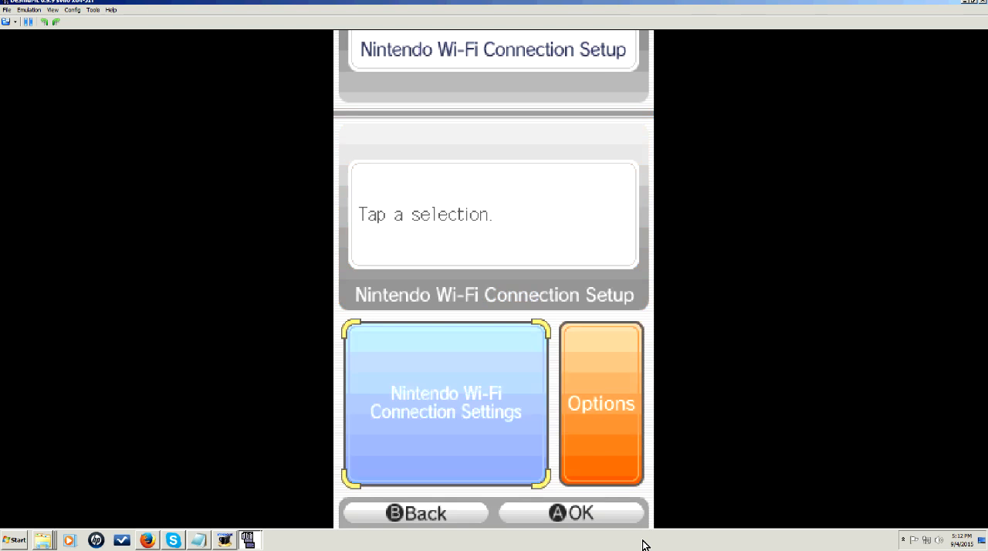
{"action": "left_click", "coordinate": [445, 403]}
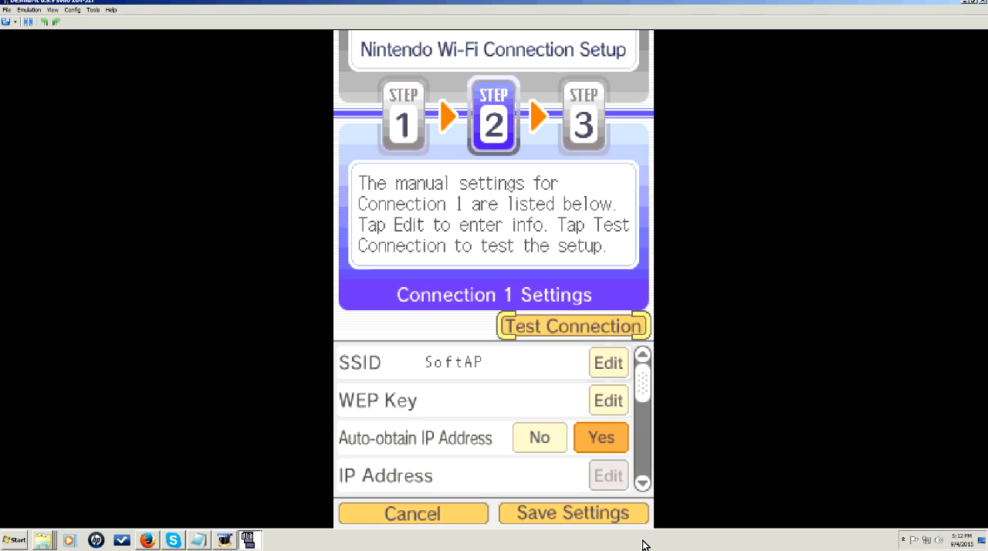
{"action": "left_click", "coordinate": [573, 325]}
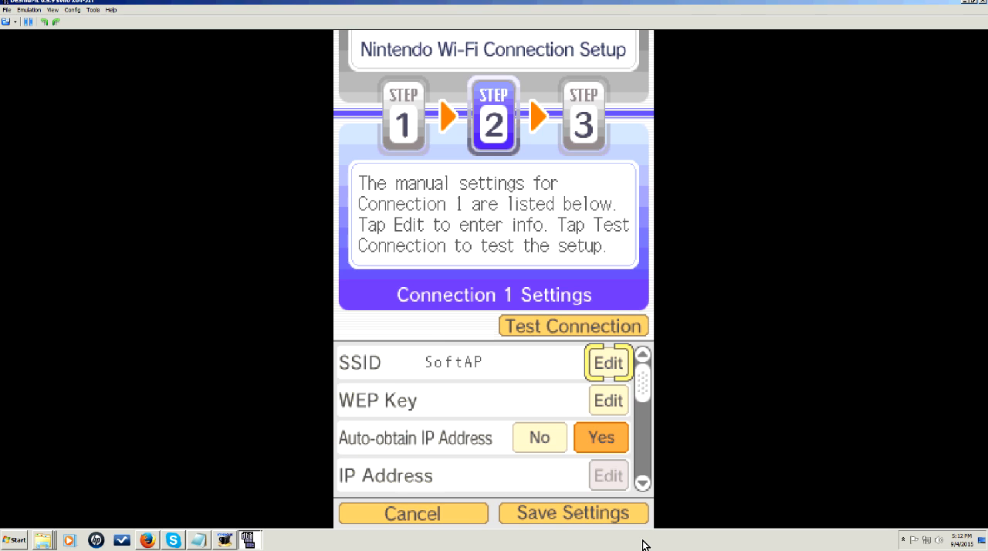
{"action": "mouse_move", "coordinate": [158, 512]}
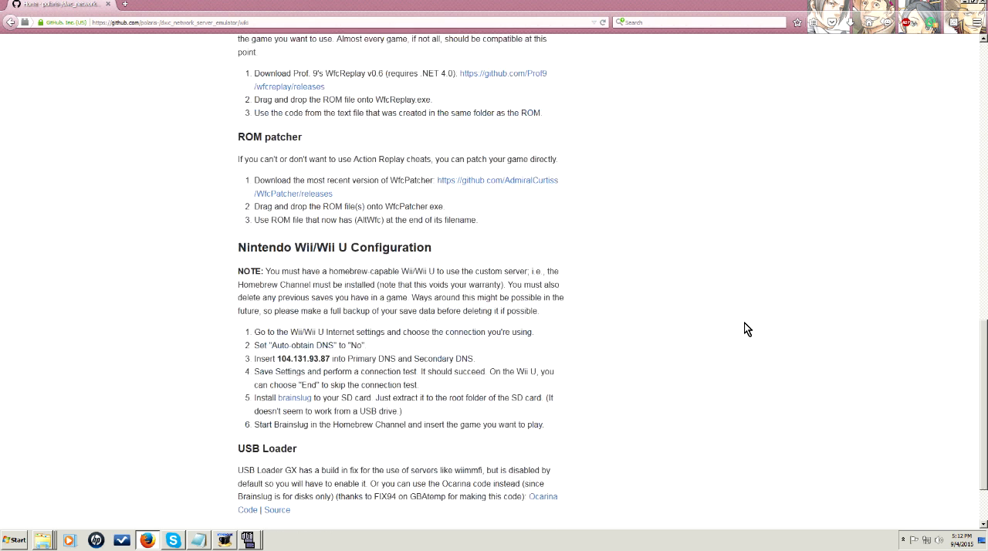
Scroll the GitHub wiki down past the Wii/Wii U DNS steps to the page end.
{"action": "scroll", "scroll_direction": "down", "scroll_amount": 3}
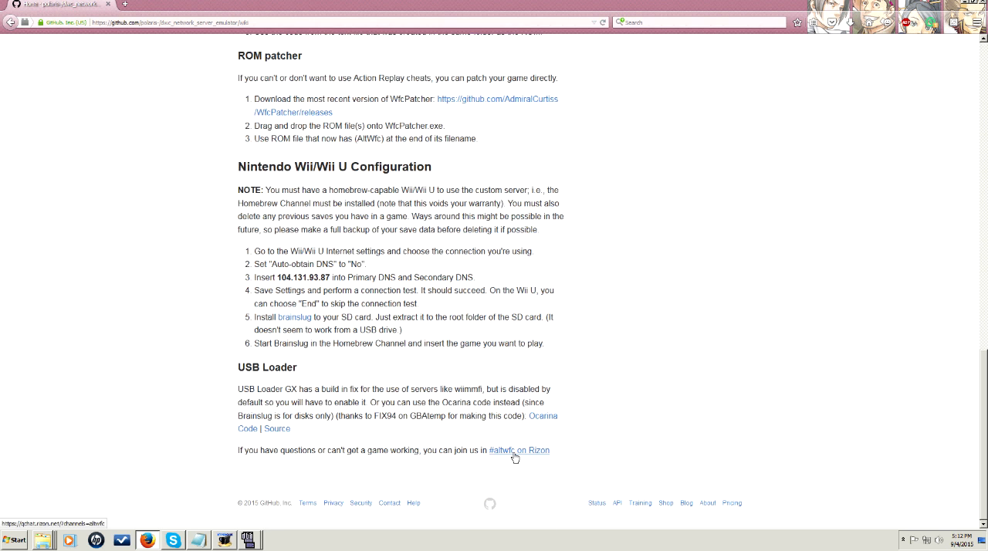
{"action": "mouse_move", "coordinate": [3, 60]}
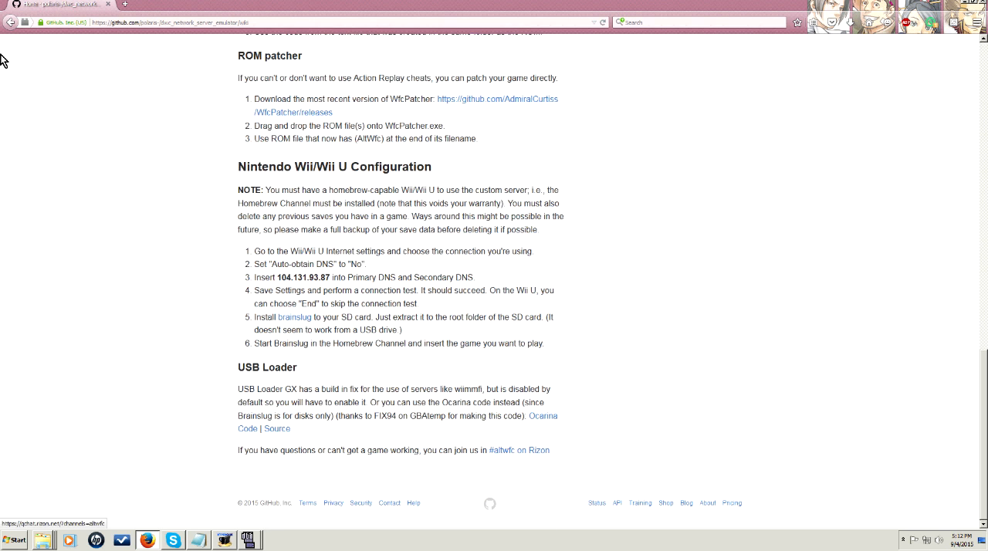